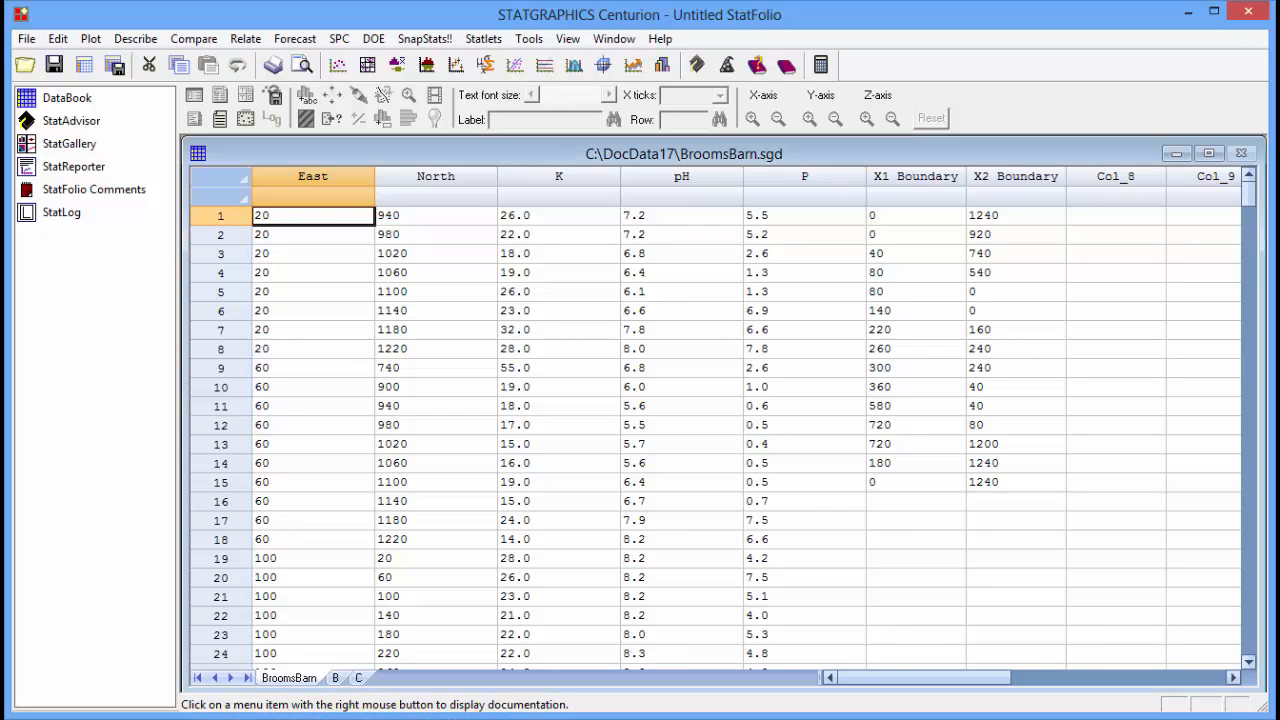
# - Launch the Kriging statlet from the Statlets menu for the BroomsBarn data
pyautogui.click(483, 38)
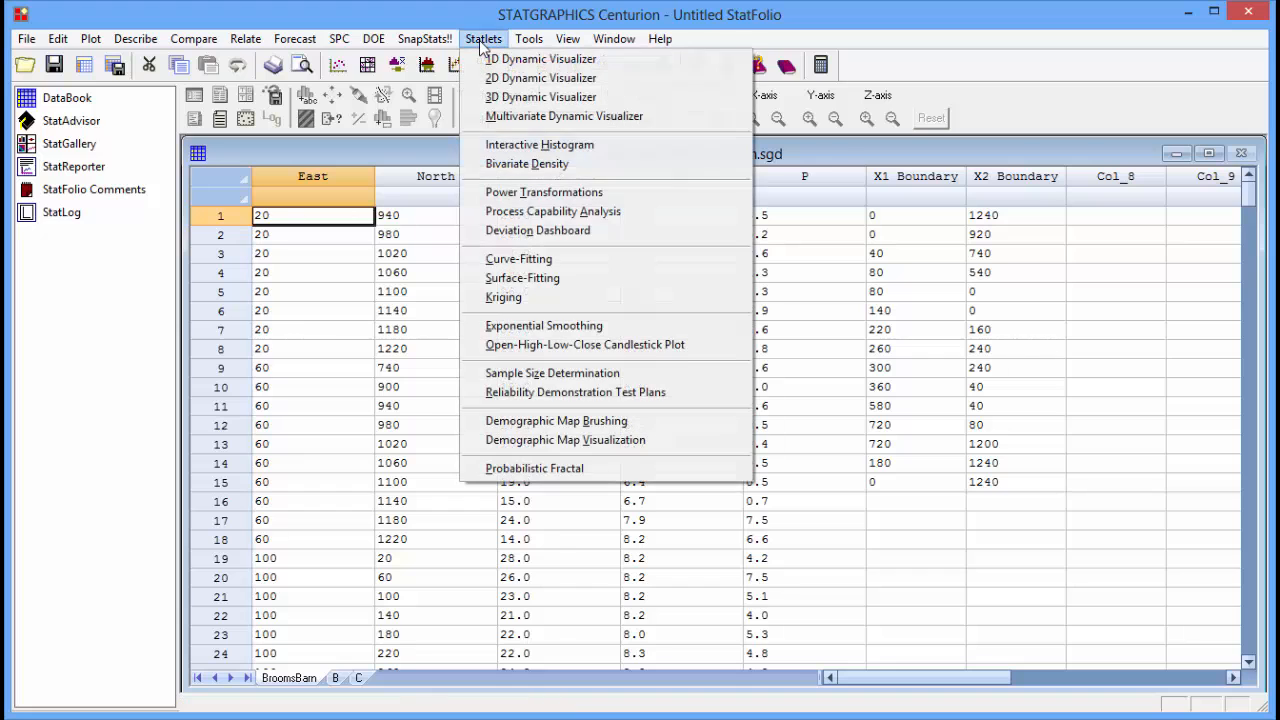
pyautogui.moveTo(541, 97)
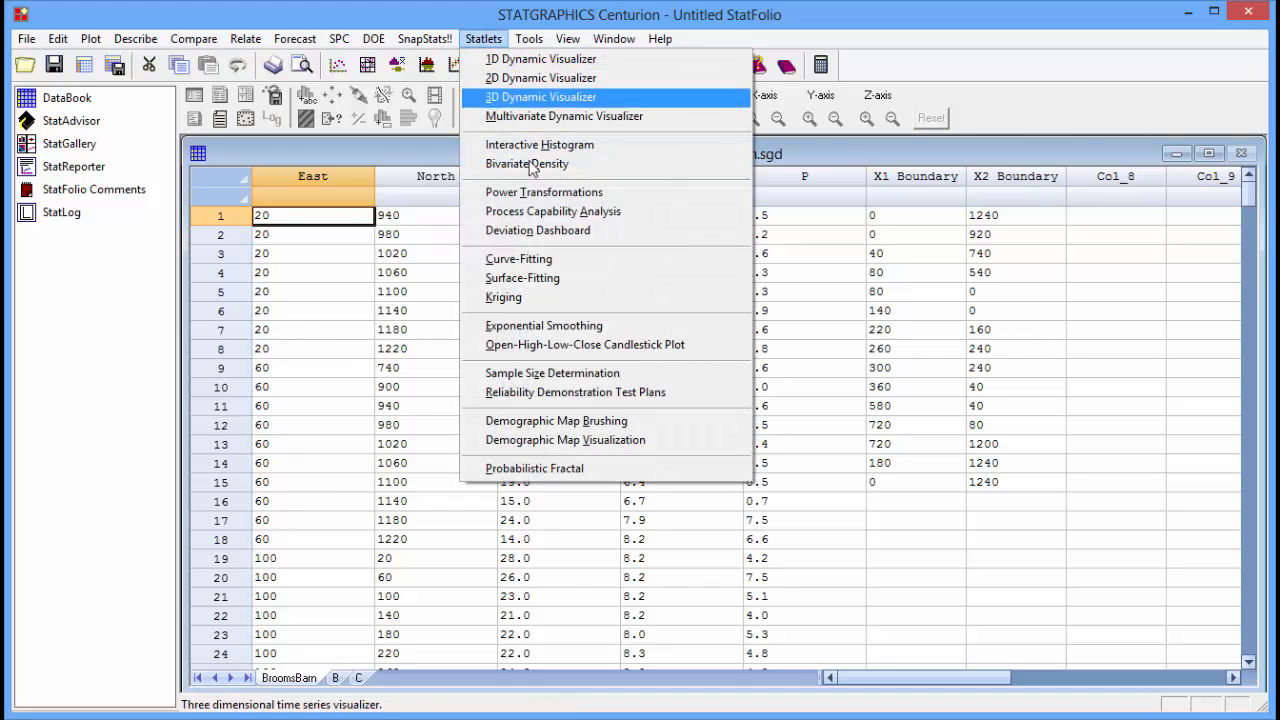
pyautogui.click(504, 297)
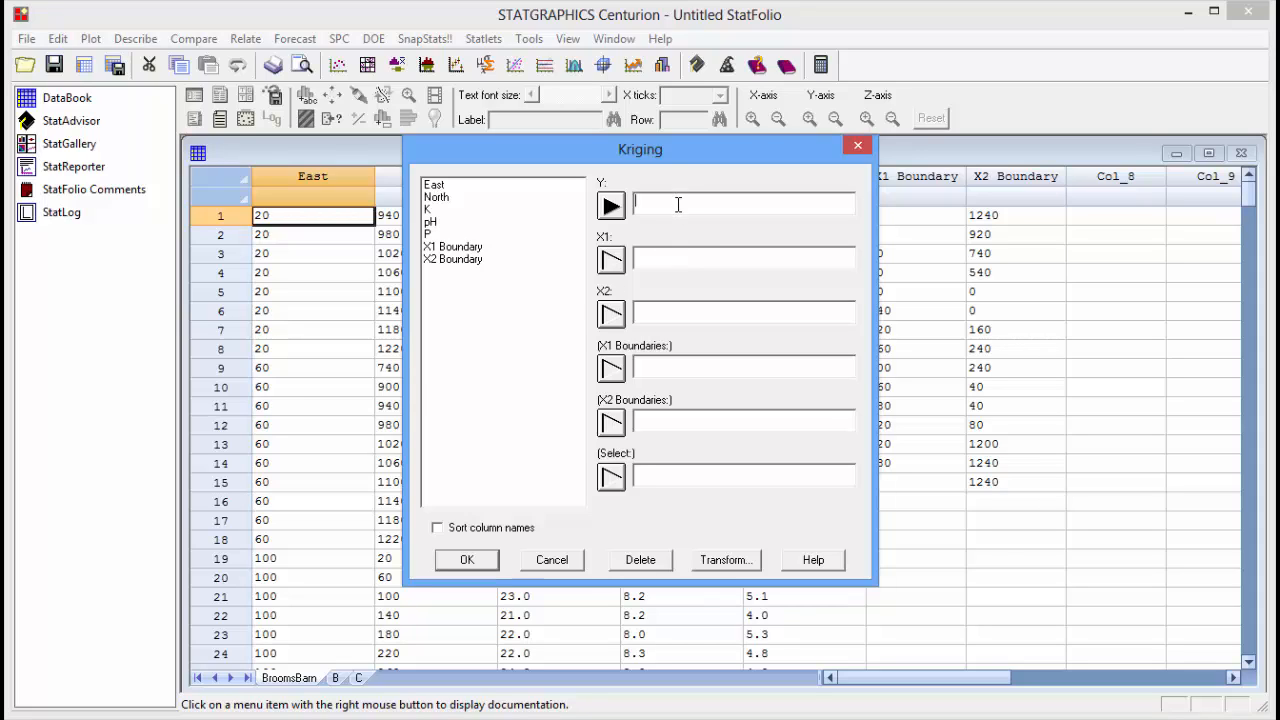
# - Enter LOG(K) as Y, East and North as coordinates, and both Boundary columns
pyautogui.write('LOG')
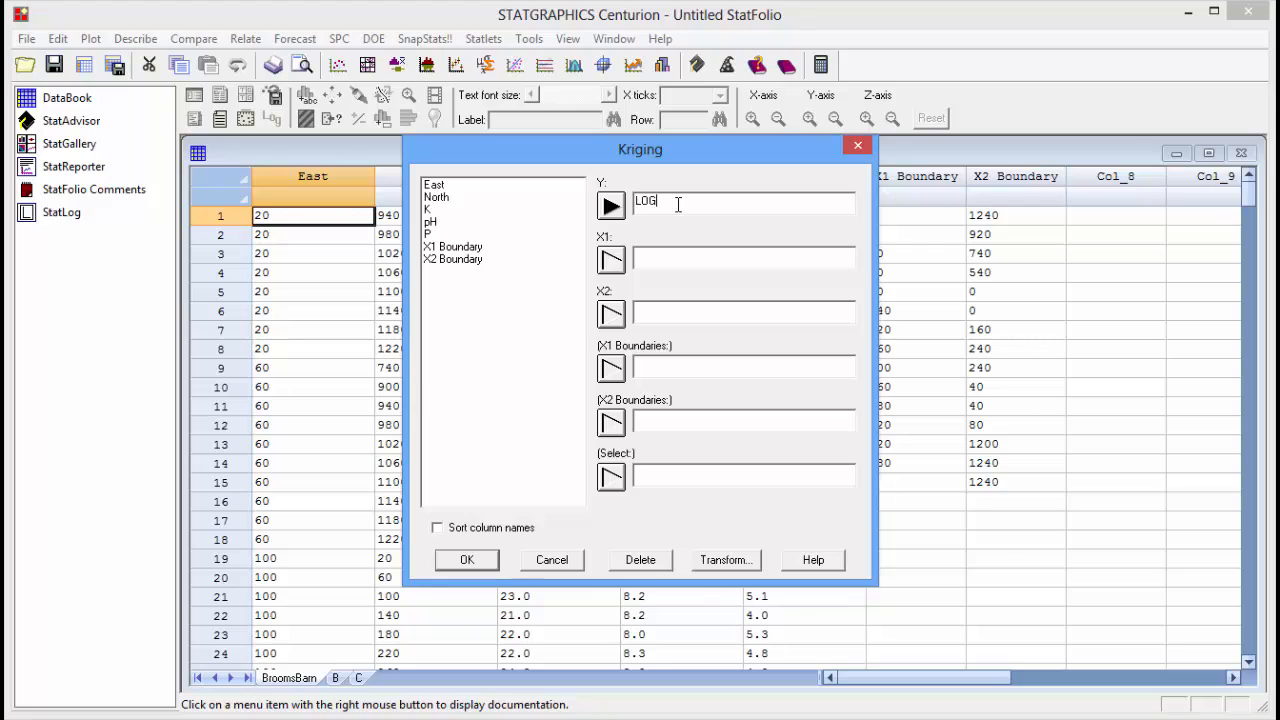
pyautogui.write('(K')
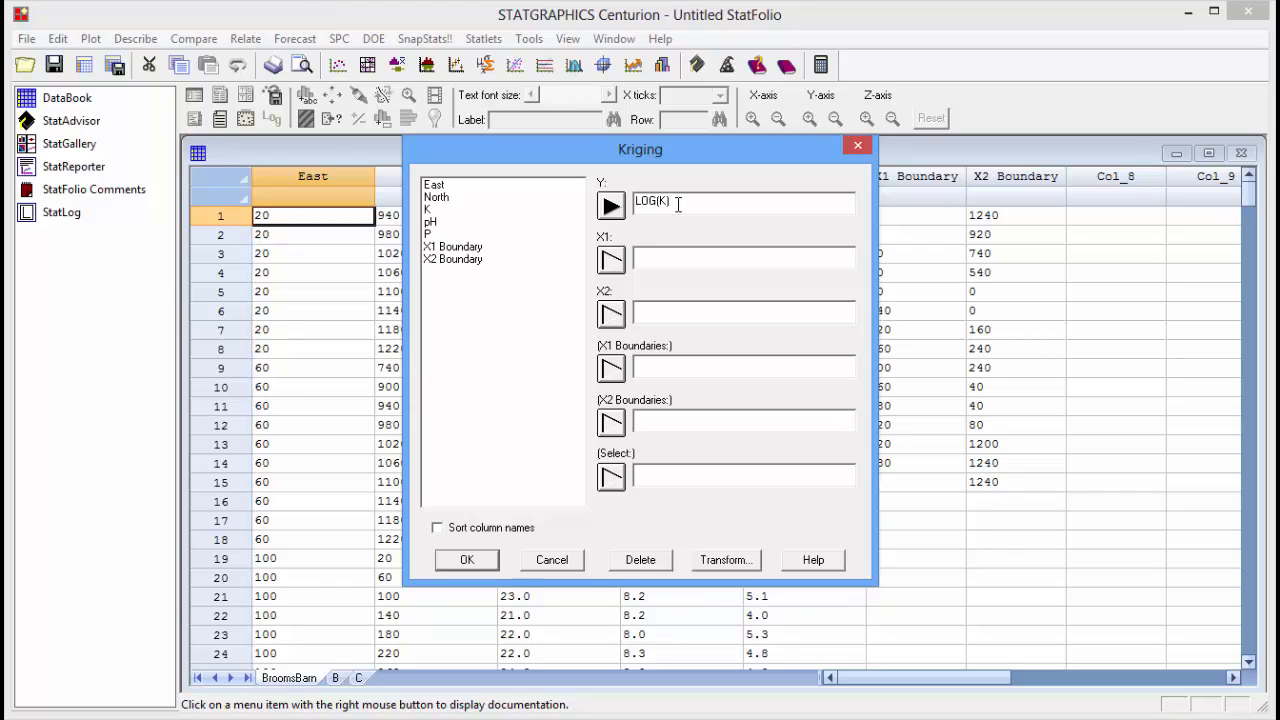
pyautogui.moveTo(600, 290)
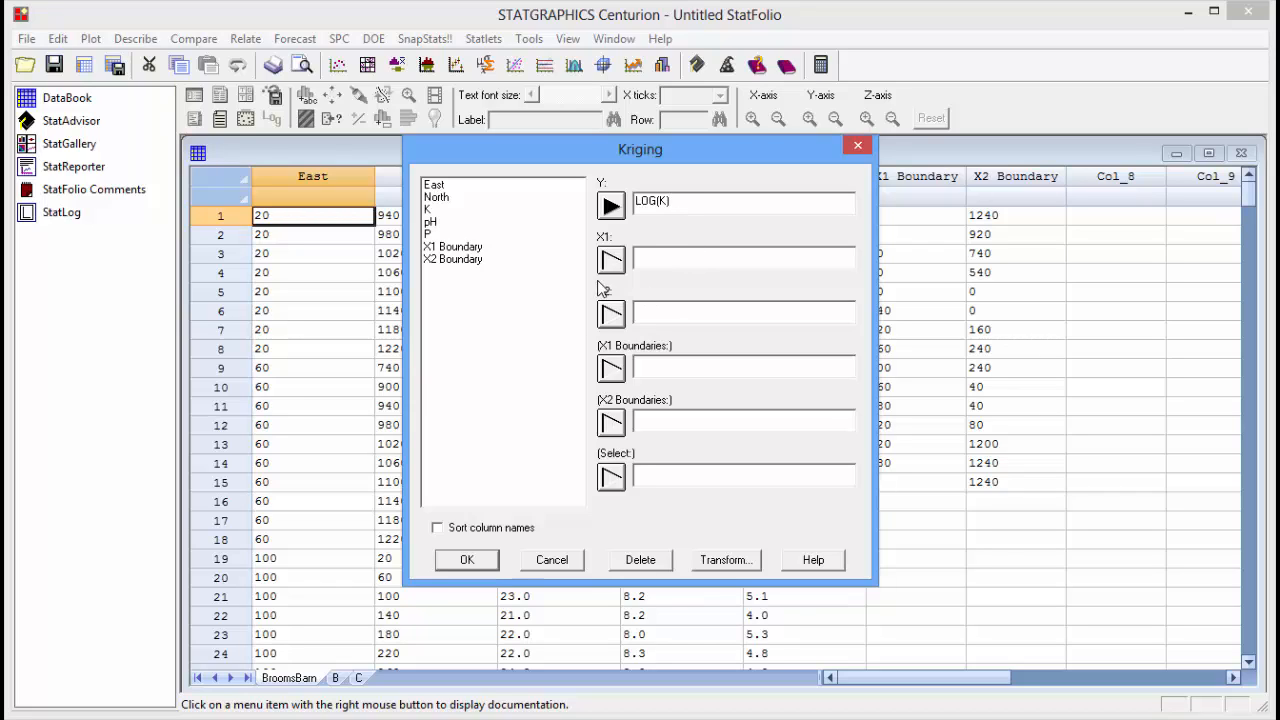
pyautogui.click(434, 184)
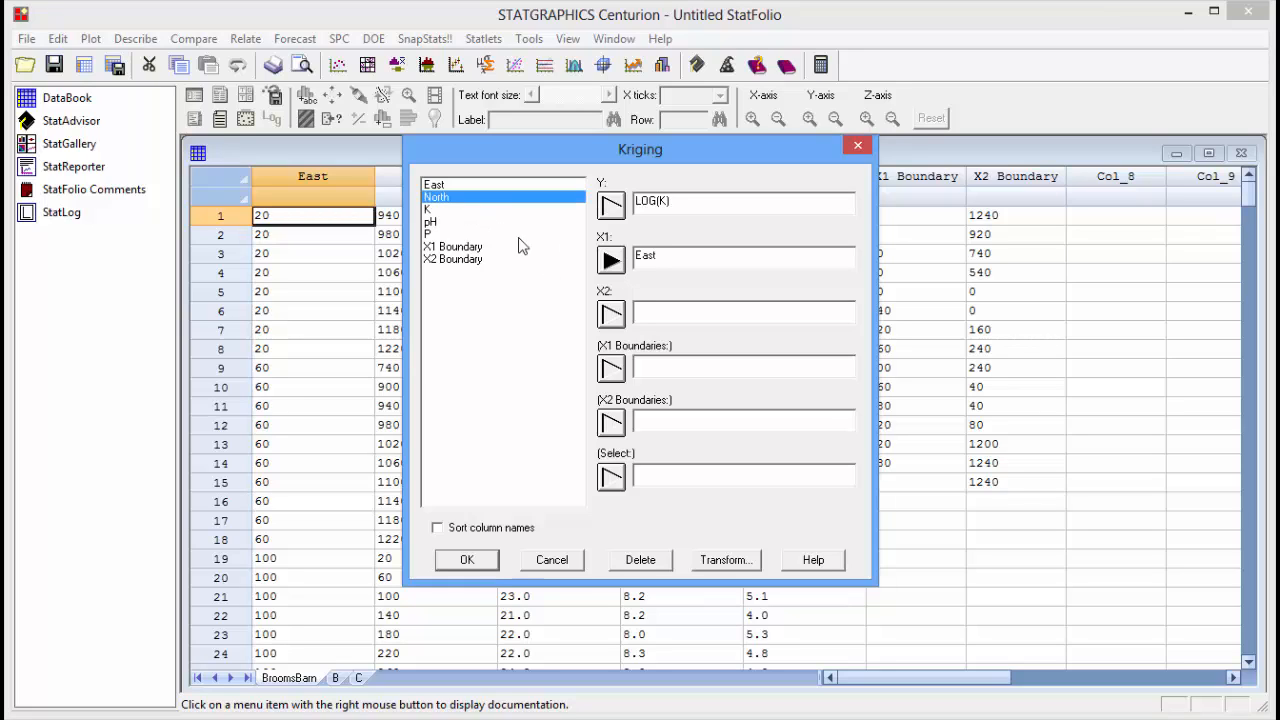
pyautogui.click(611, 314)
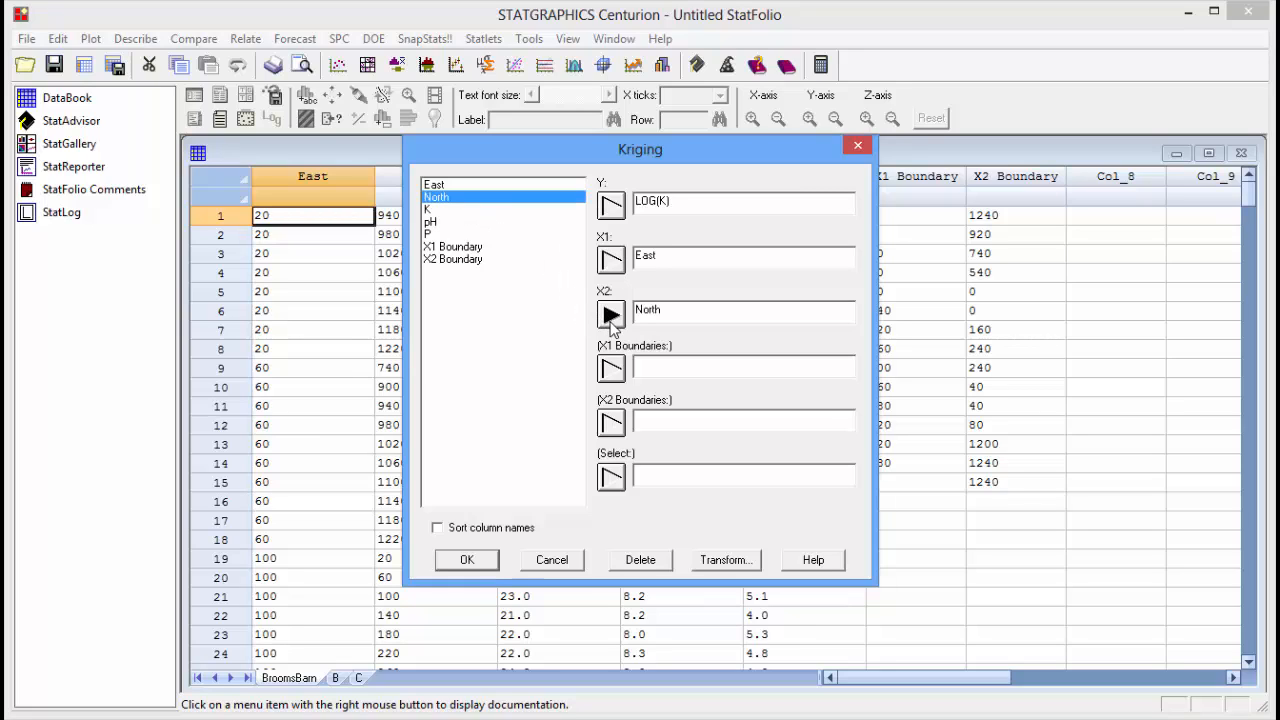
pyautogui.click(453, 246)
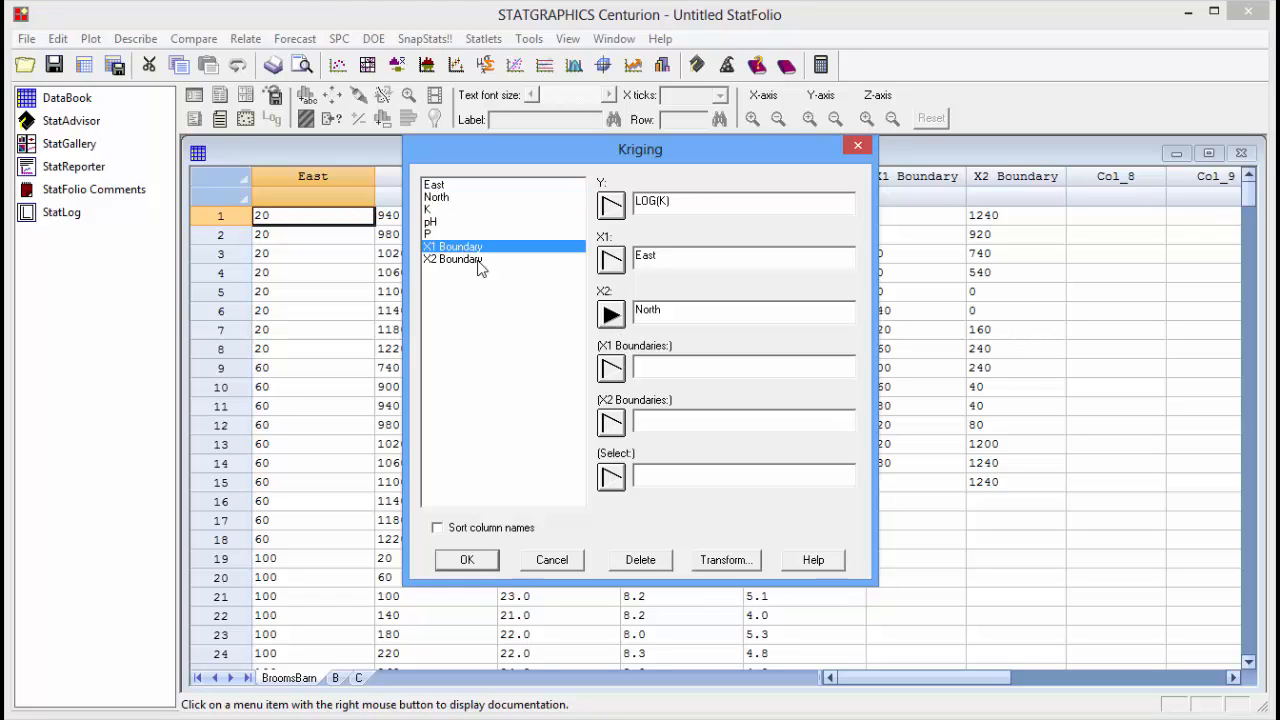
pyautogui.click(610, 368)
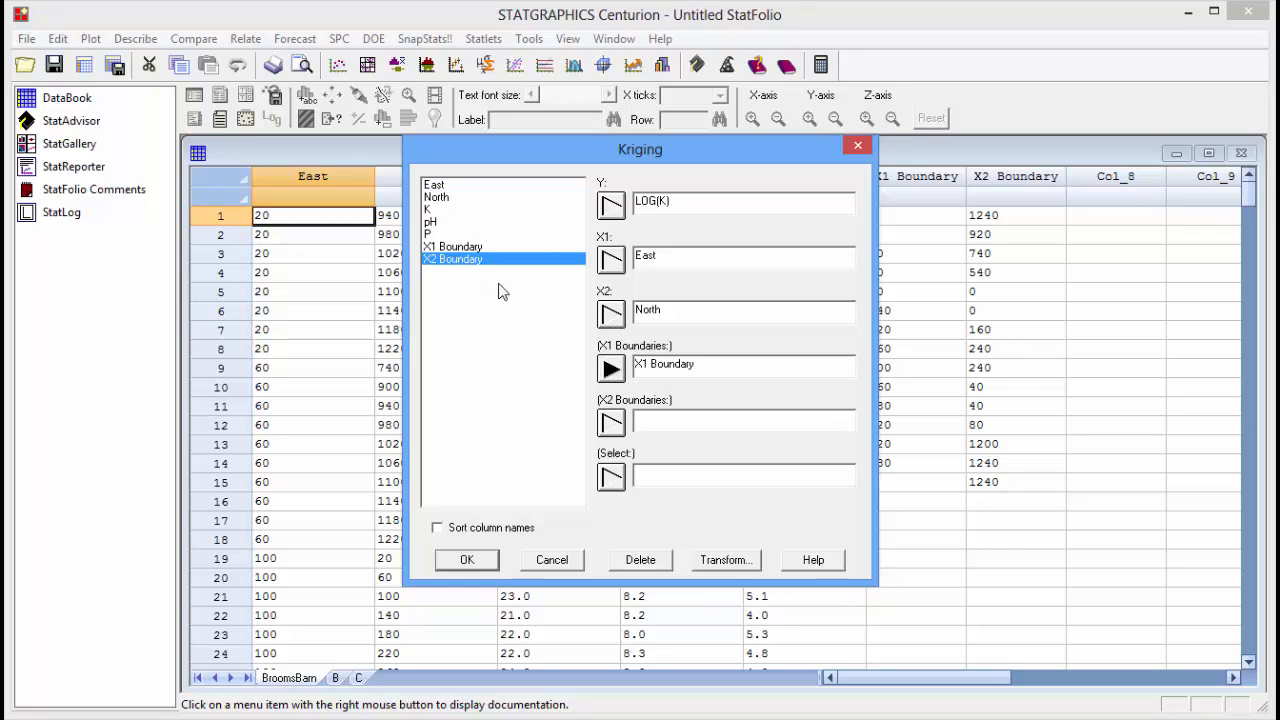
pyautogui.click(611, 424)
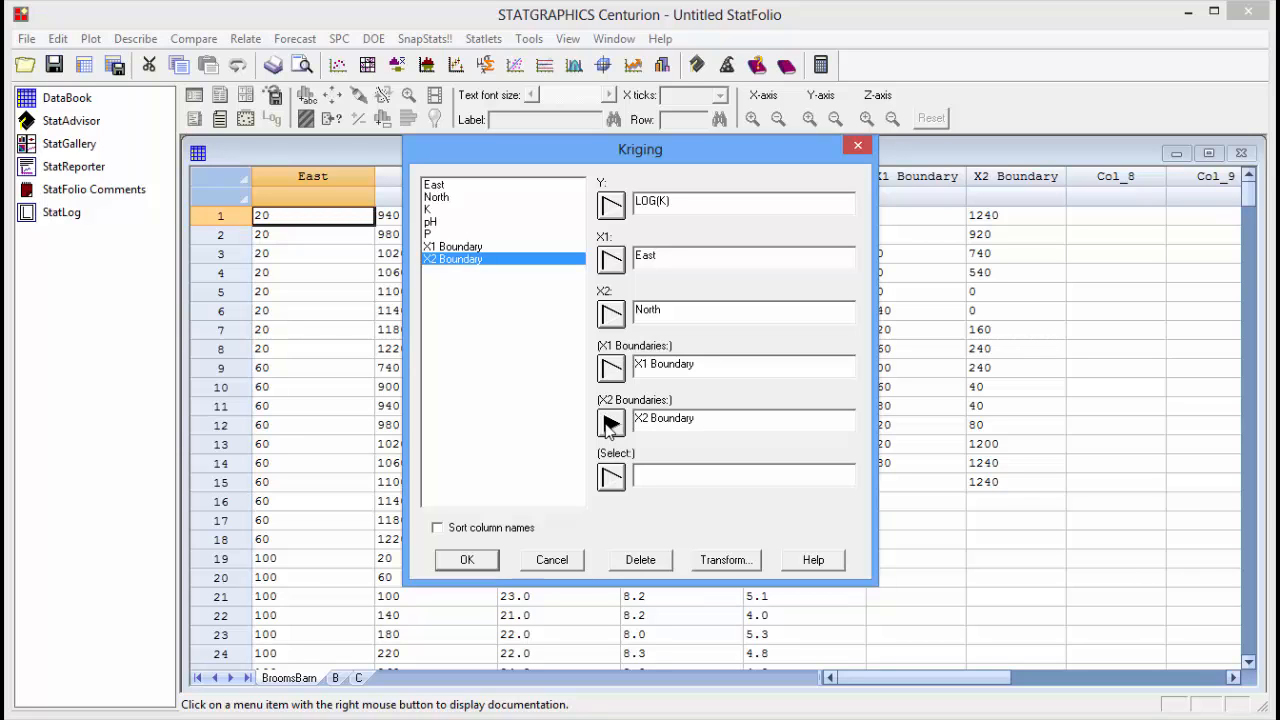
pyautogui.click(466, 559)
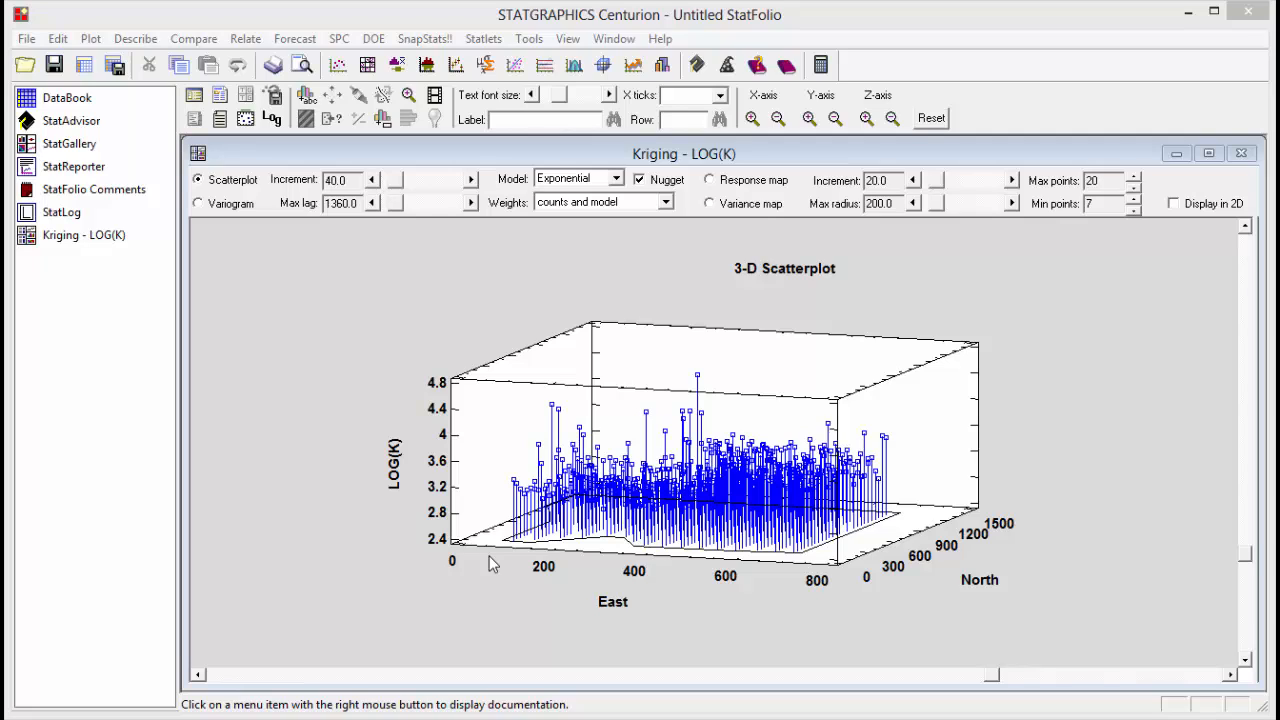
pyautogui.moveTo(1230, 518)
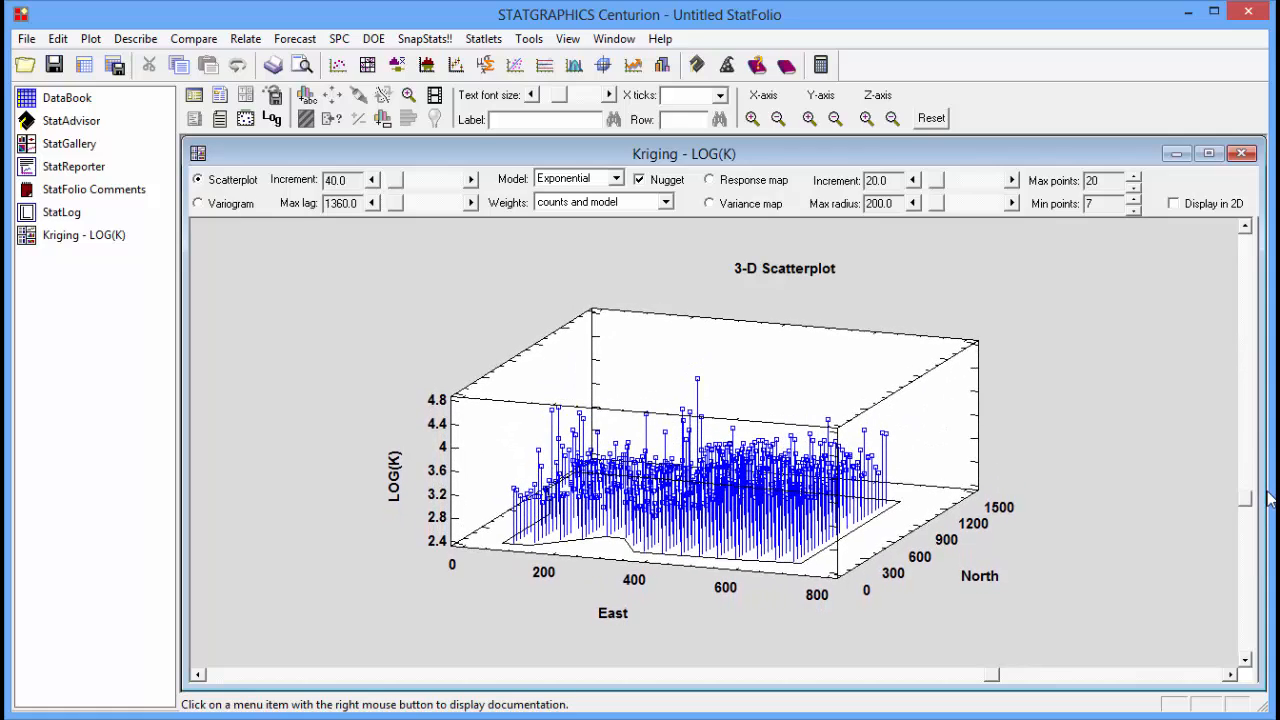
# - Enable Display in 2D to show the East-versus-North location plot
pyautogui.click(1173, 203)
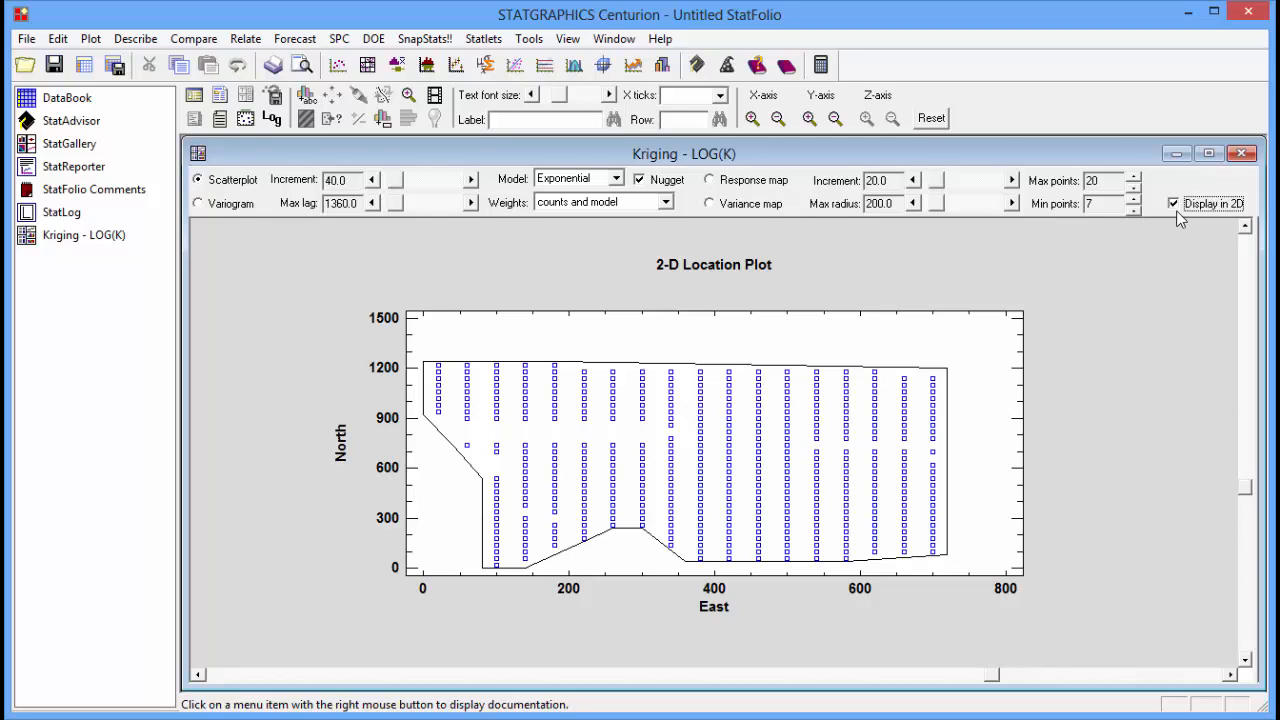
pyautogui.moveTo(672, 558)
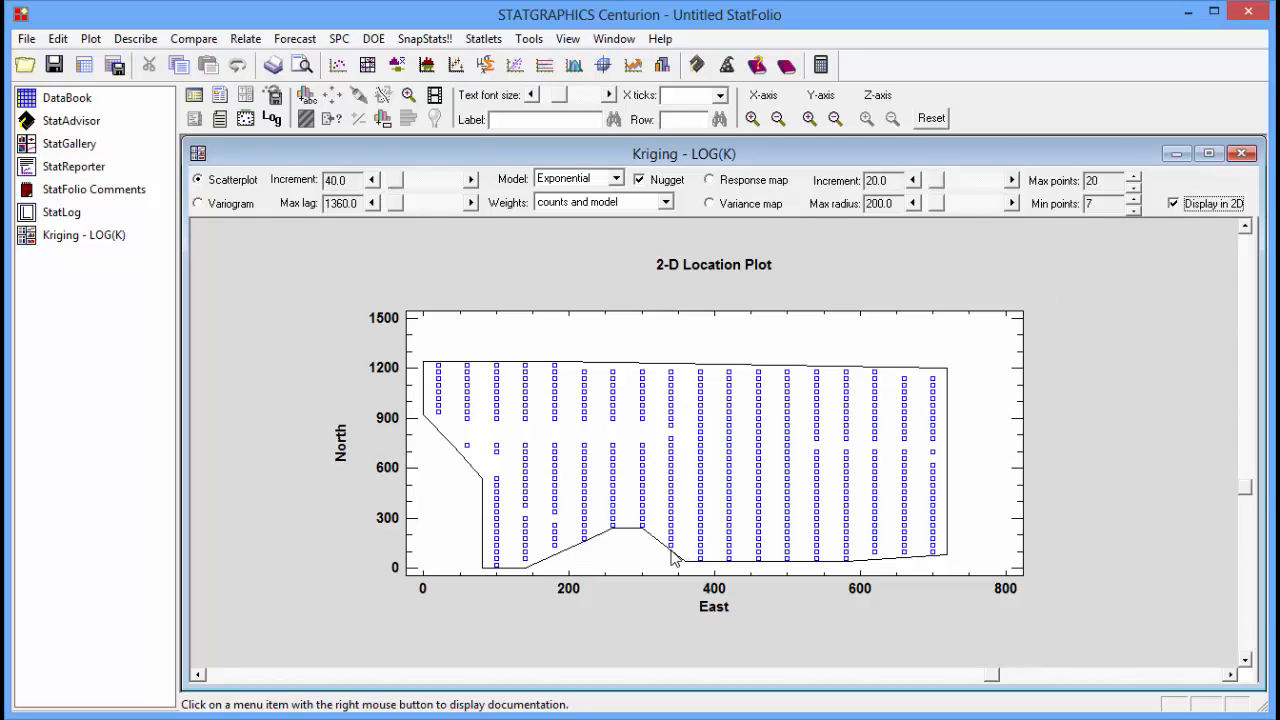
pyautogui.moveTo(620, 490)
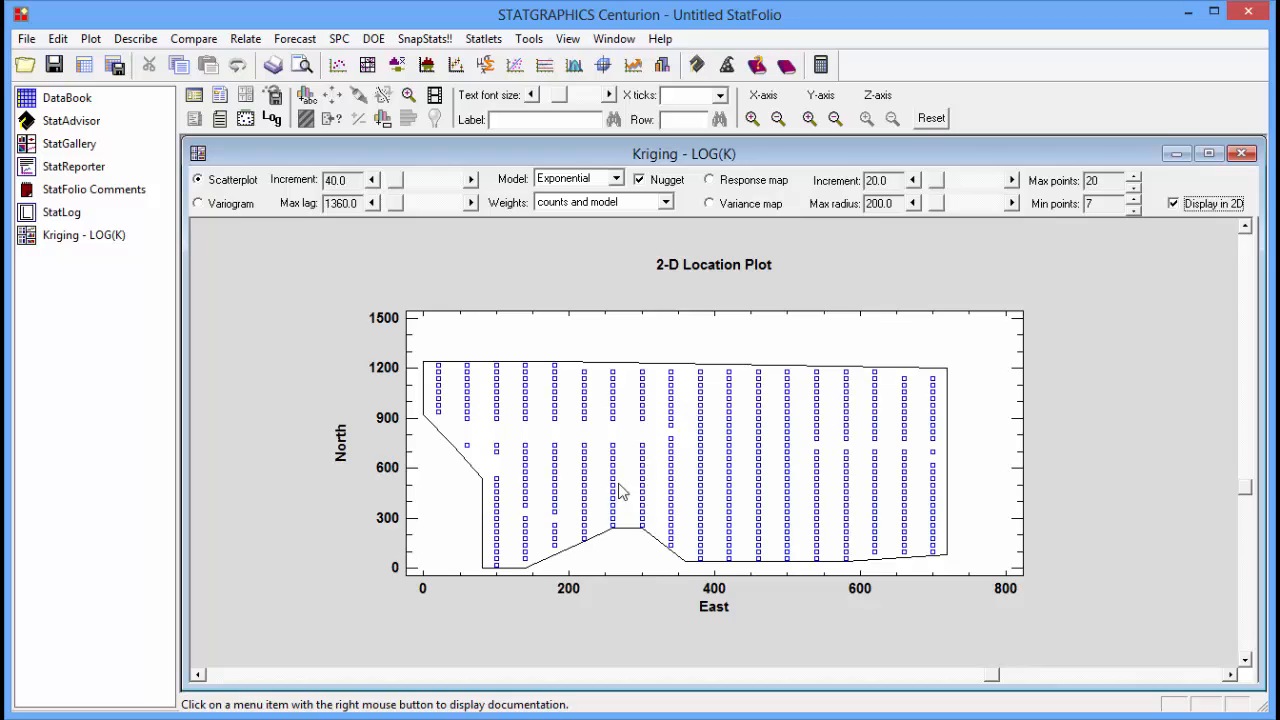
pyautogui.moveTo(621, 444)
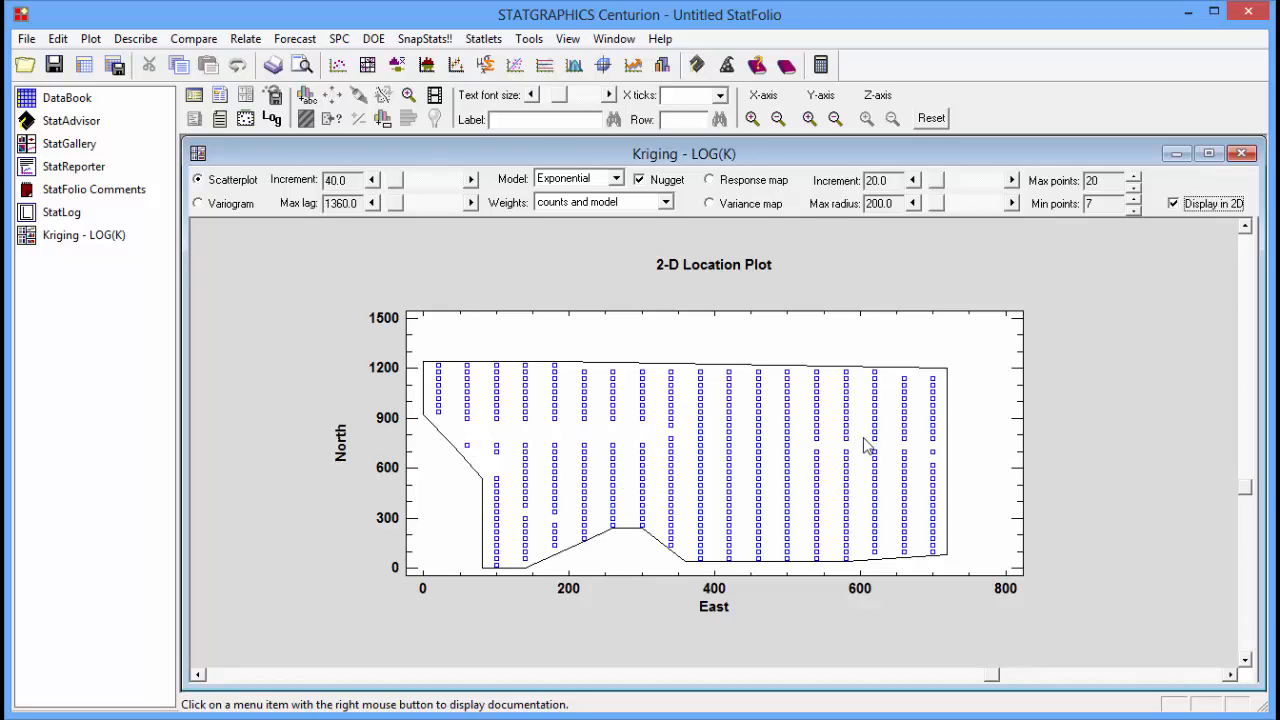
pyautogui.moveTo(930, 448)
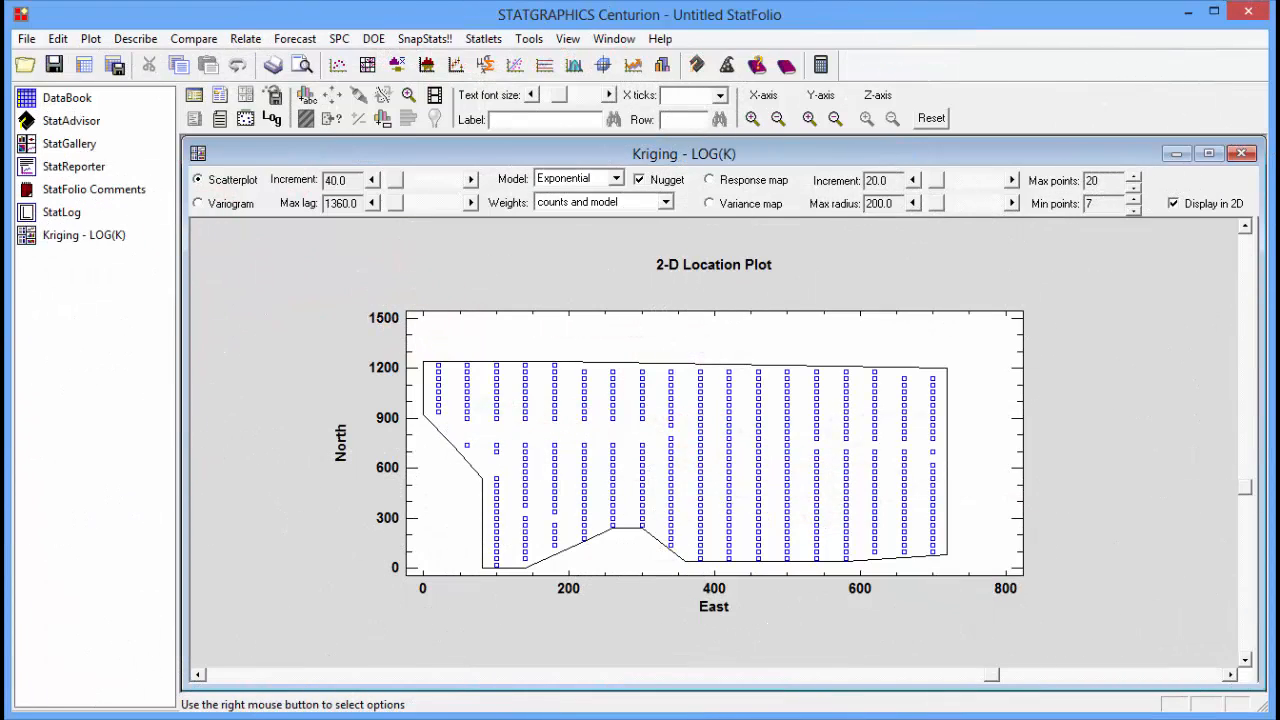
pyautogui.moveTo(1167, 89)
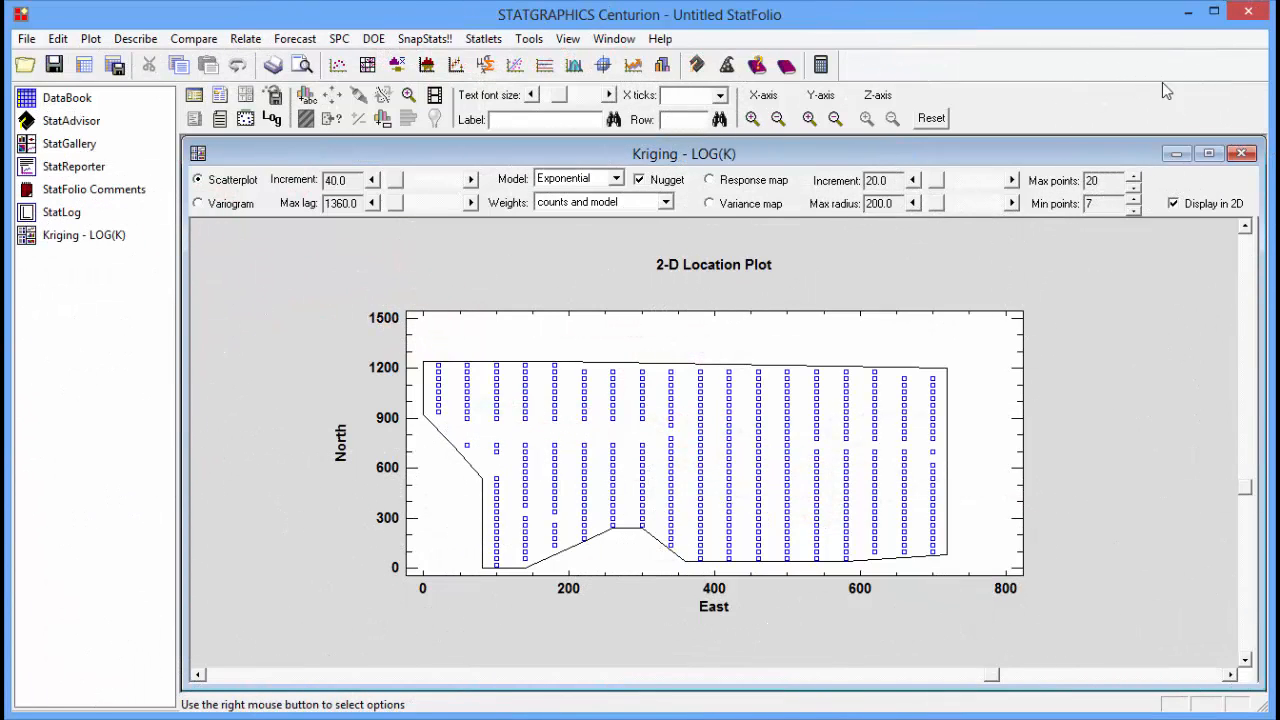
# - Show the exponential variogram of LOG(K) with increment 32 and max lag 1500
pyautogui.click(198, 203)
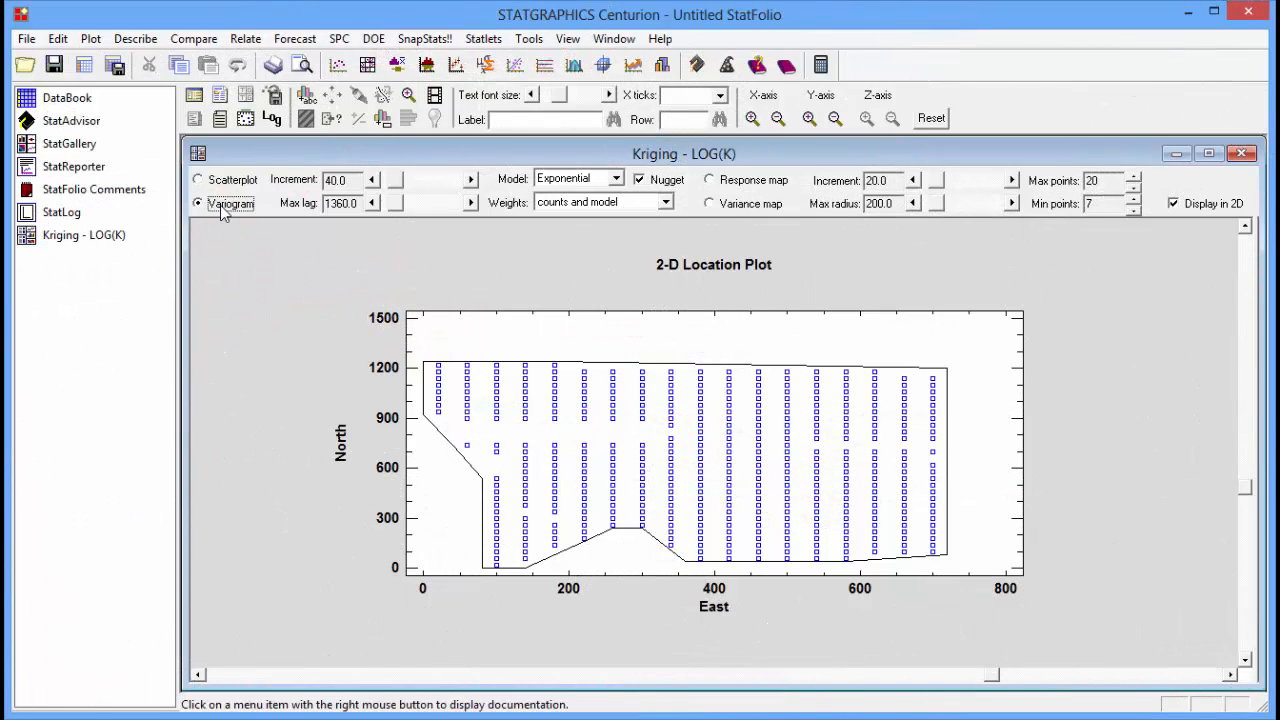
pyautogui.click(198, 204)
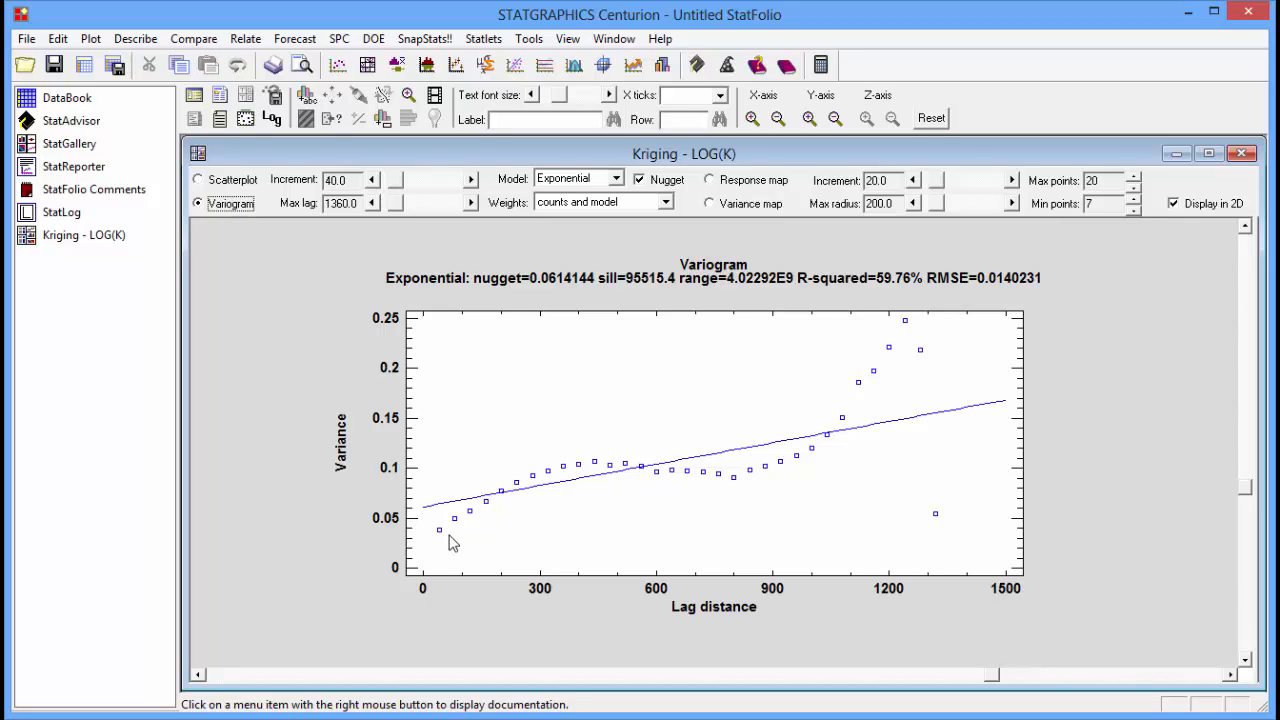
pyautogui.moveTo(635, 471)
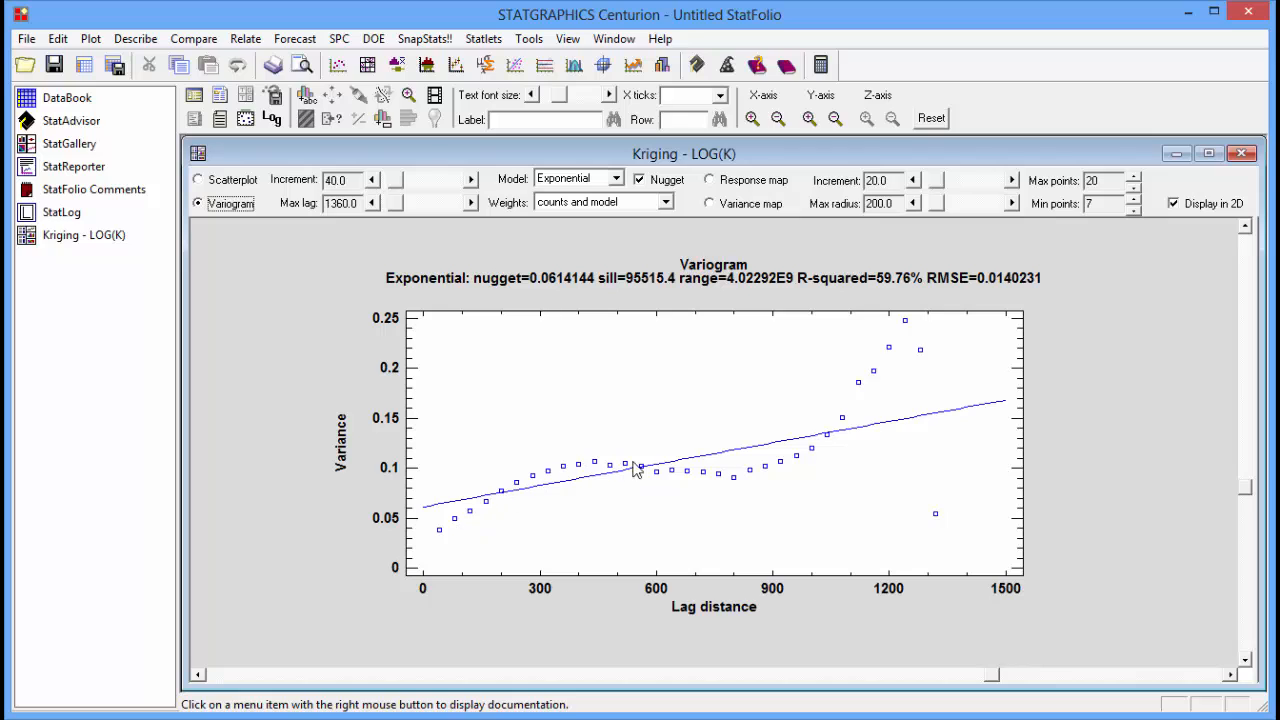
pyautogui.moveTo(930, 364)
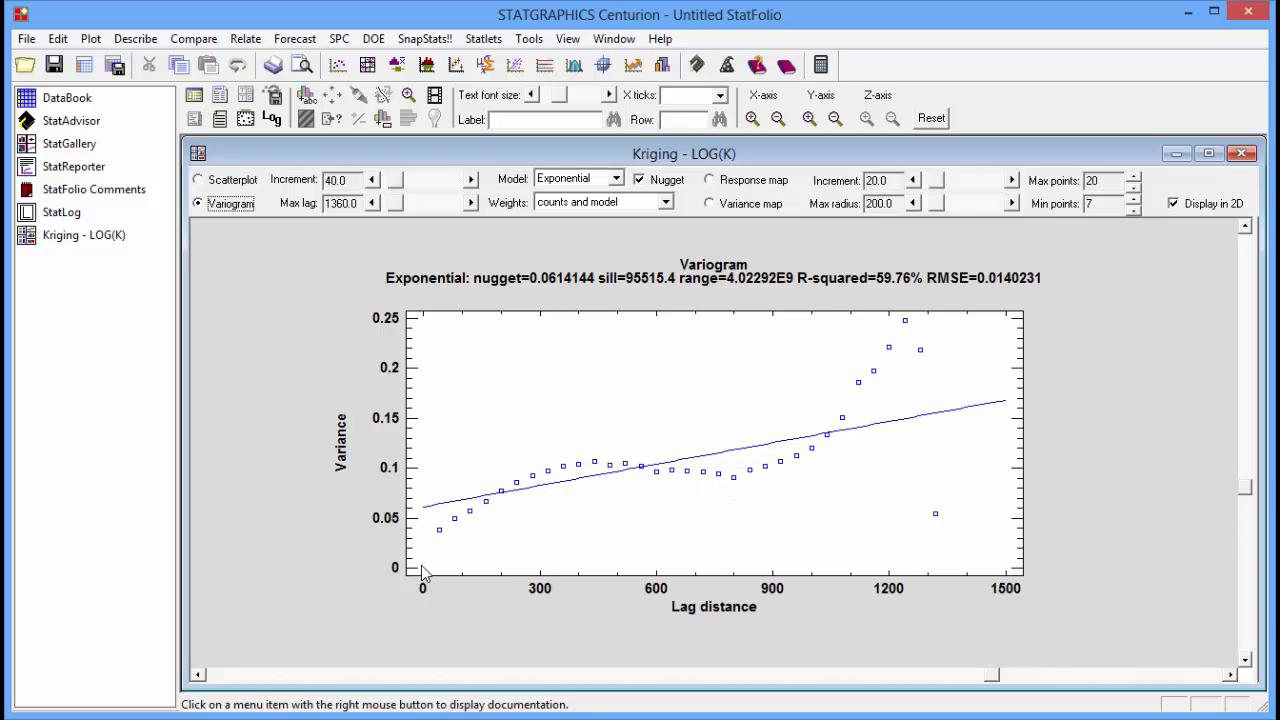
pyautogui.moveTo(430, 545)
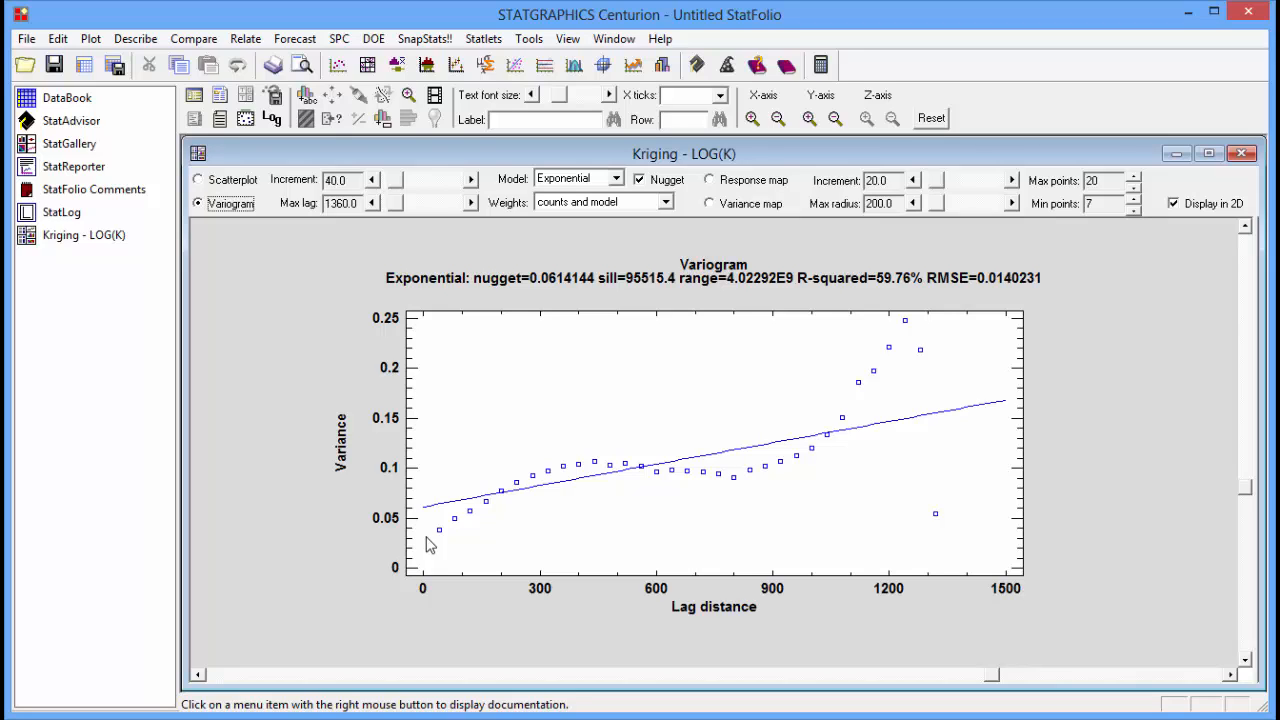
pyautogui.moveTo(533, 487)
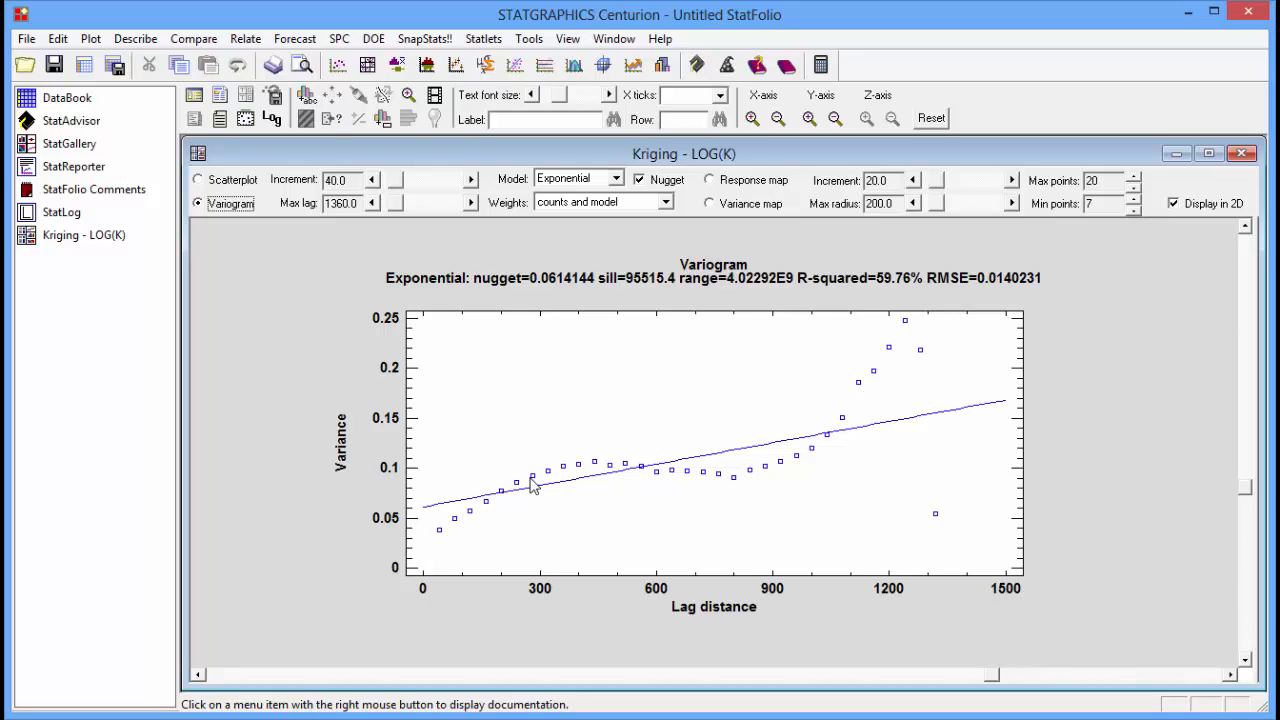
pyautogui.moveTo(686, 472)
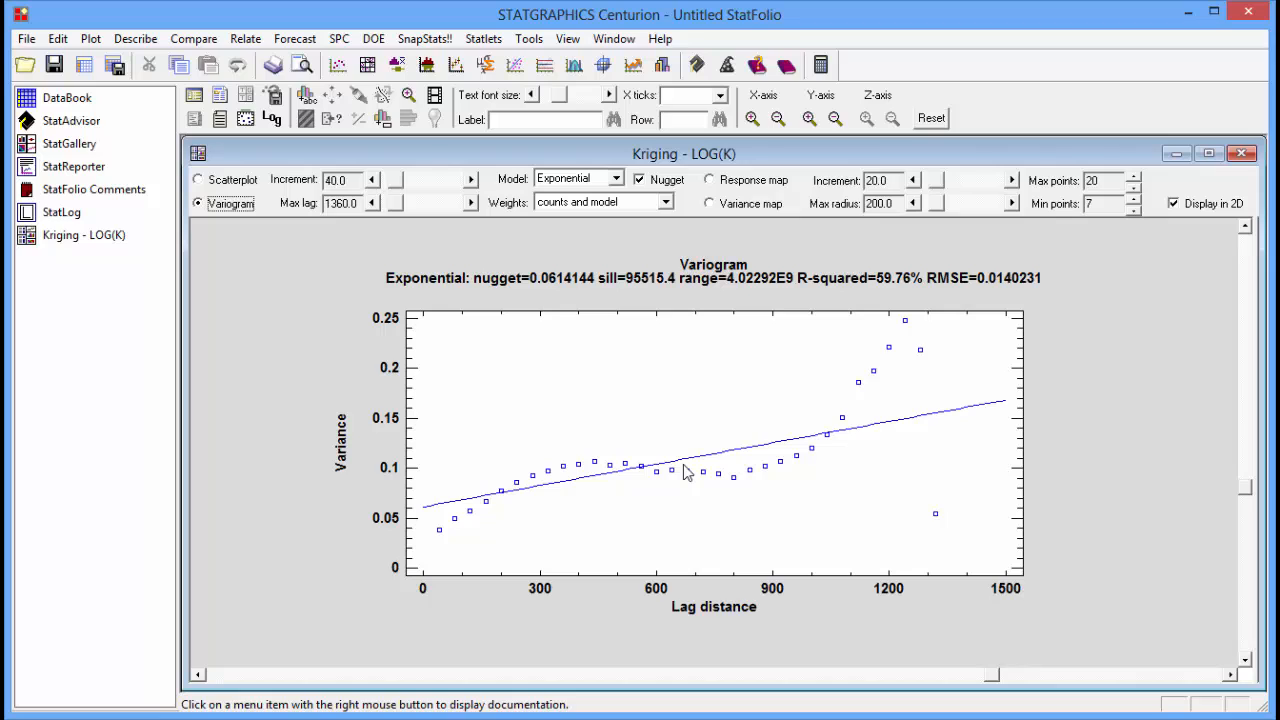
pyautogui.moveTo(598, 474)
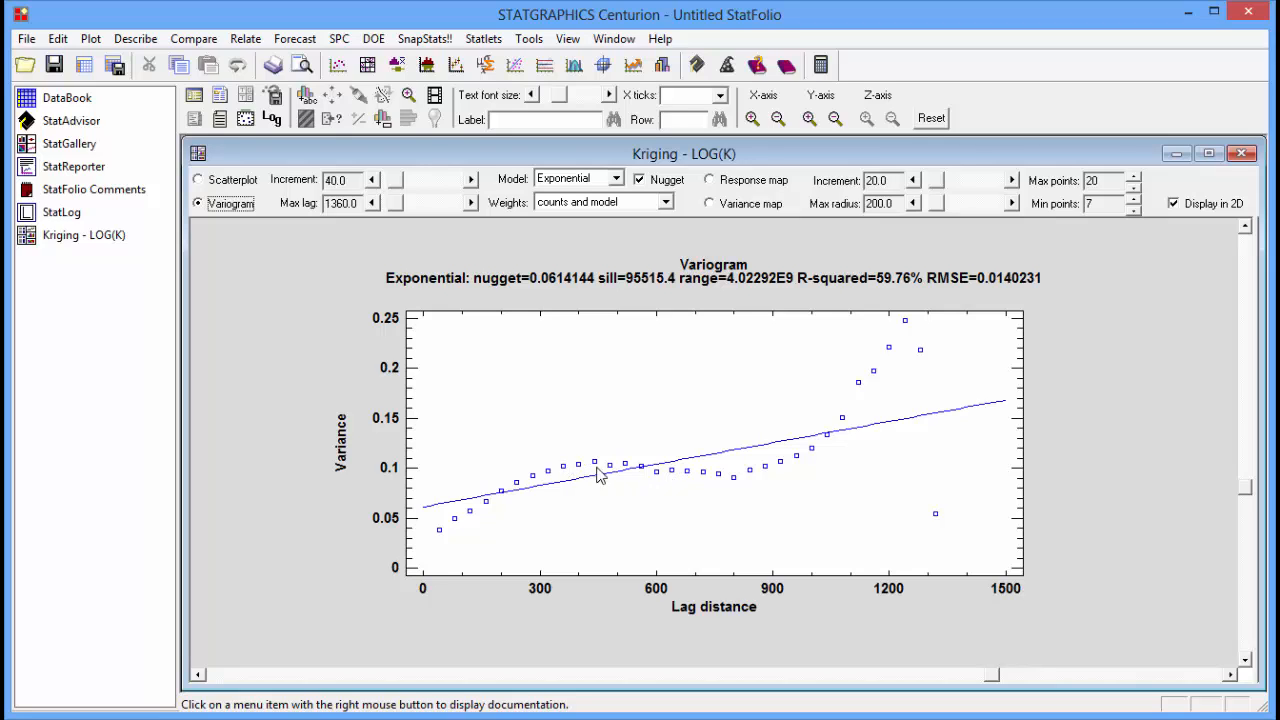
pyautogui.moveTo(673, 477)
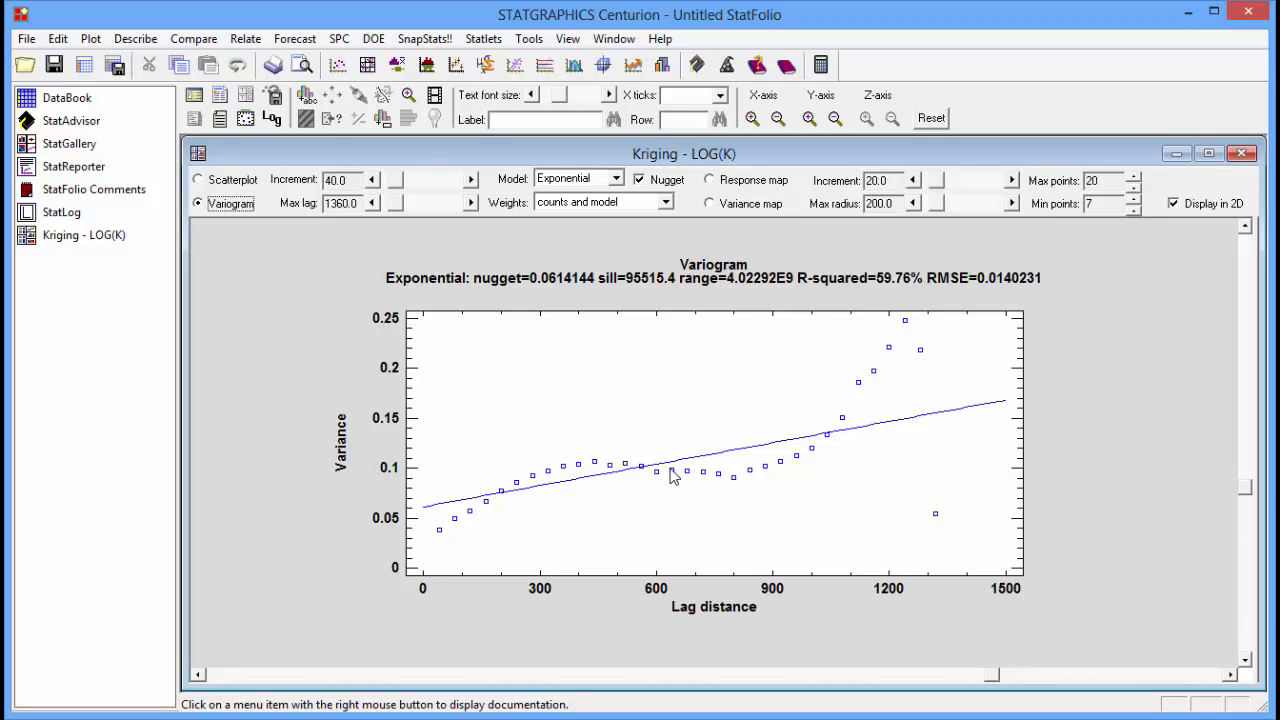
pyautogui.moveTo(628, 473)
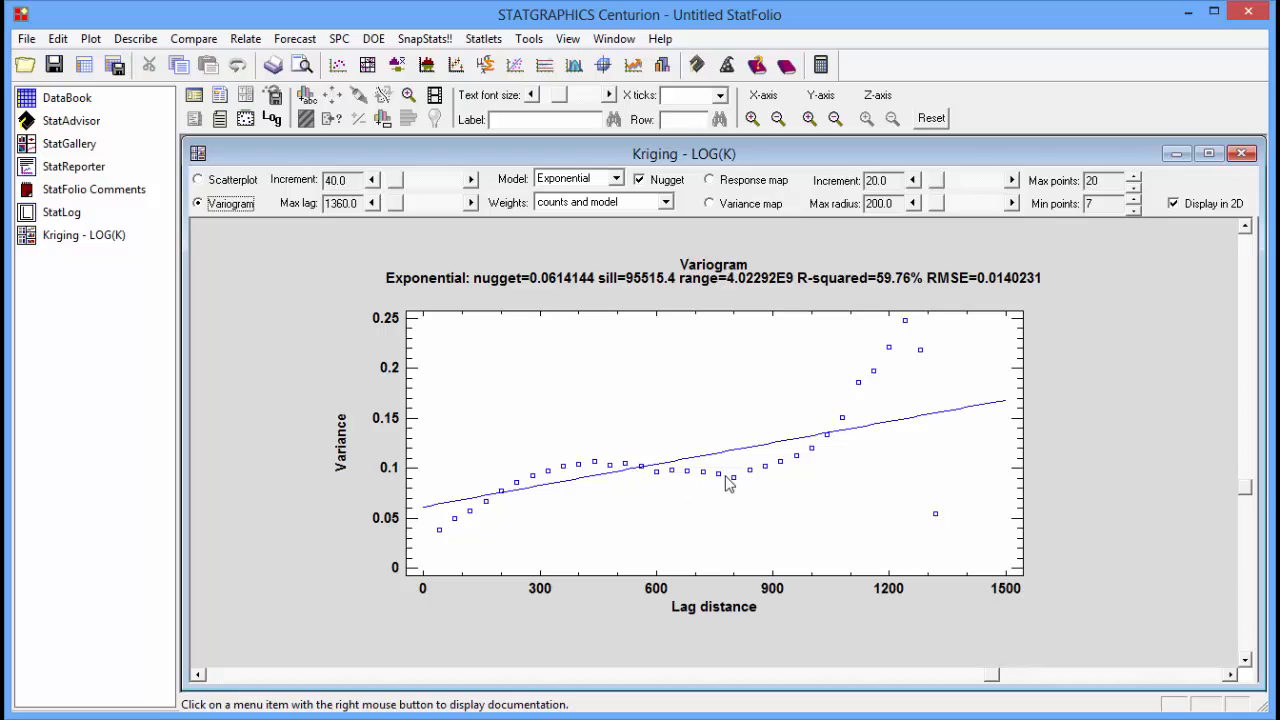
pyautogui.moveTo(928, 368)
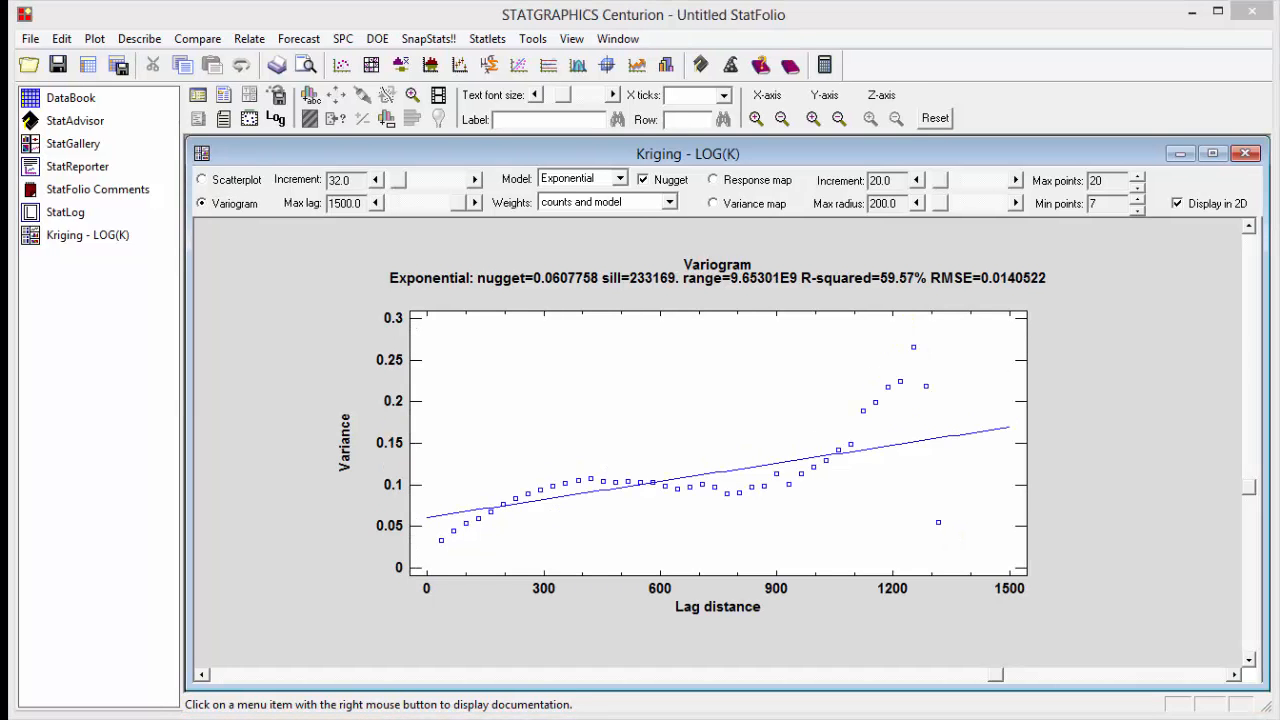
pyautogui.moveTo(843, 443)
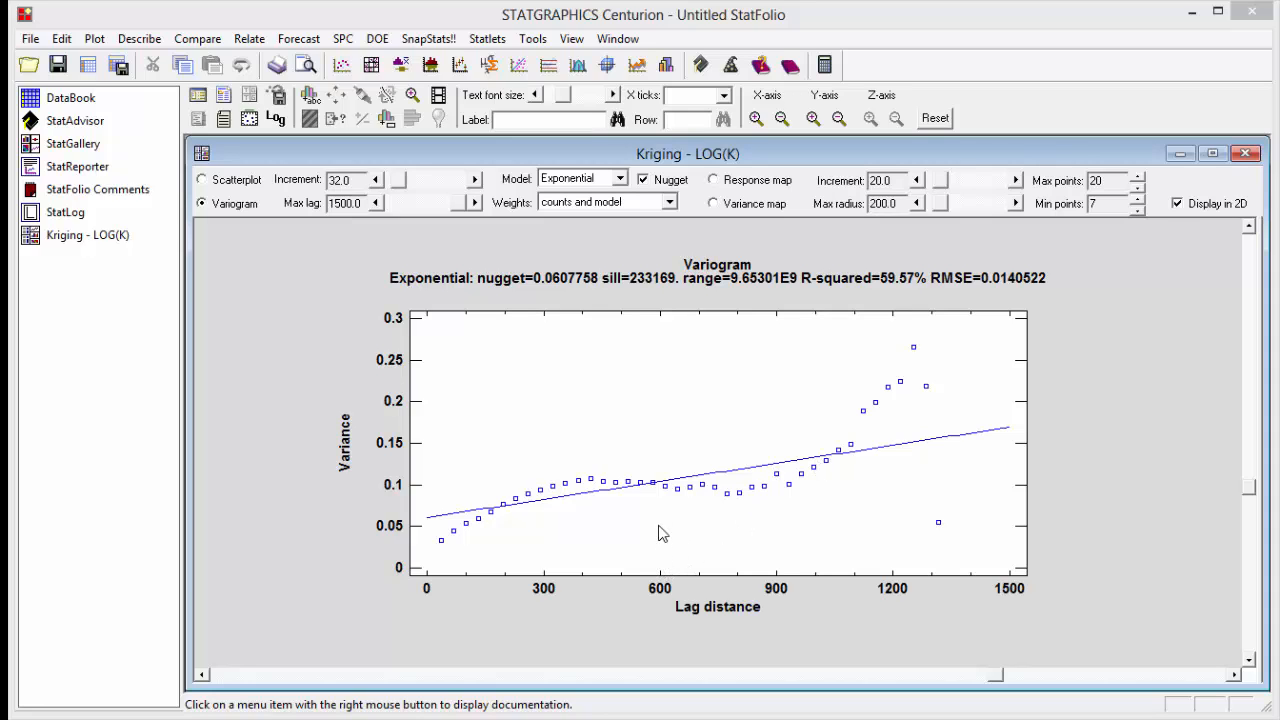
pyautogui.moveTo(668, 494)
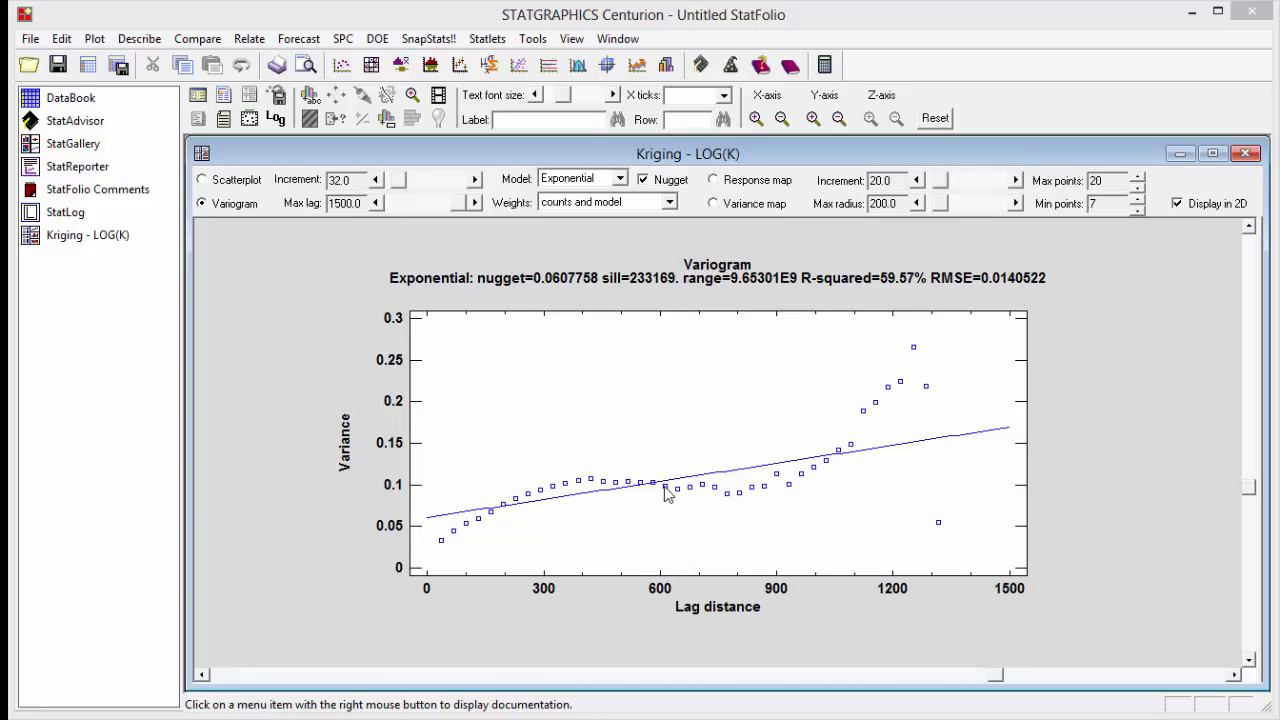
pyautogui.moveTo(460, 213)
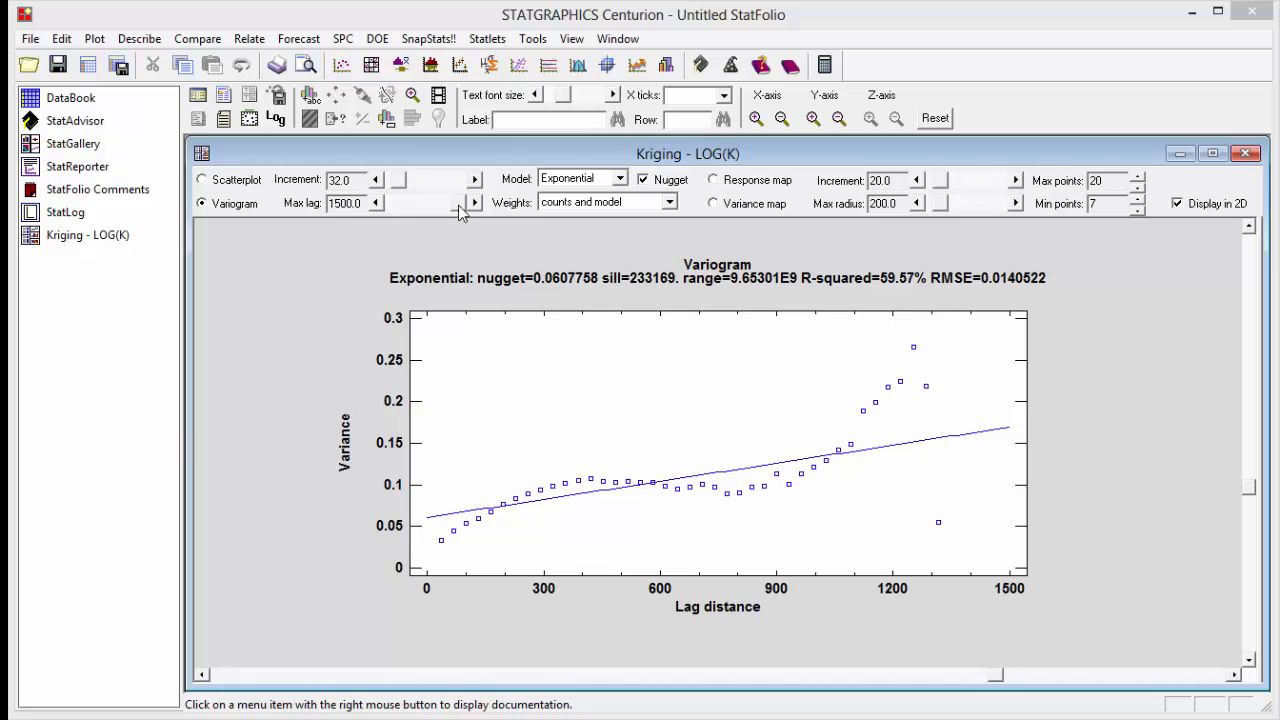
# - Lower the Max lag slider to 600, raising R-squared to 98.58%
pyautogui.click(375, 207)
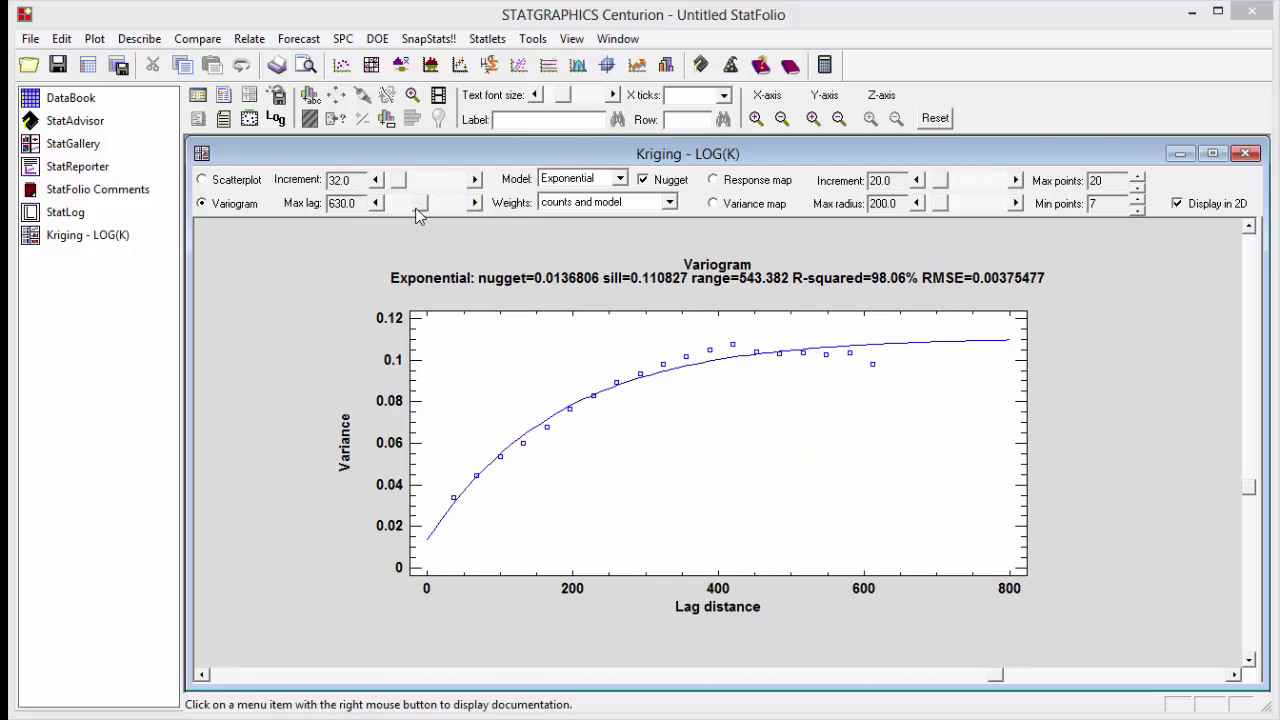
pyautogui.click(376, 203)
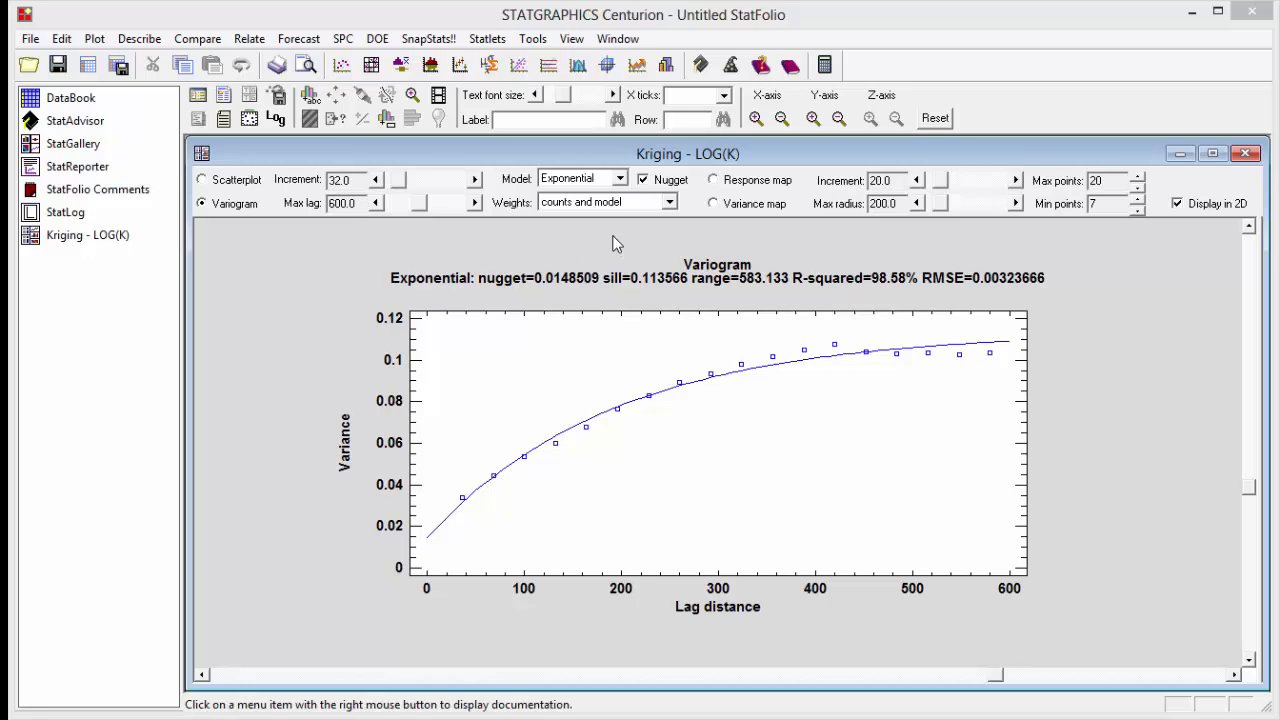
pyautogui.moveTo(843, 280)
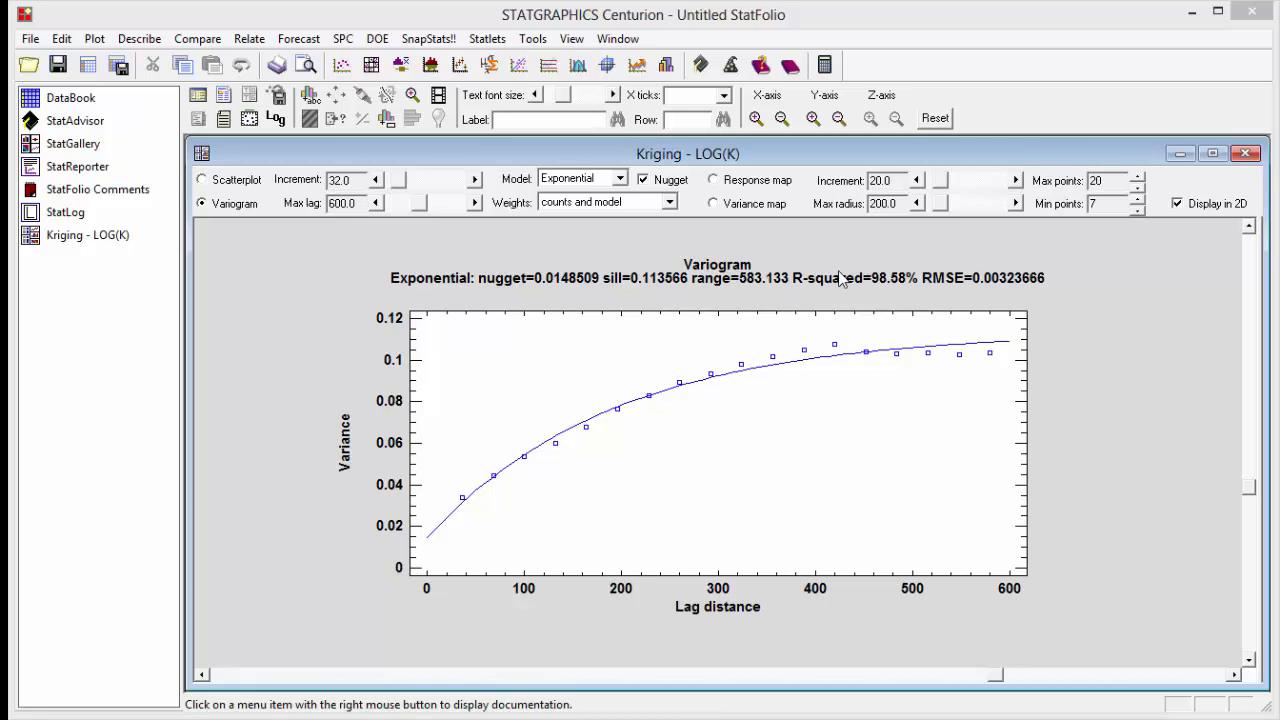
pyautogui.moveTo(882, 289)
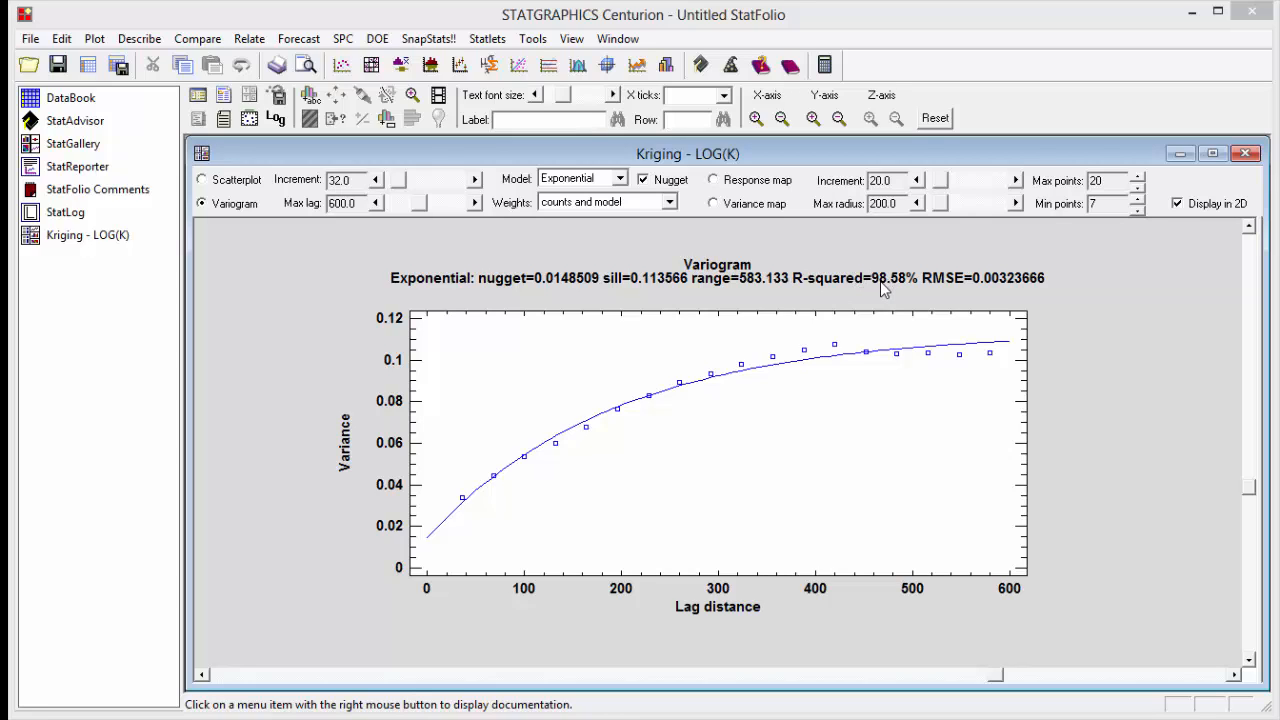
pyautogui.moveTo(905, 293)
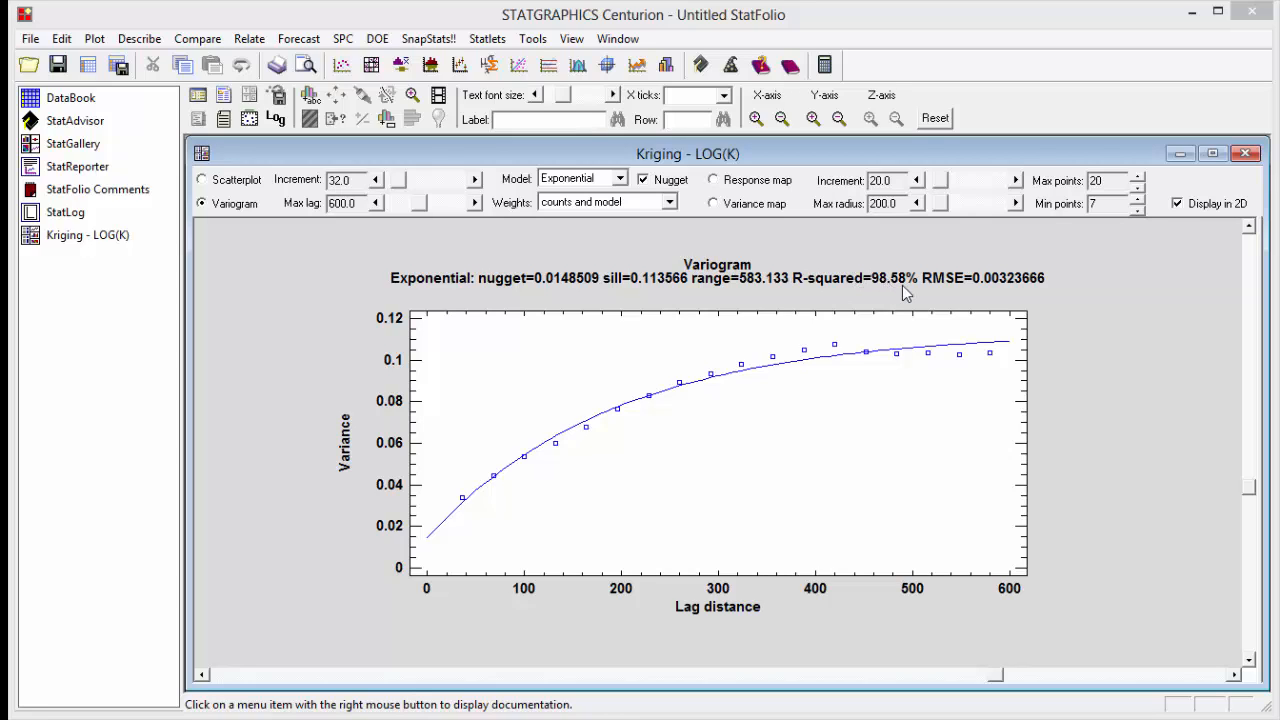
# - Select Spherical in the Model dropdown, giving R-squared 99.80% and range about 421
pyautogui.click(620, 179)
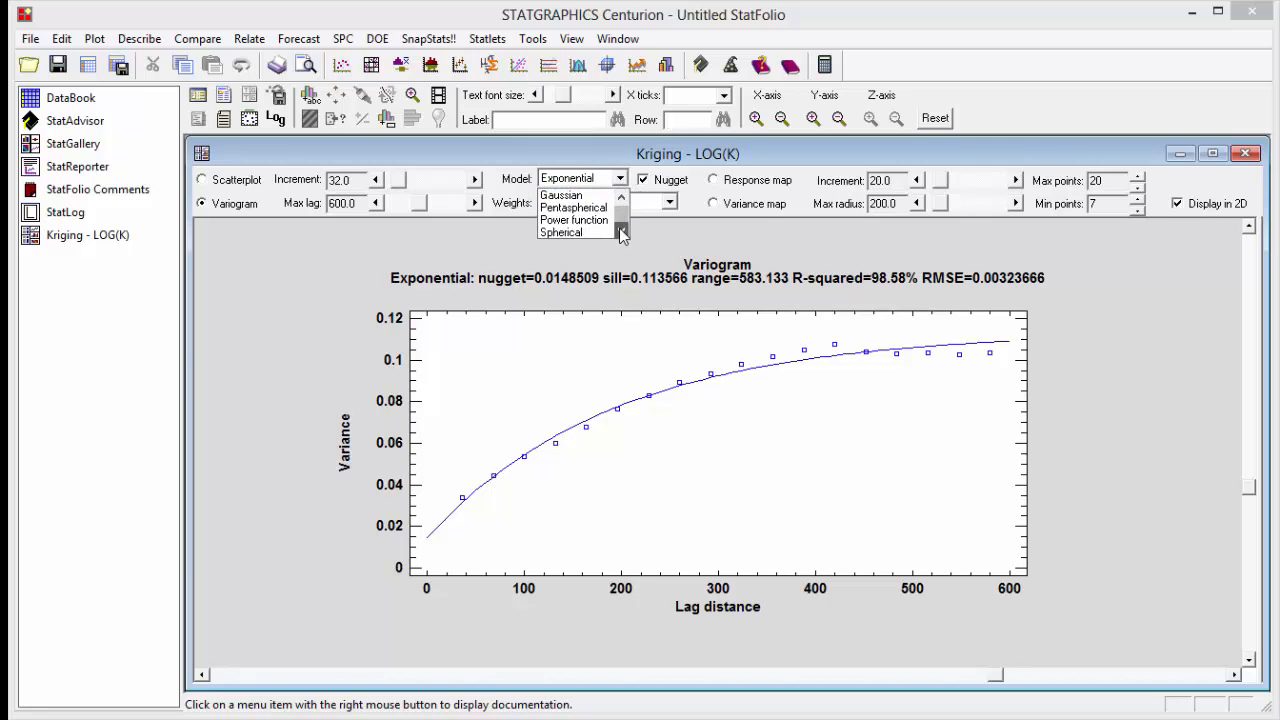
pyautogui.click(561, 232)
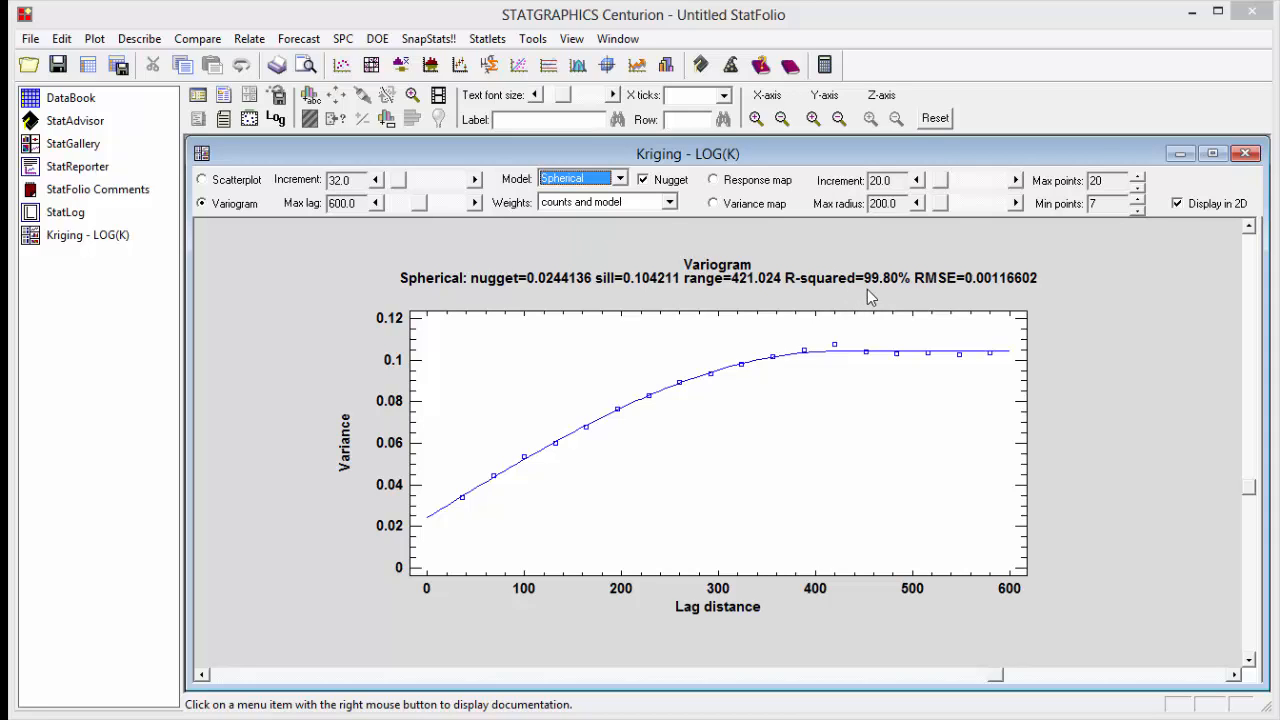
pyautogui.moveTo(884, 291)
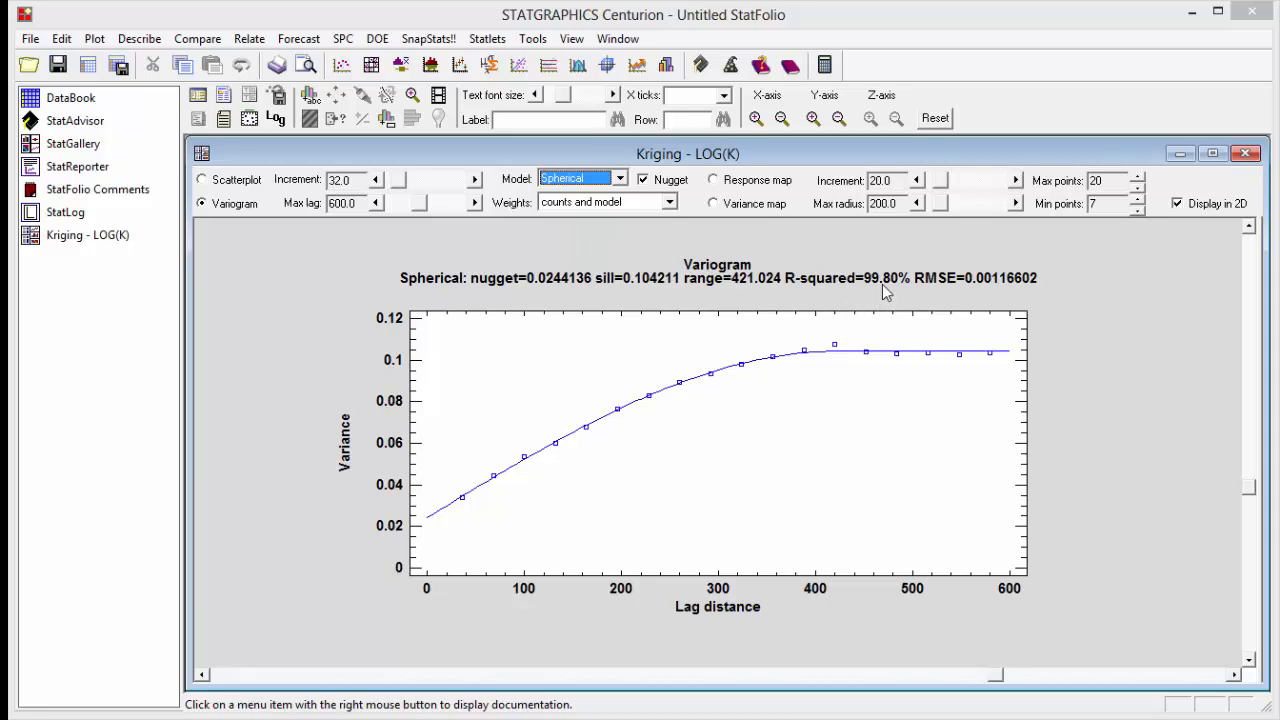
pyautogui.moveTo(876, 363)
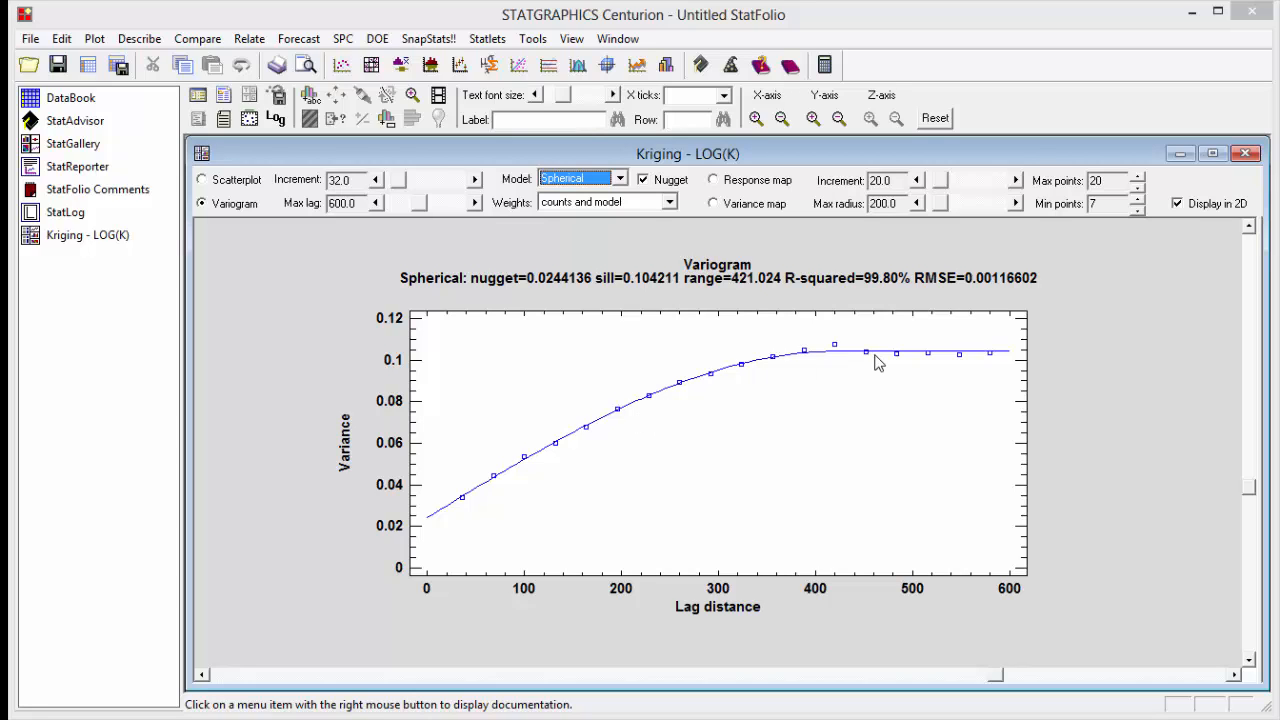
pyautogui.moveTo(877, 362)
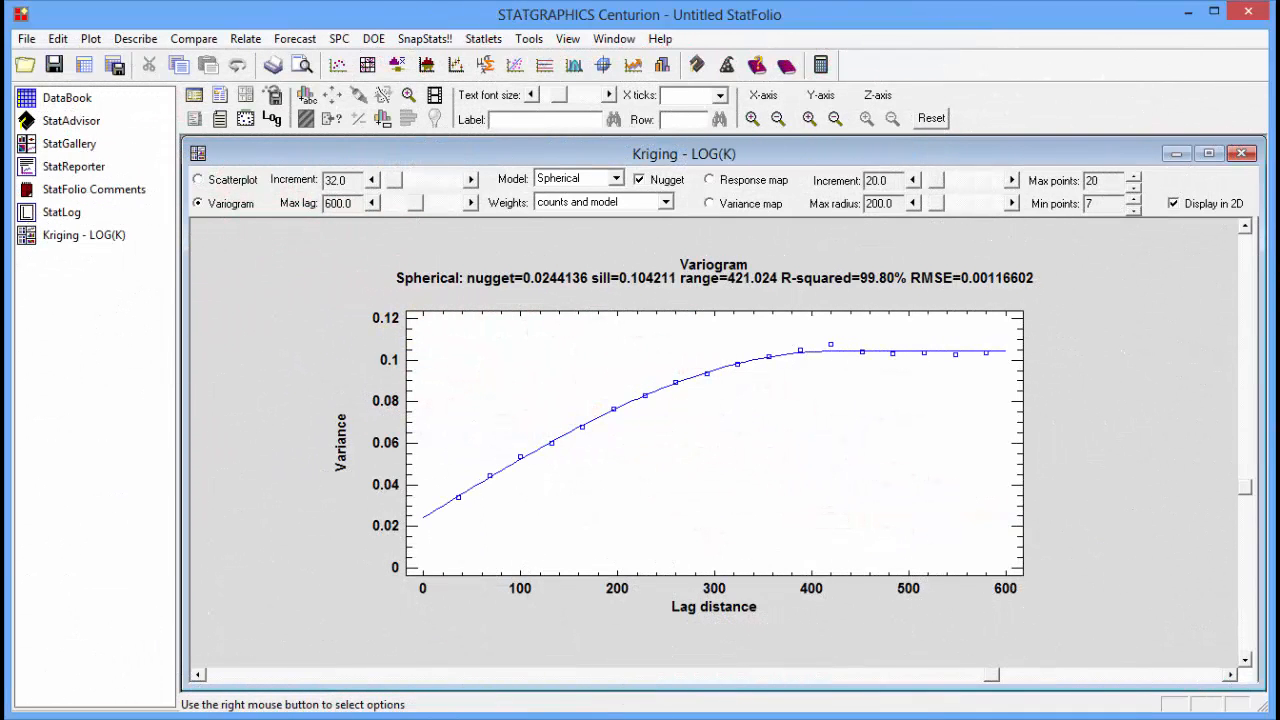
pyautogui.moveTo(778, 188)
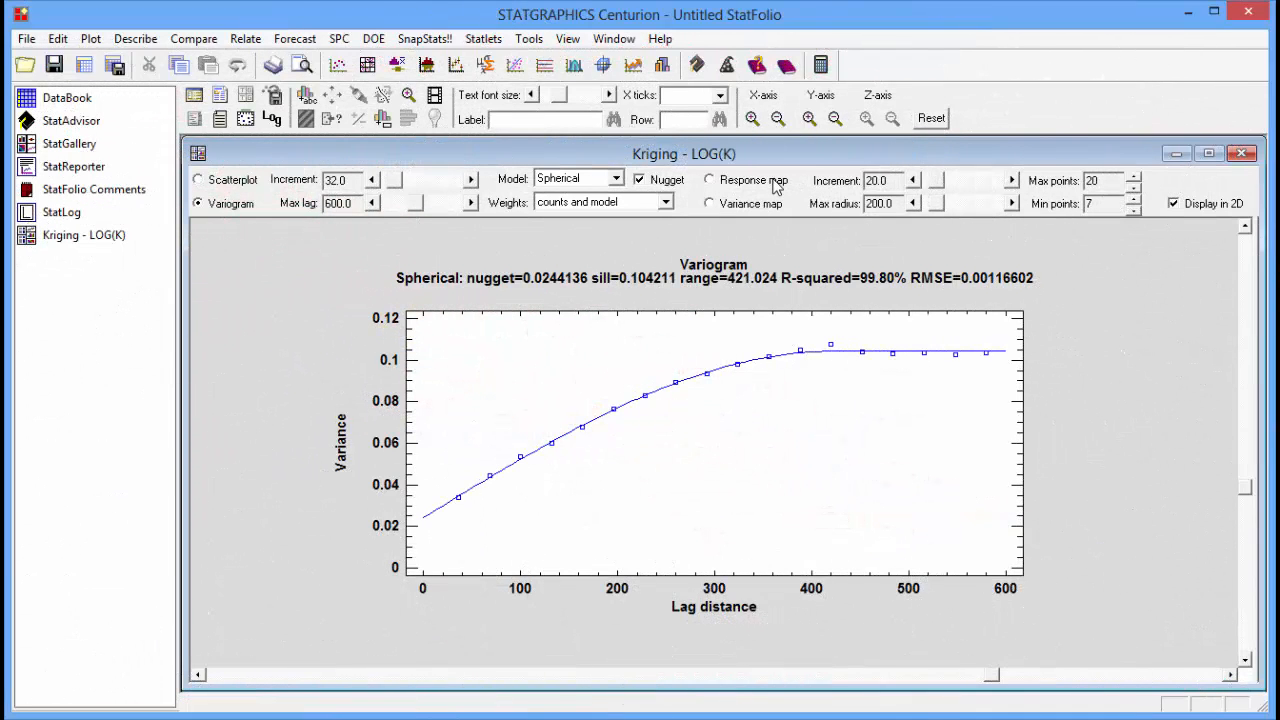
# - Display the LOG(K) response map with max radius 200 and grid increment 16
pyautogui.click(709, 180)
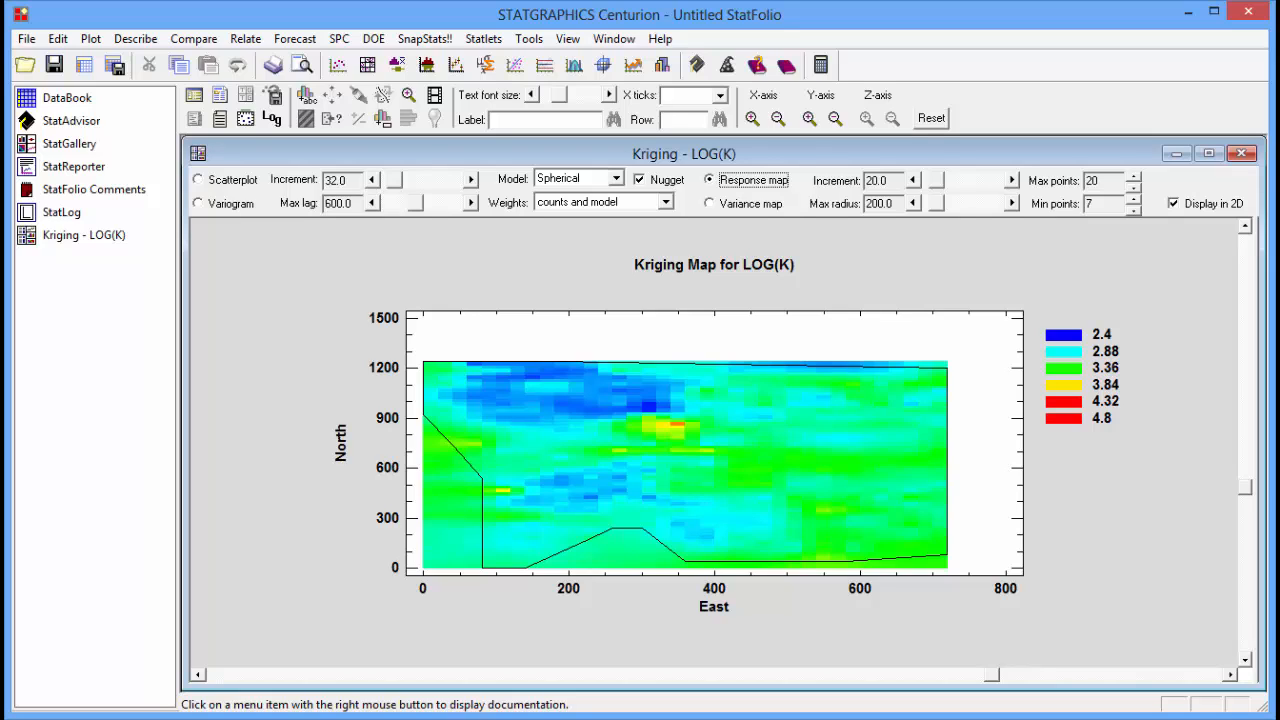
pyautogui.moveTo(845, 205)
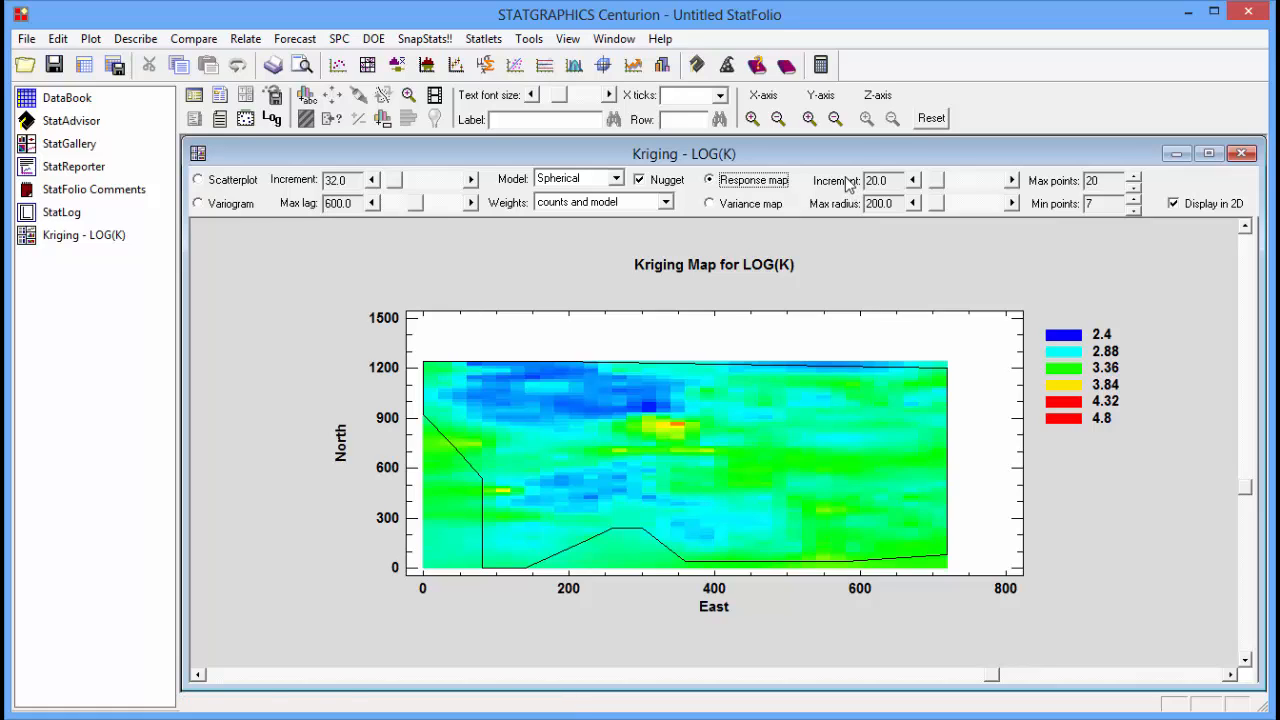
pyautogui.moveTo(1053, 187)
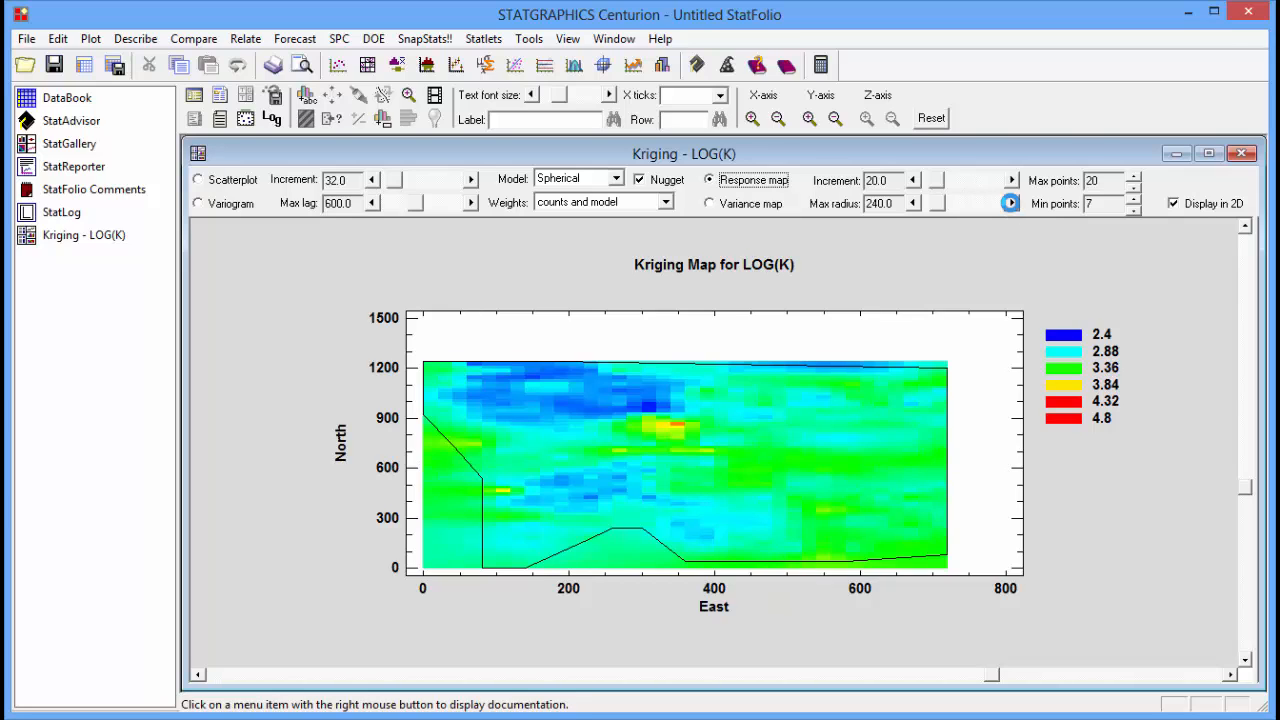
pyautogui.click(912, 200)
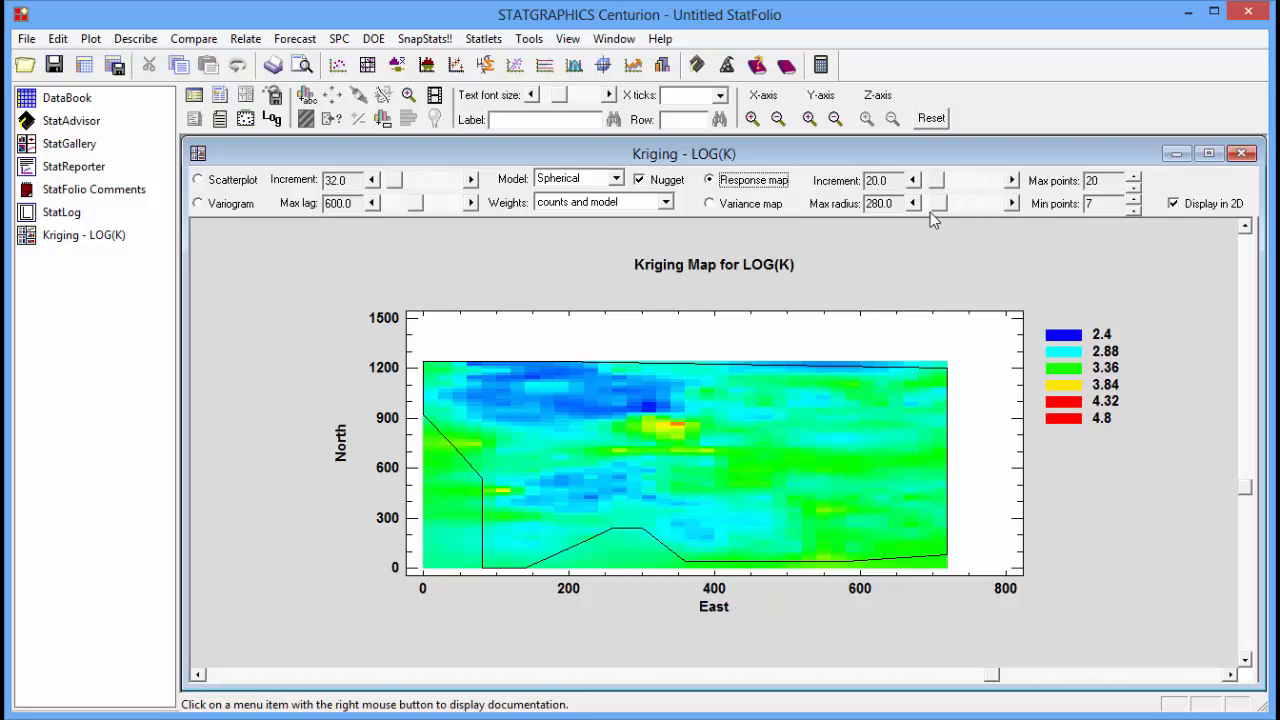
pyautogui.click(912, 203)
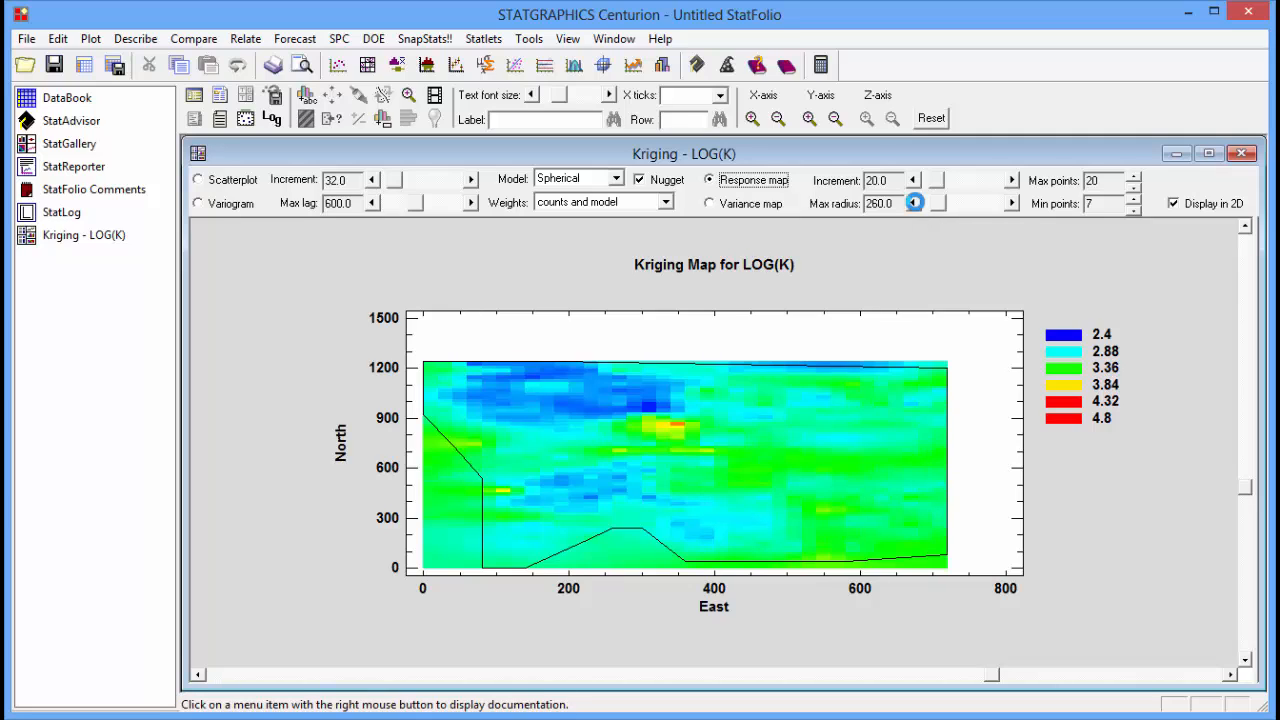
pyautogui.click(914, 203)
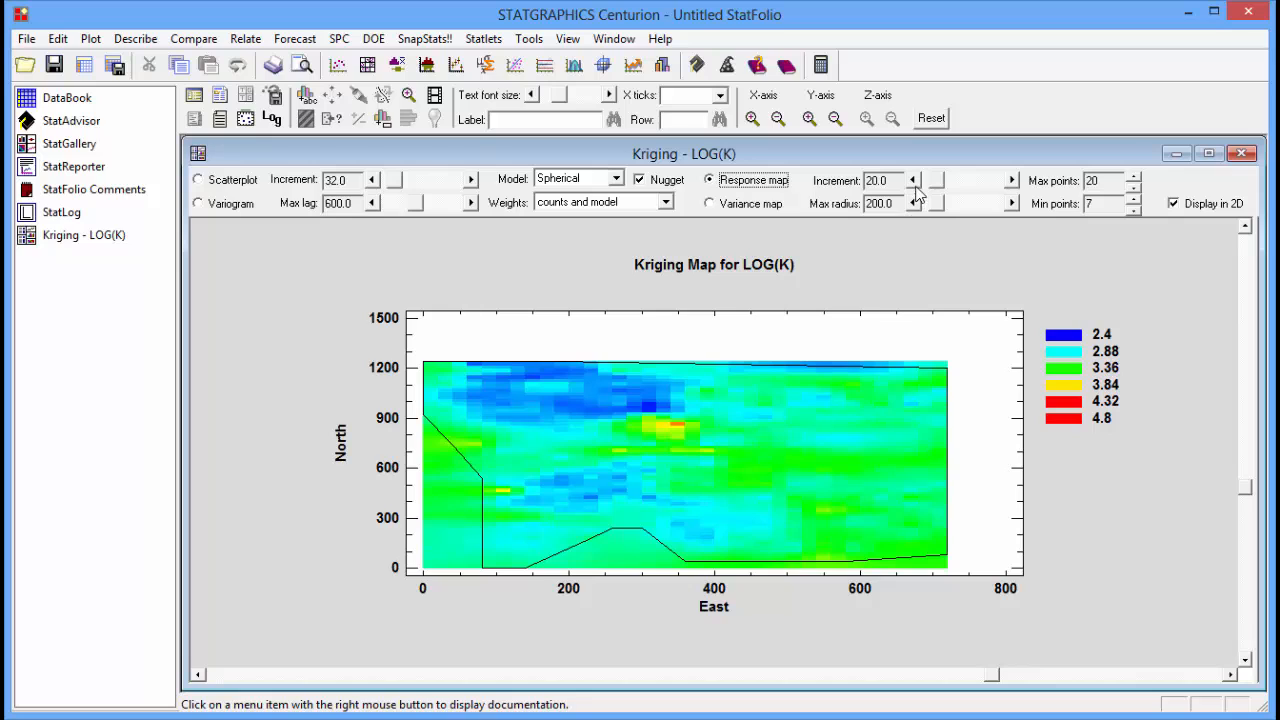
pyautogui.click(913, 185)
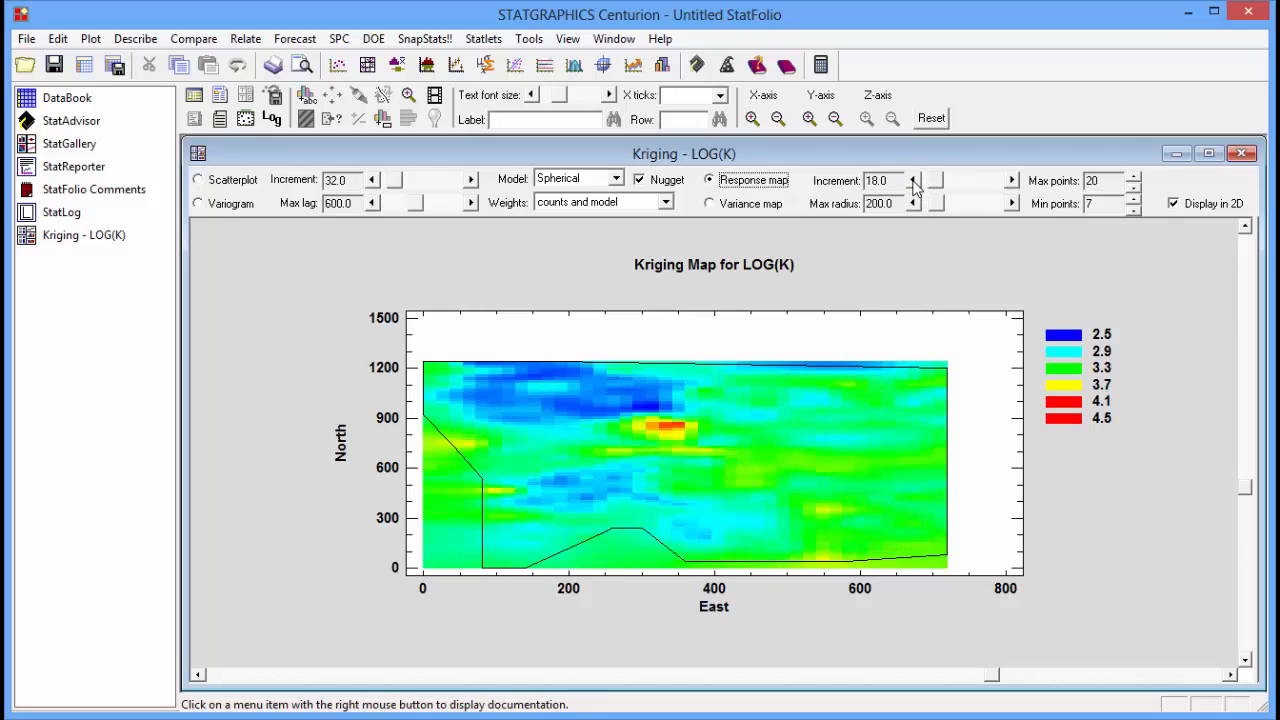
pyautogui.click(912, 185)
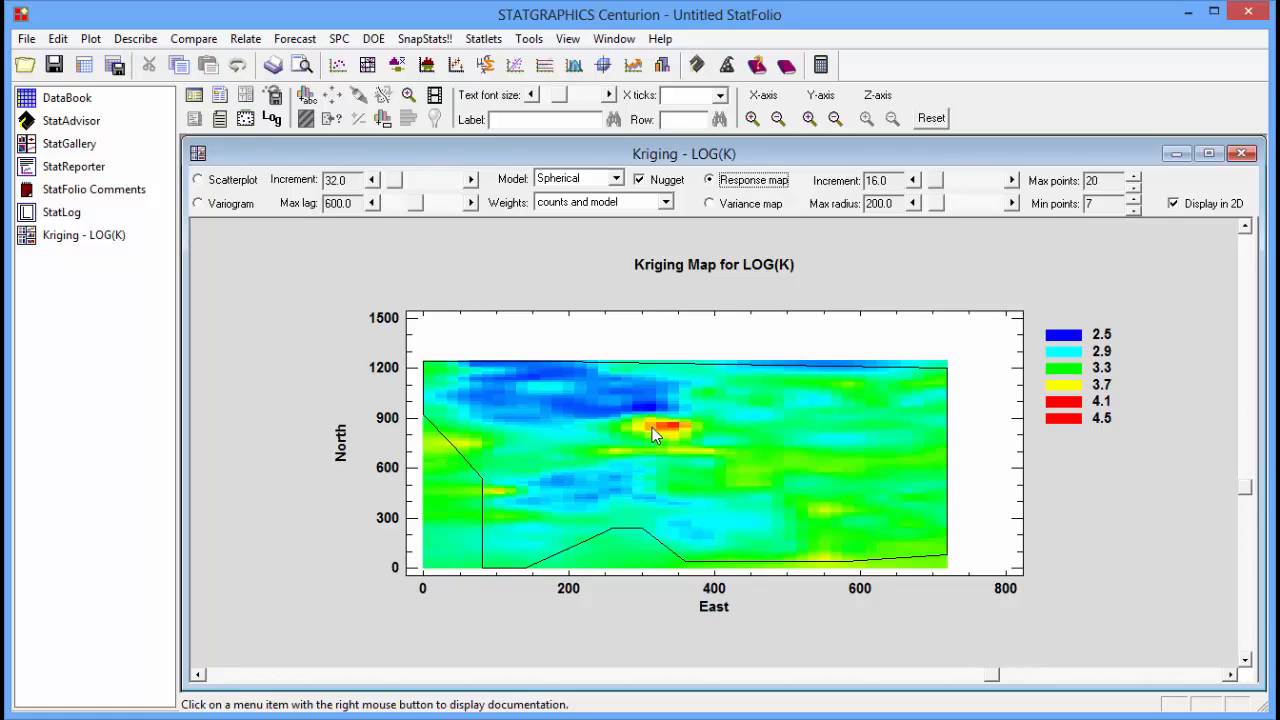
pyautogui.moveTo(793, 383)
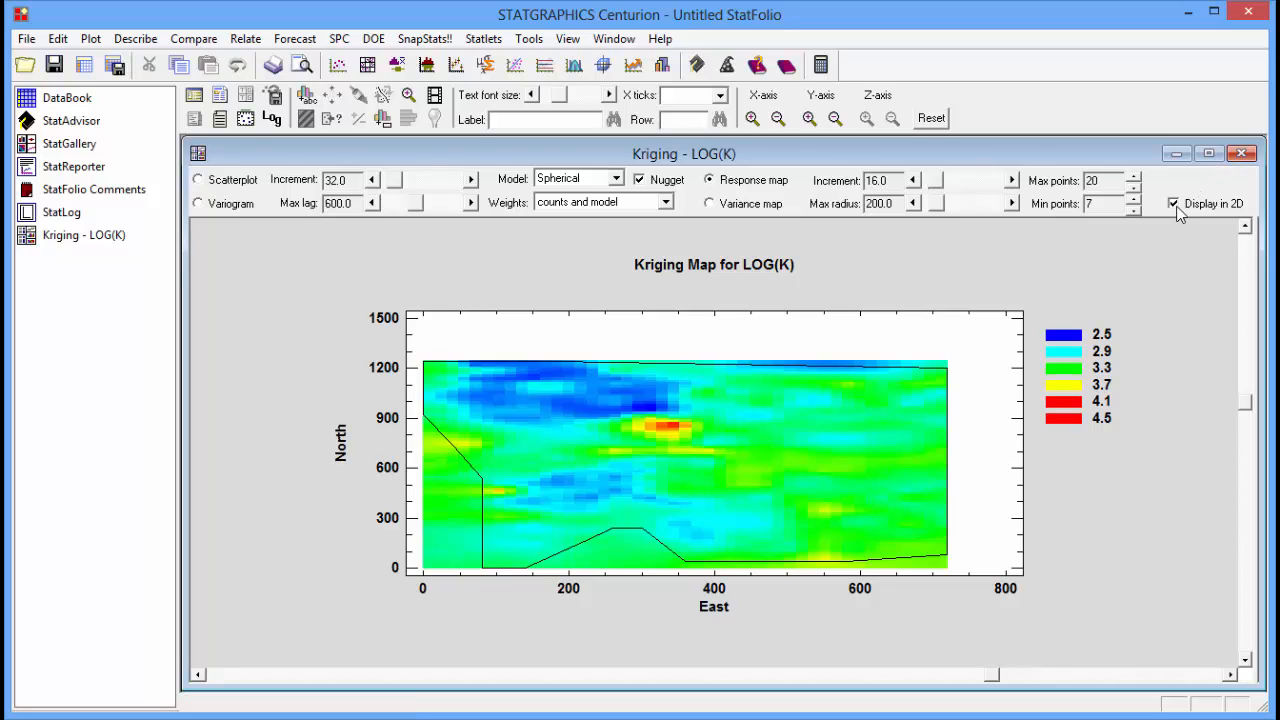
# - Show the kriging variance map, then close the Kriging - LOG(K) window
pyautogui.click(1173, 204)
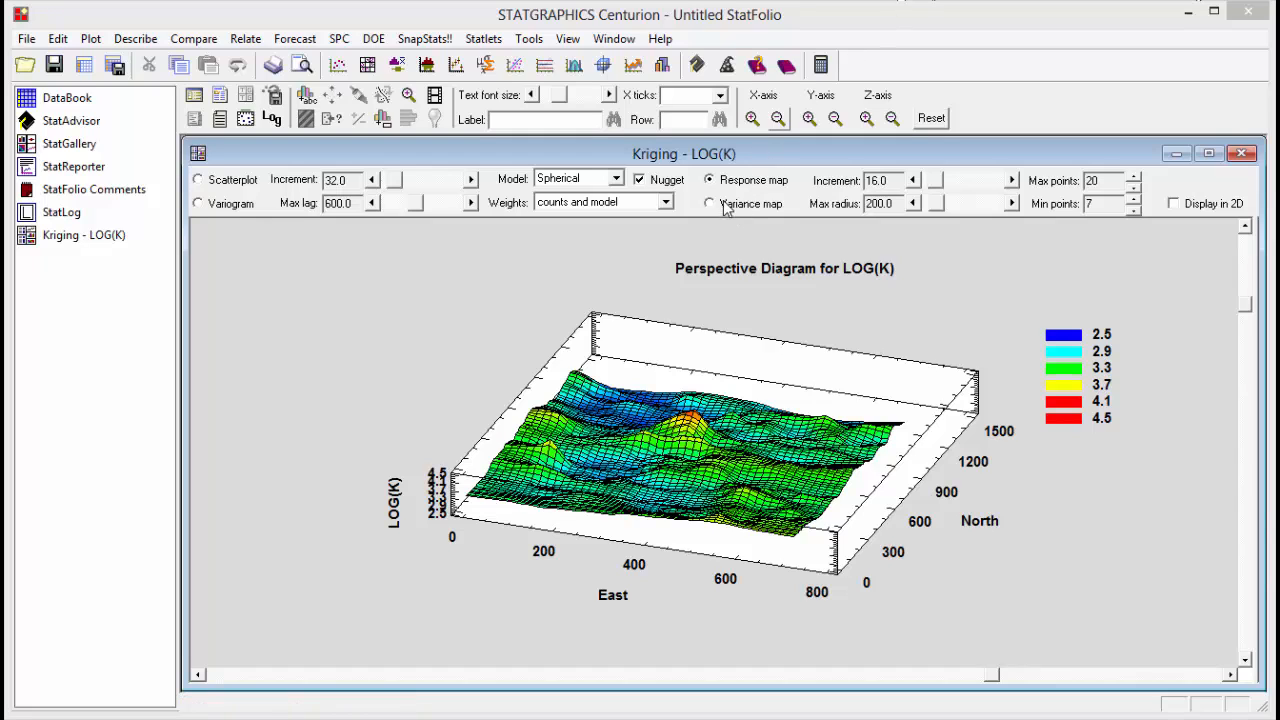
pyautogui.click(710, 203)
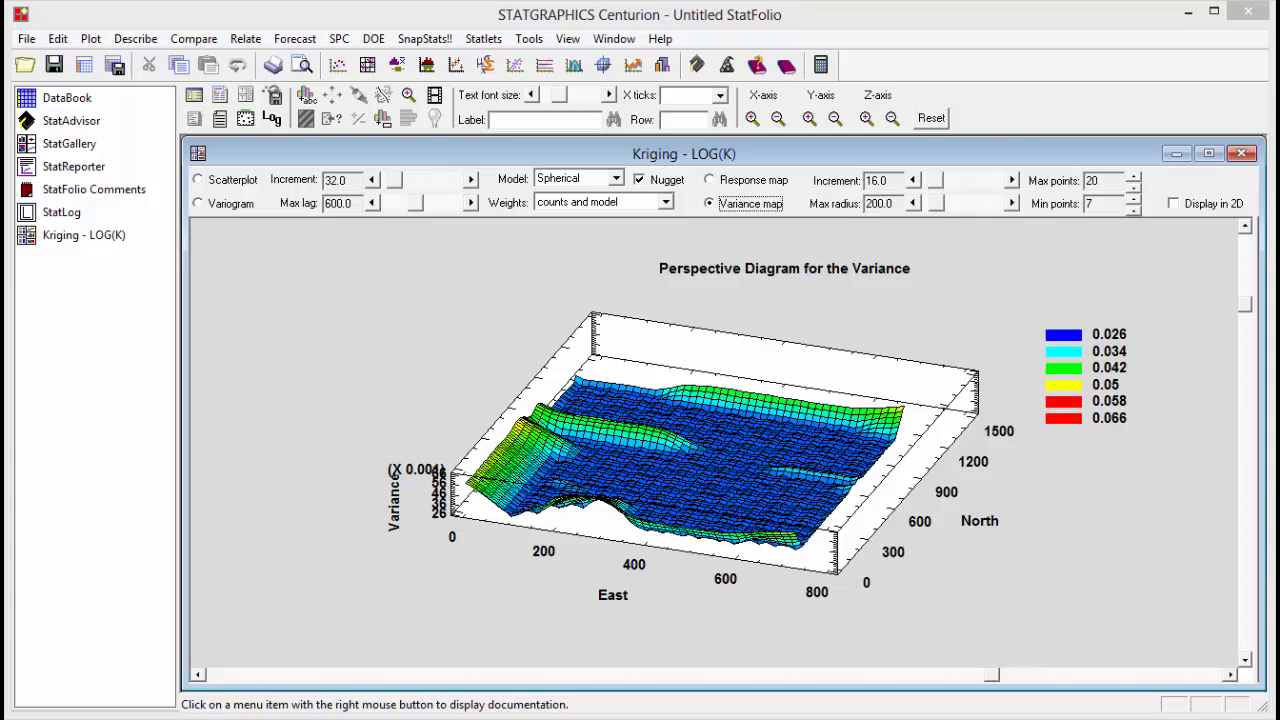
pyautogui.click(66, 97)
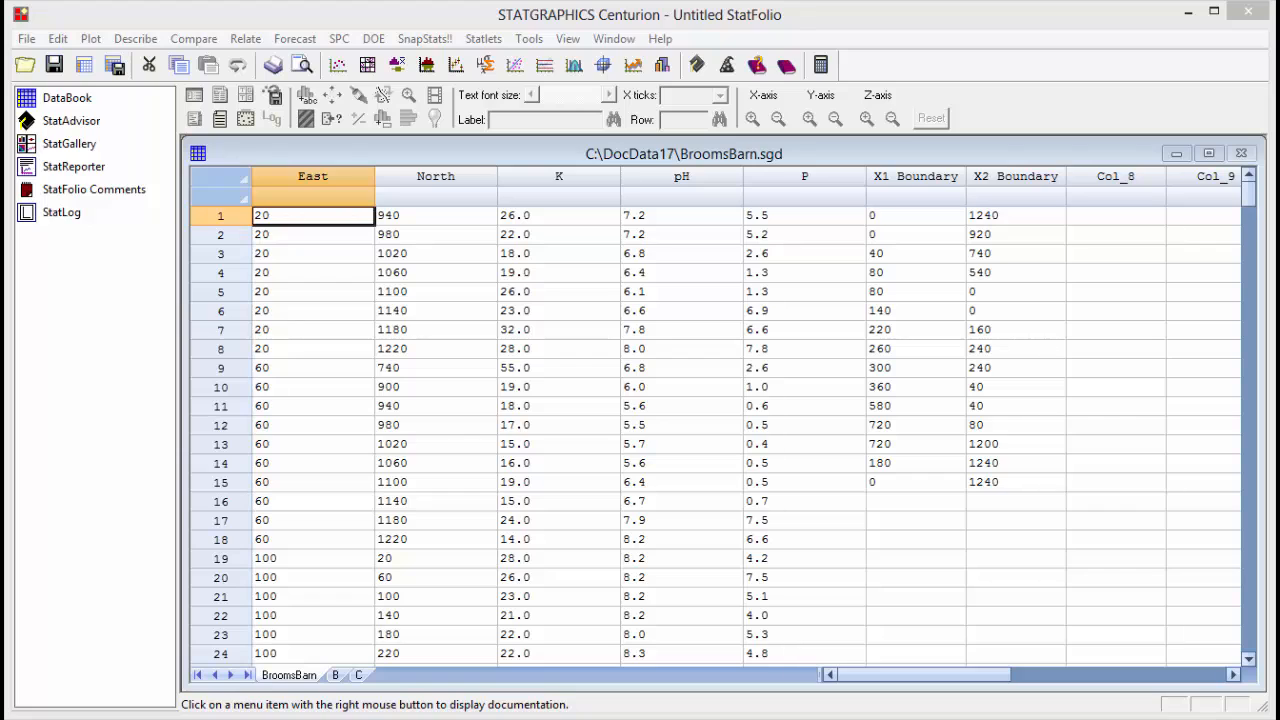
pyautogui.moveTo(148, 50)
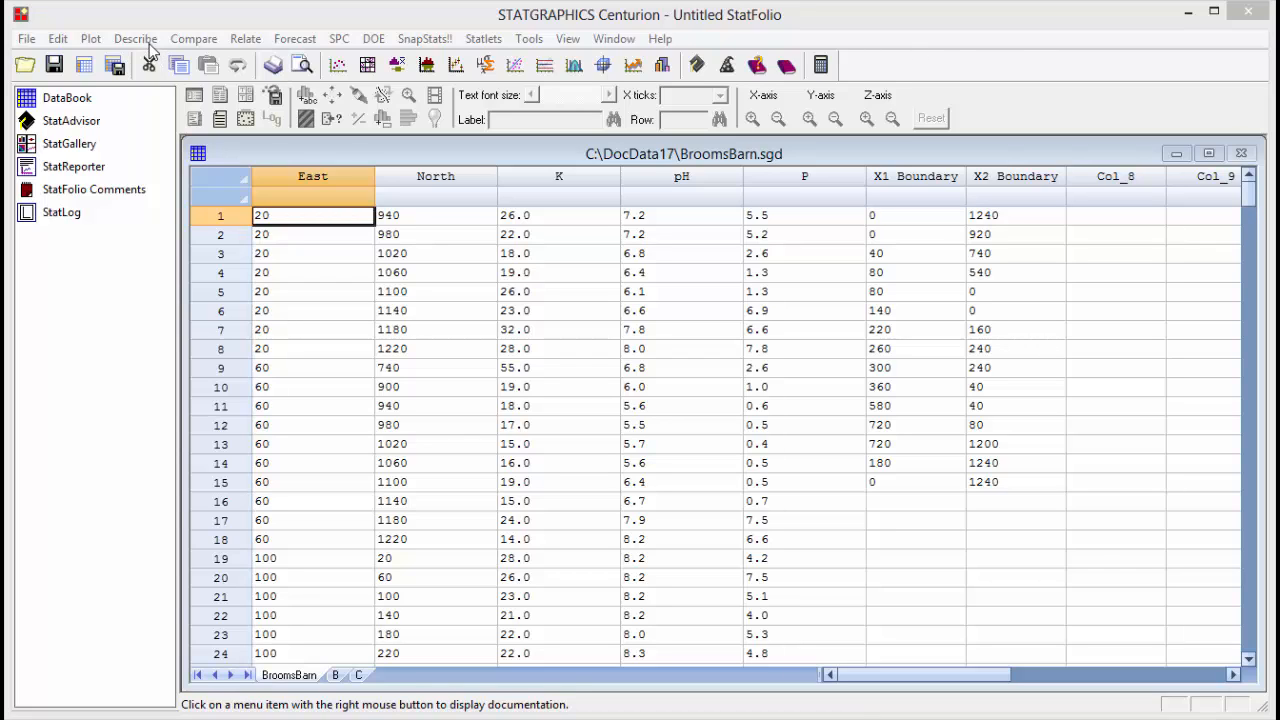
# - Start Describe > Kriging with LOG(K), East, North and both Boundary columns
pyautogui.click(135, 38)
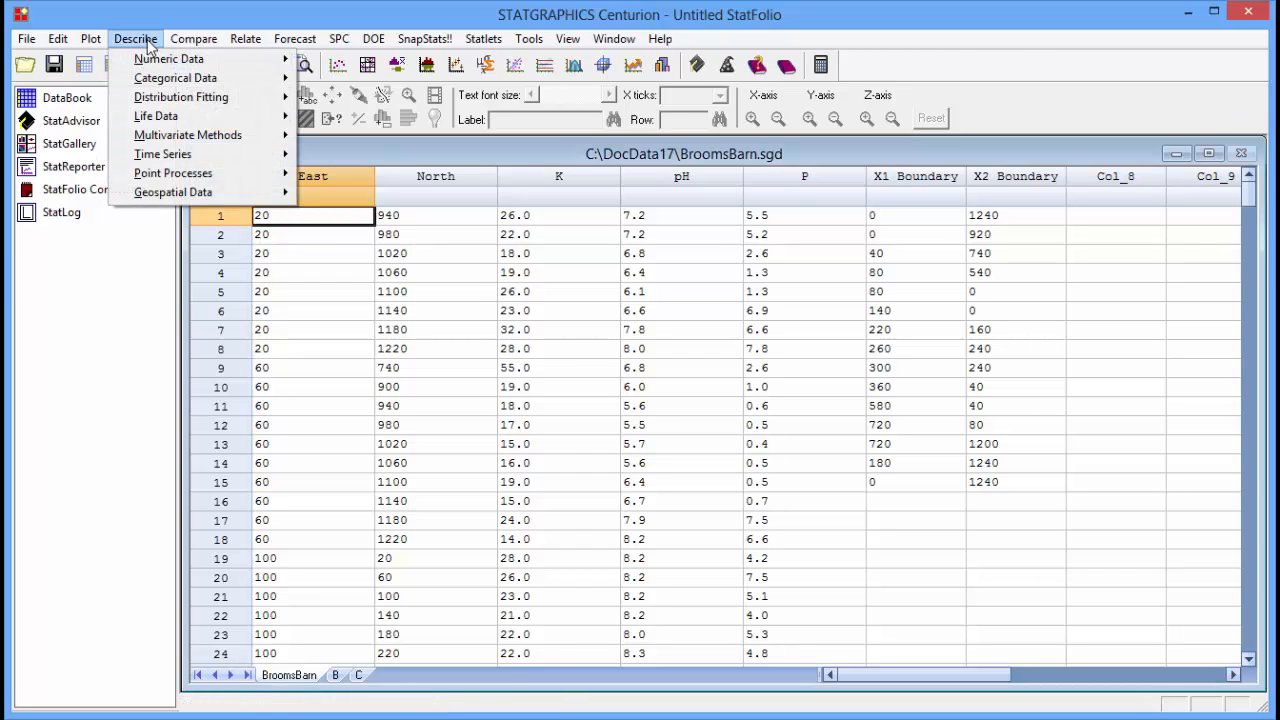
pyautogui.moveTo(173, 192)
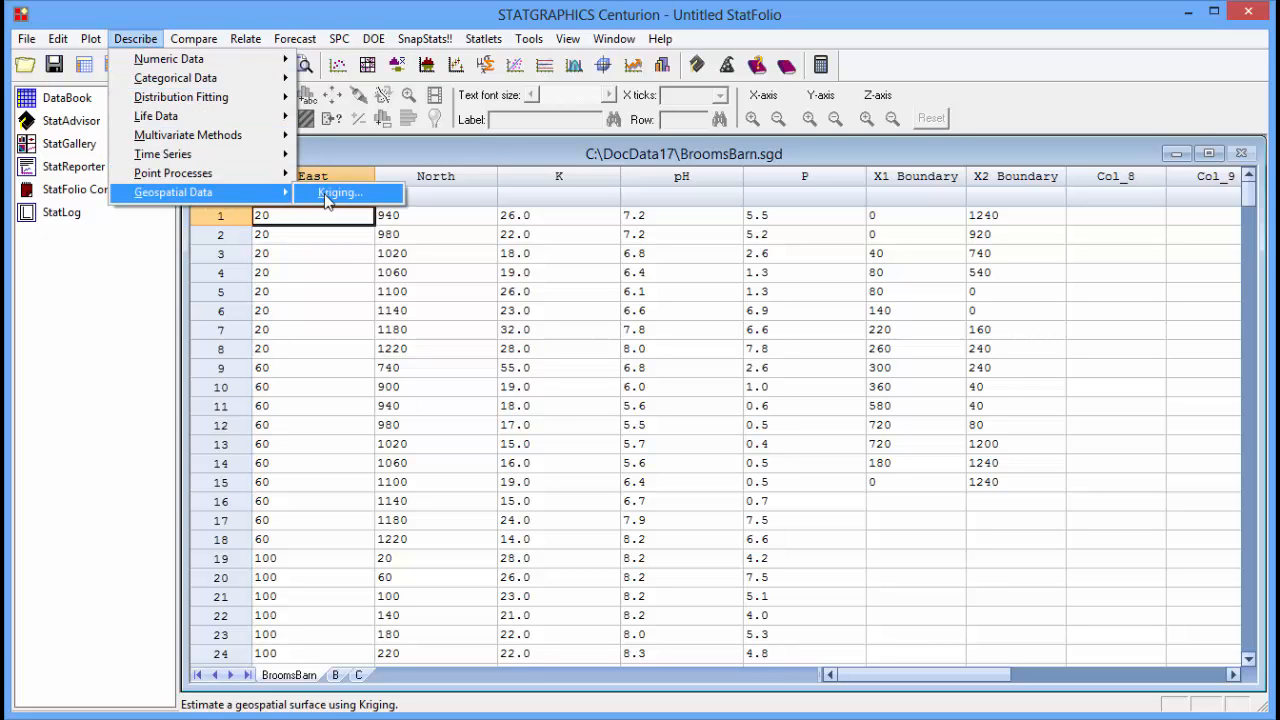
pyautogui.click(340, 192)
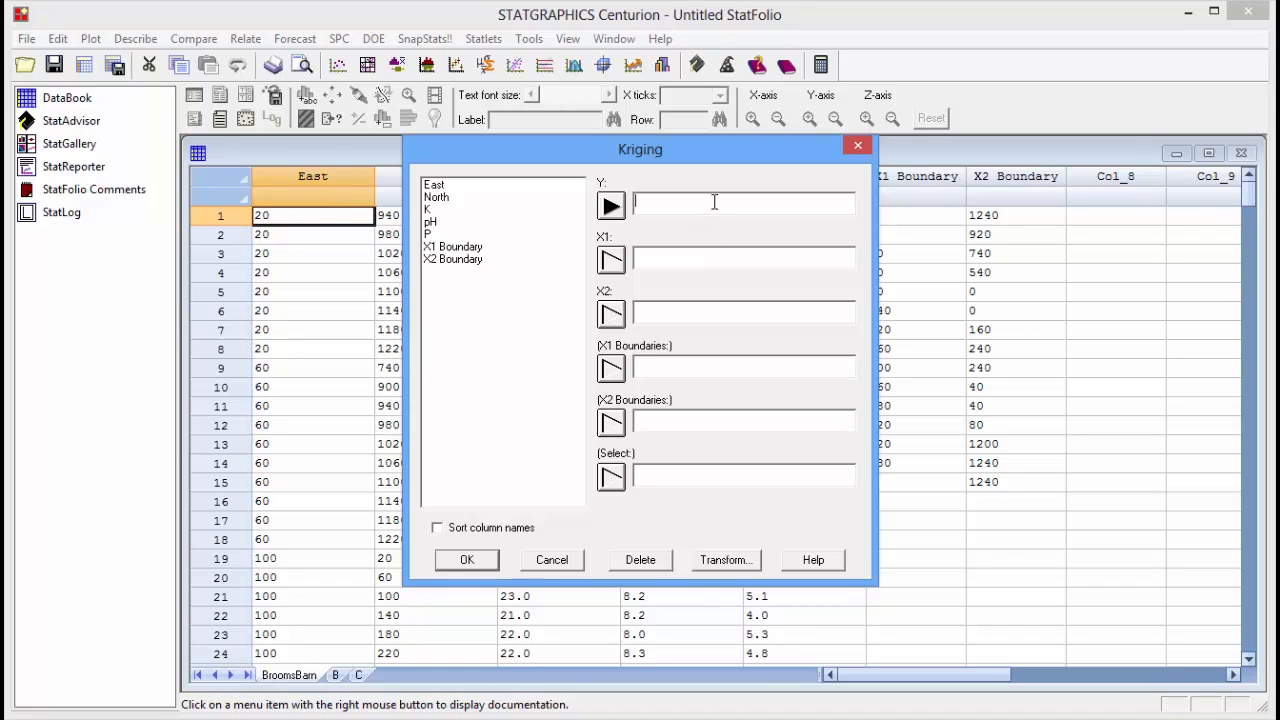
pyautogui.write('LOG(')
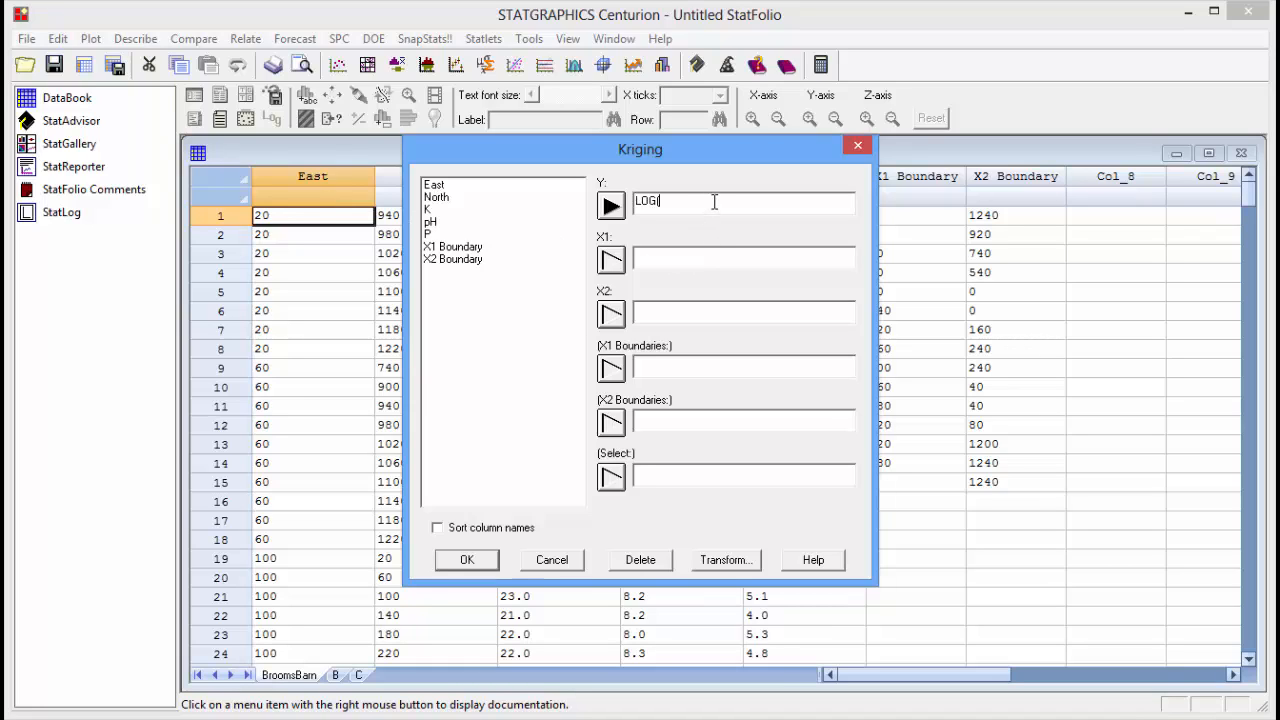
pyautogui.write('K)')
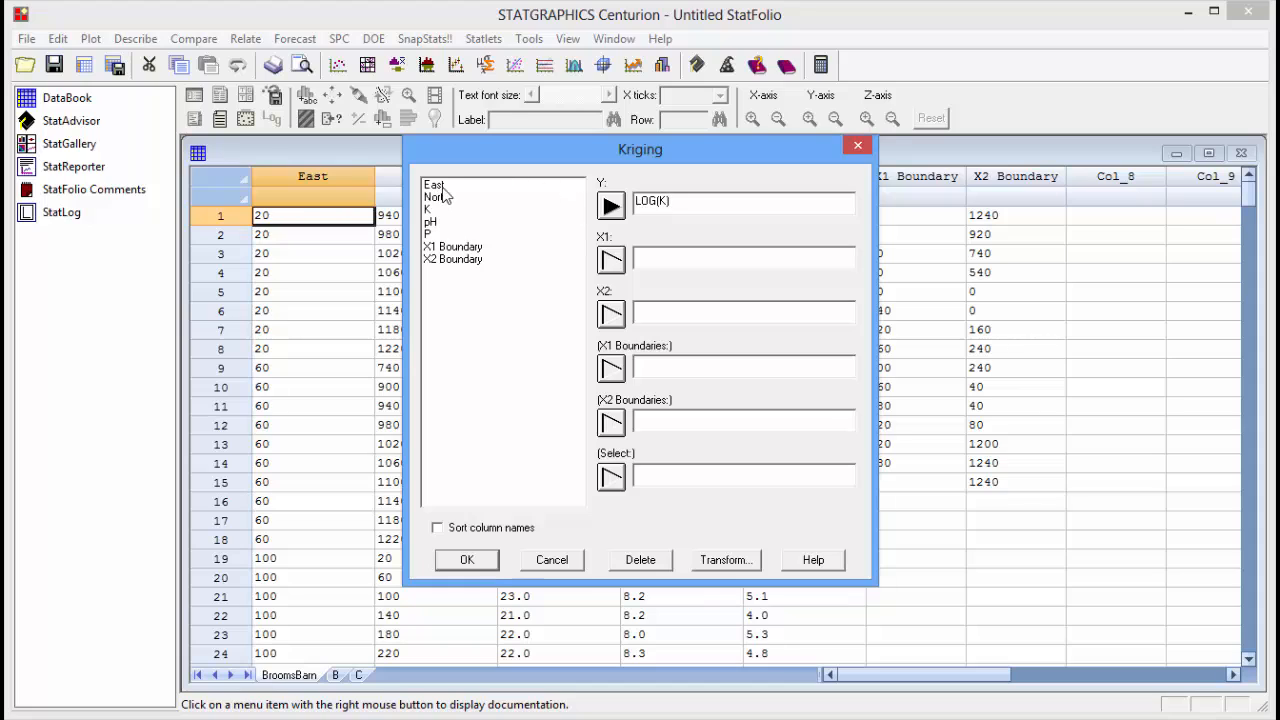
pyautogui.click(611, 258)
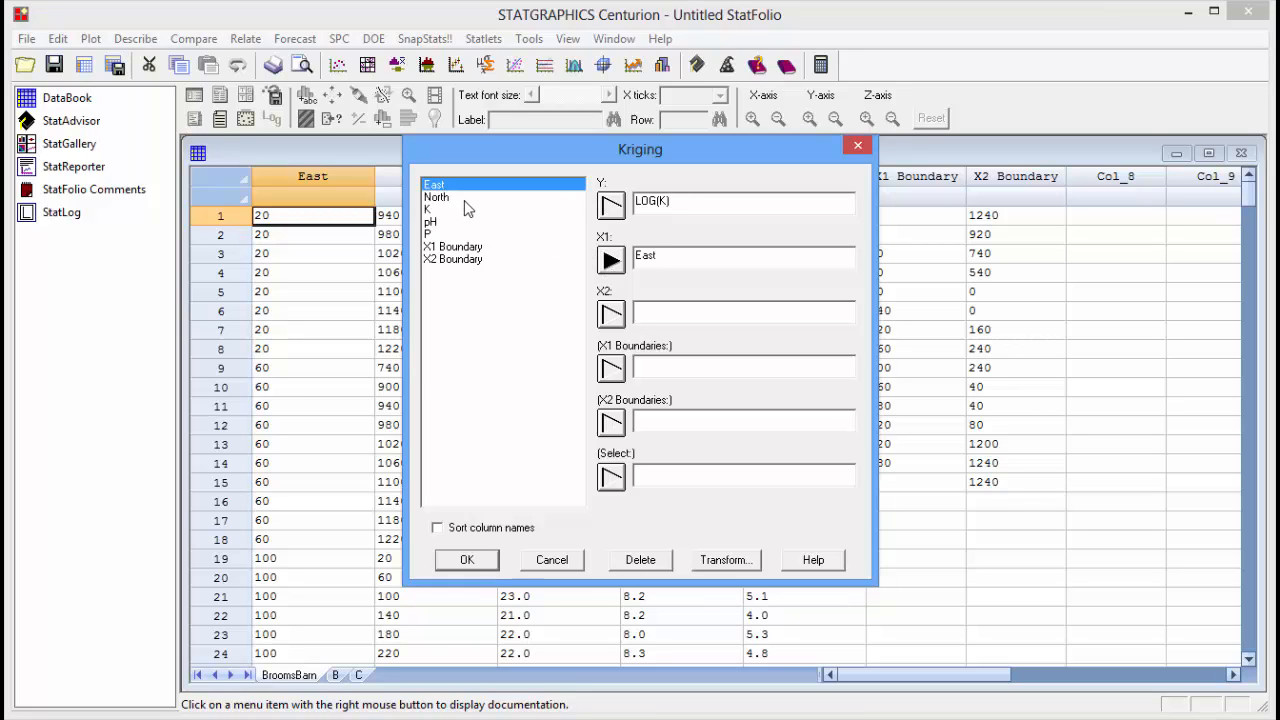
pyautogui.click(610, 315)
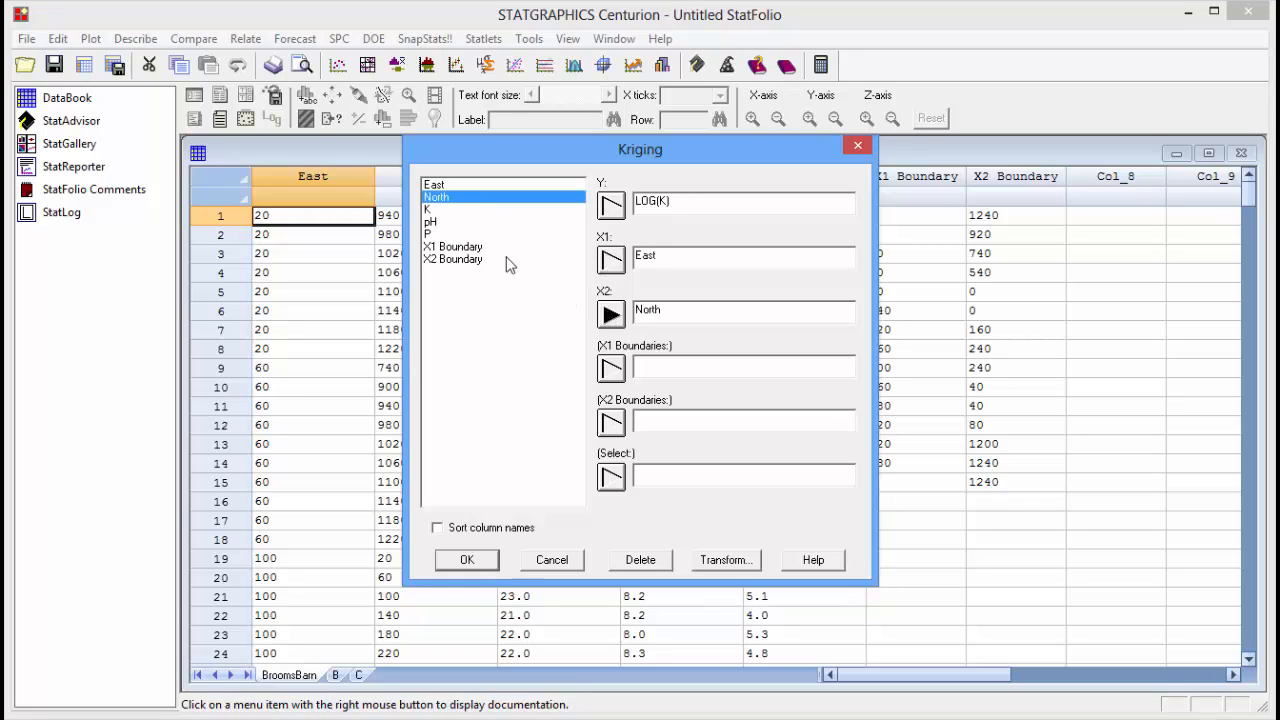
pyautogui.click(453, 246)
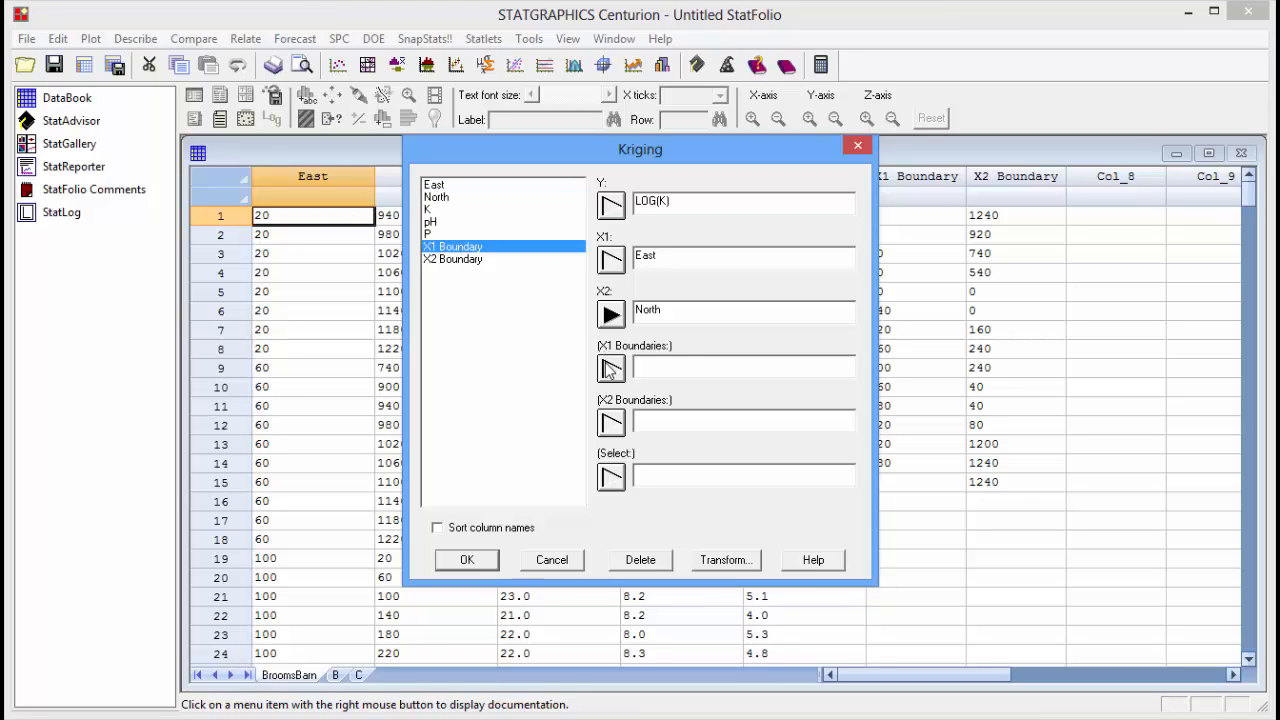
pyautogui.click(611, 369)
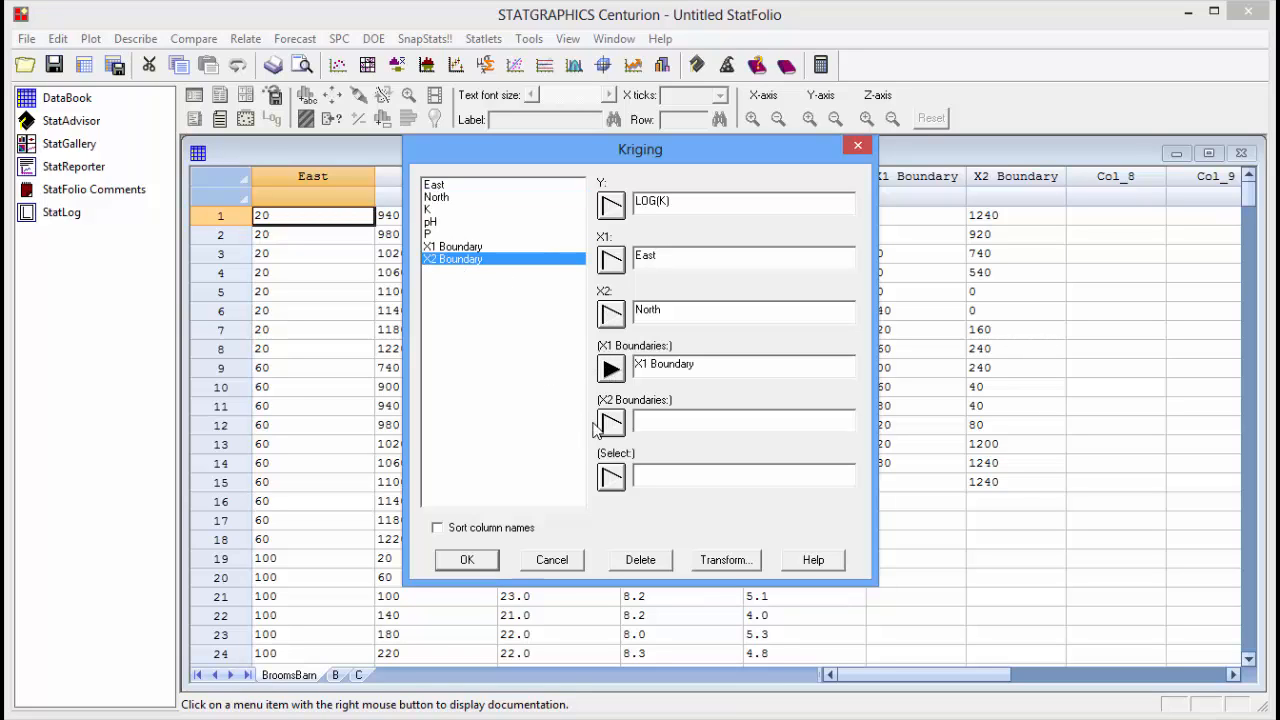
pyautogui.click(610, 423)
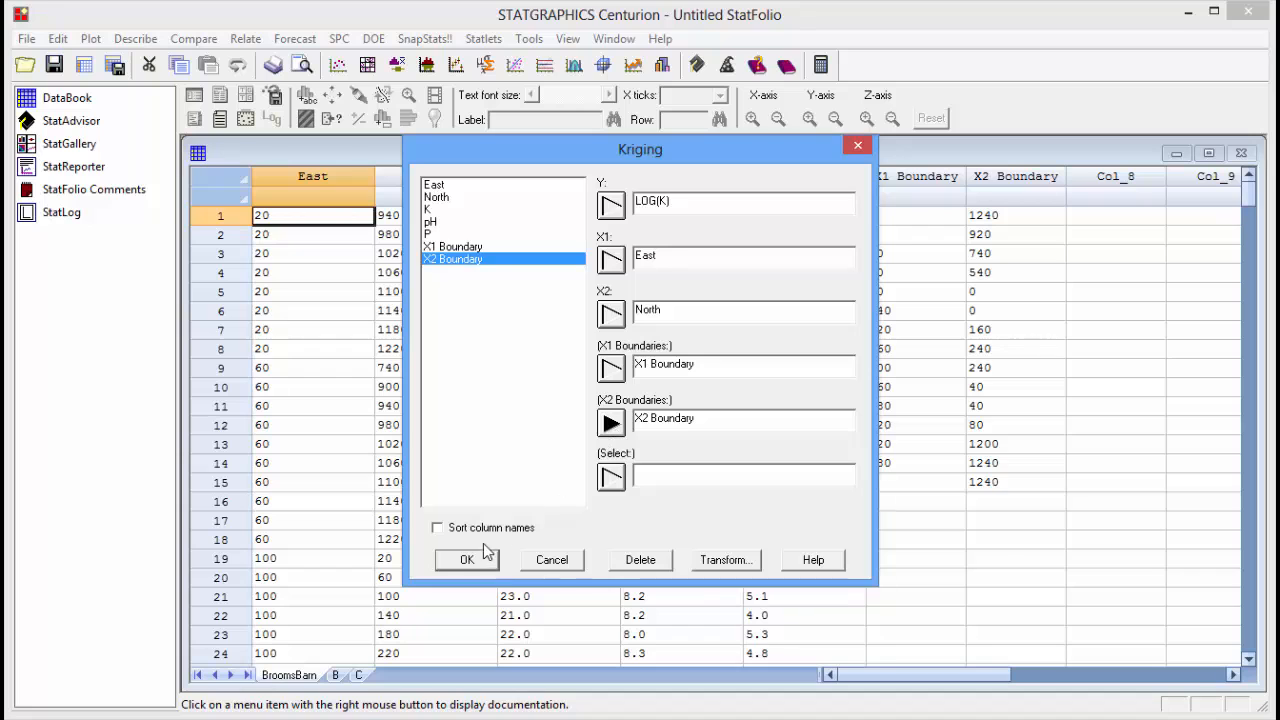
pyautogui.click(466, 560)
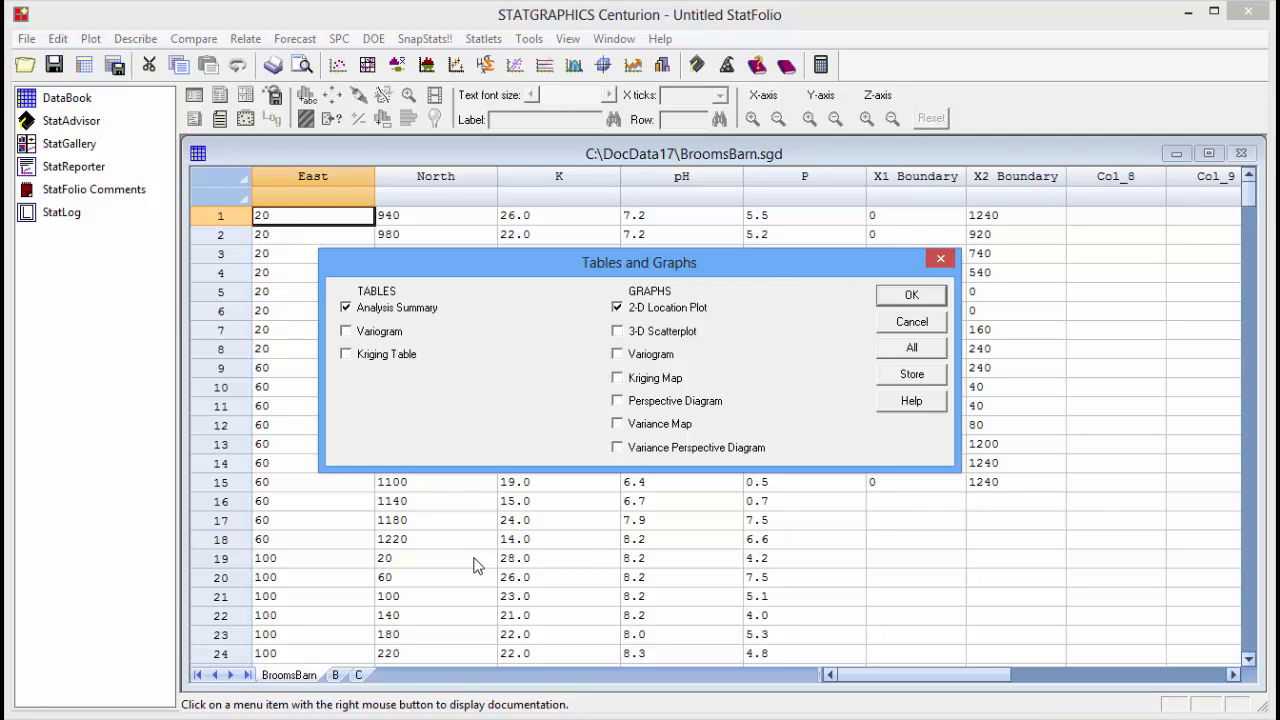
pyautogui.moveTo(379, 417)
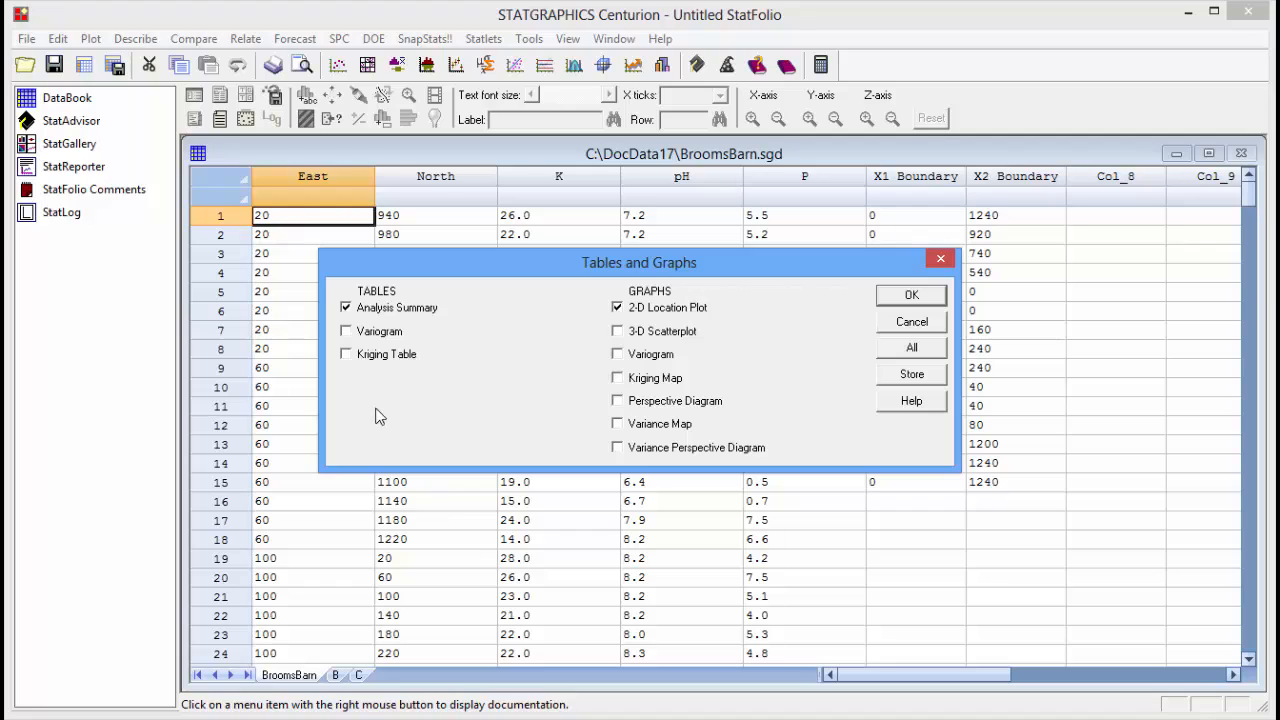
# - Check Kriging Table in Tables and Graphs and confirm
pyautogui.click(346, 354)
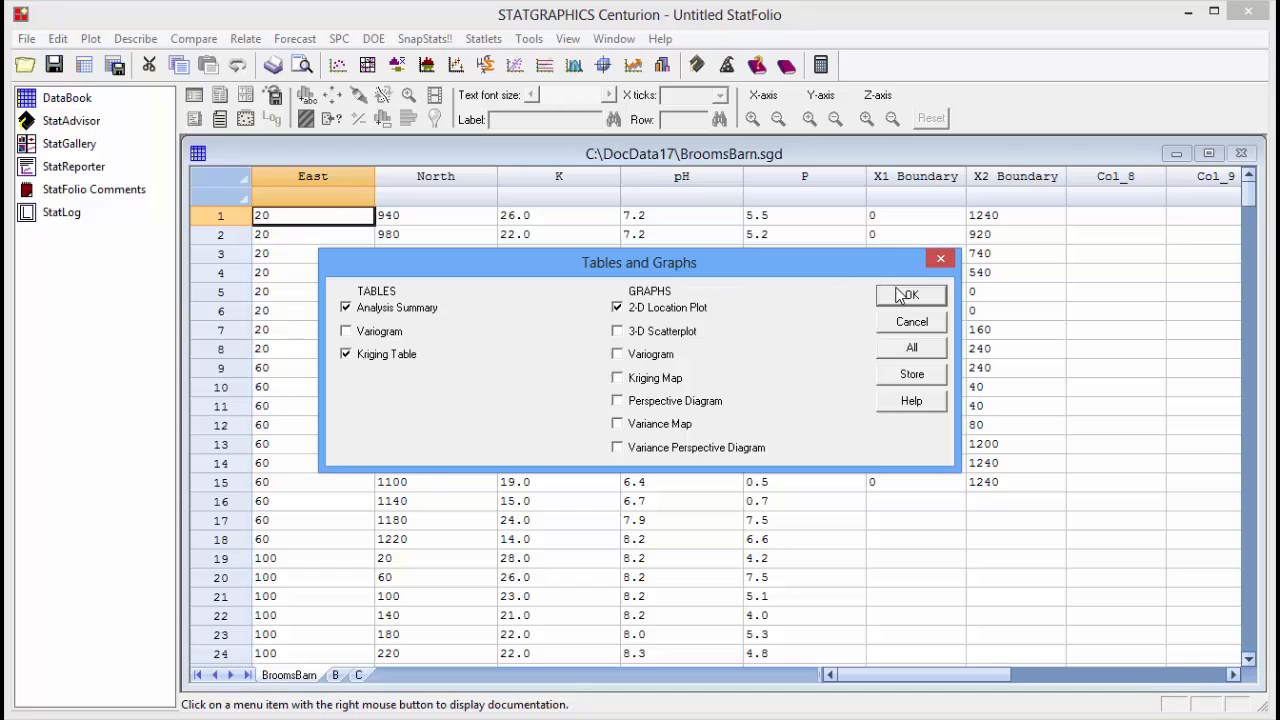
pyautogui.click(908, 295)
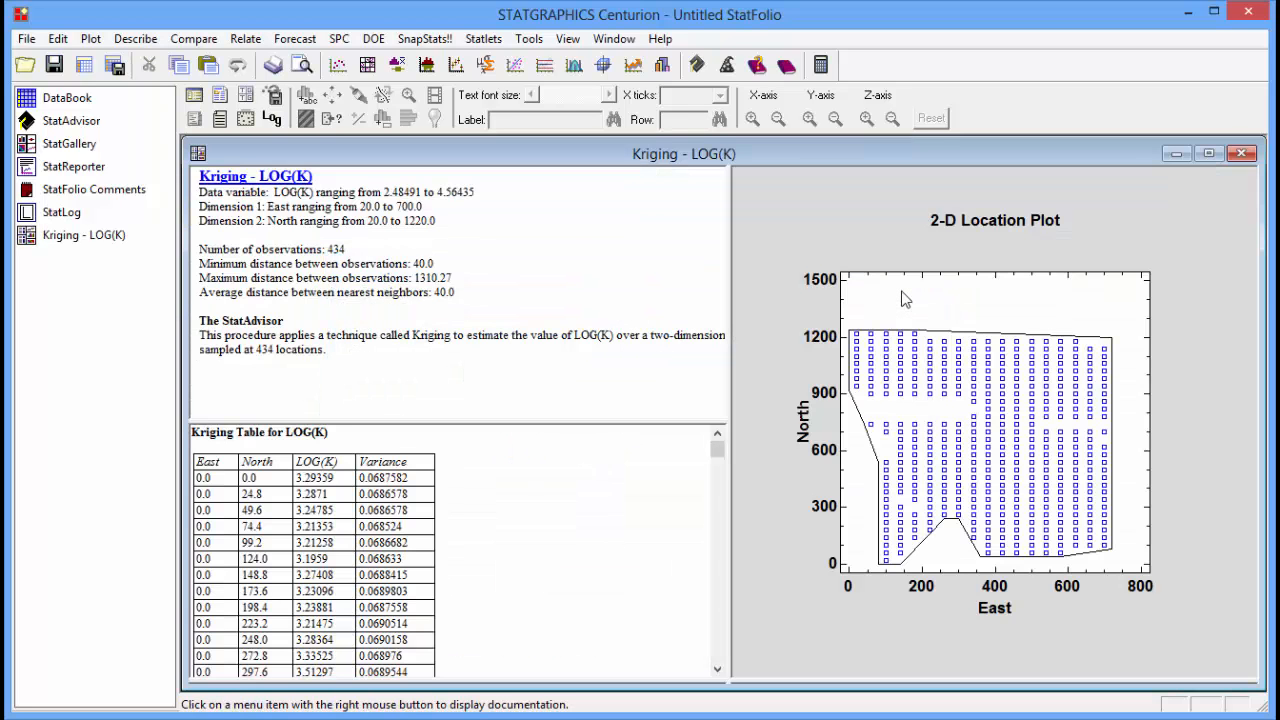
pyautogui.moveTo(870, 318)
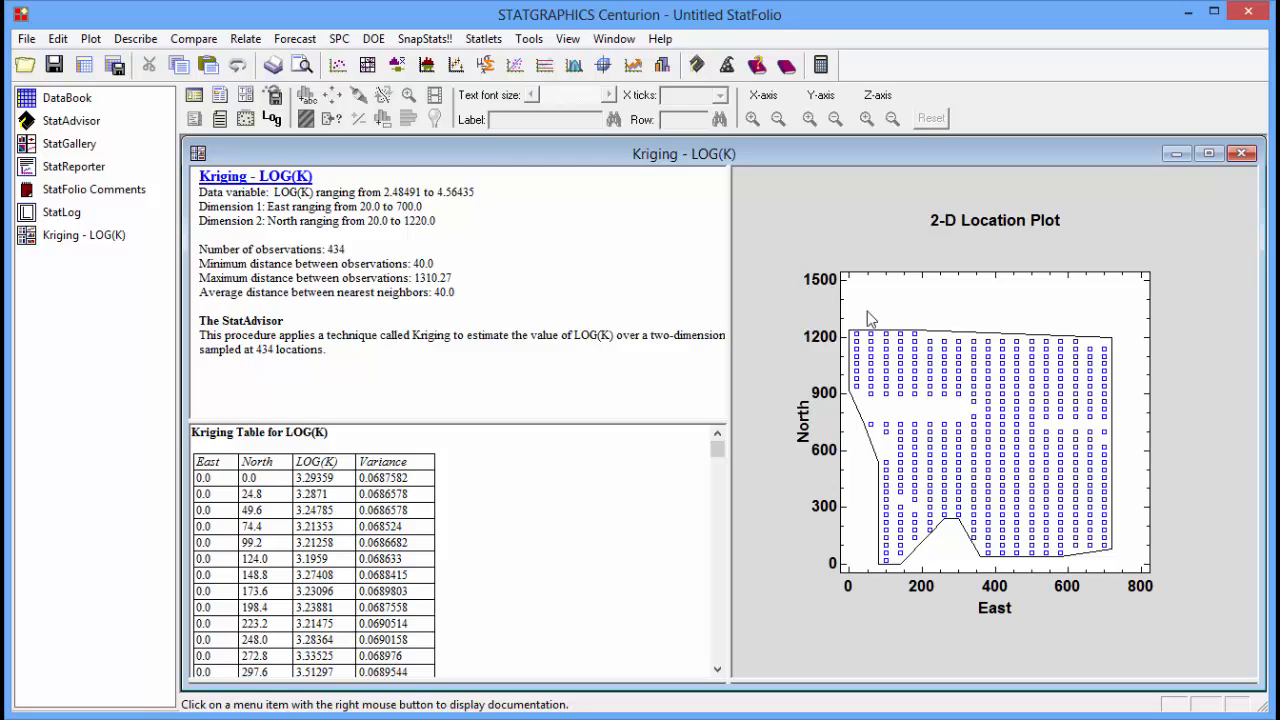
pyautogui.moveTo(515, 600)
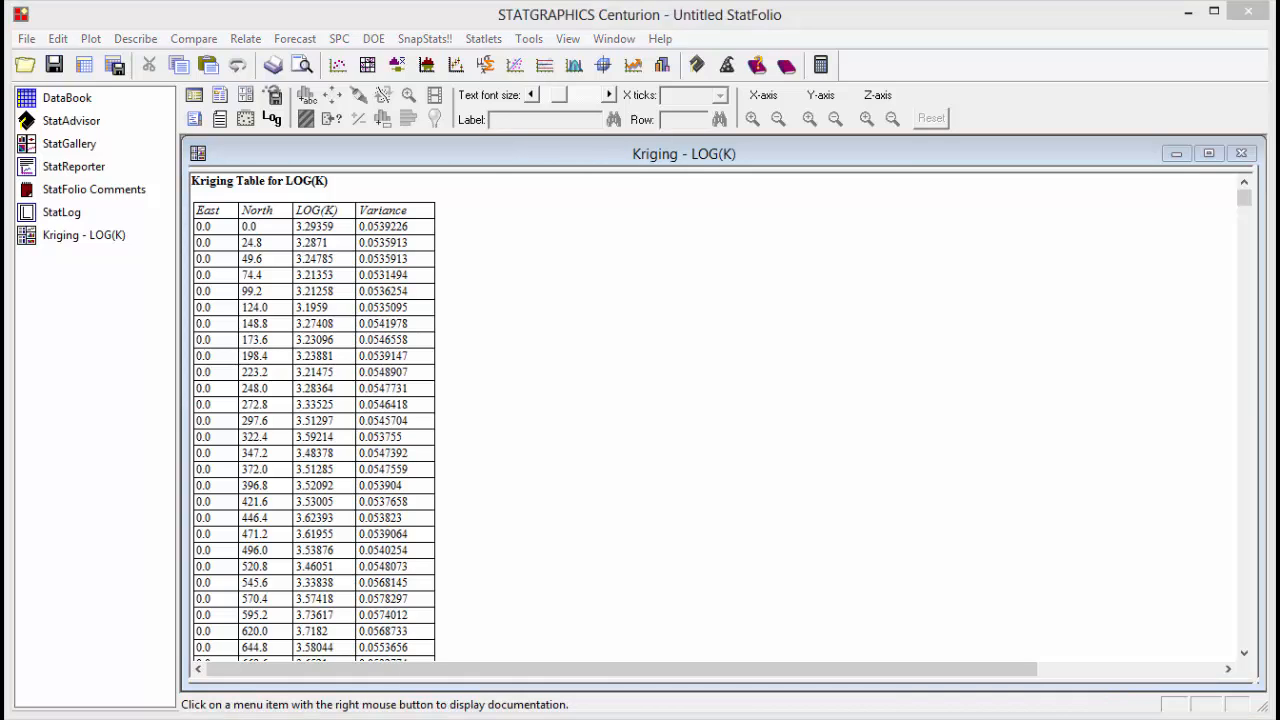
pyautogui.moveTo(780, 397)
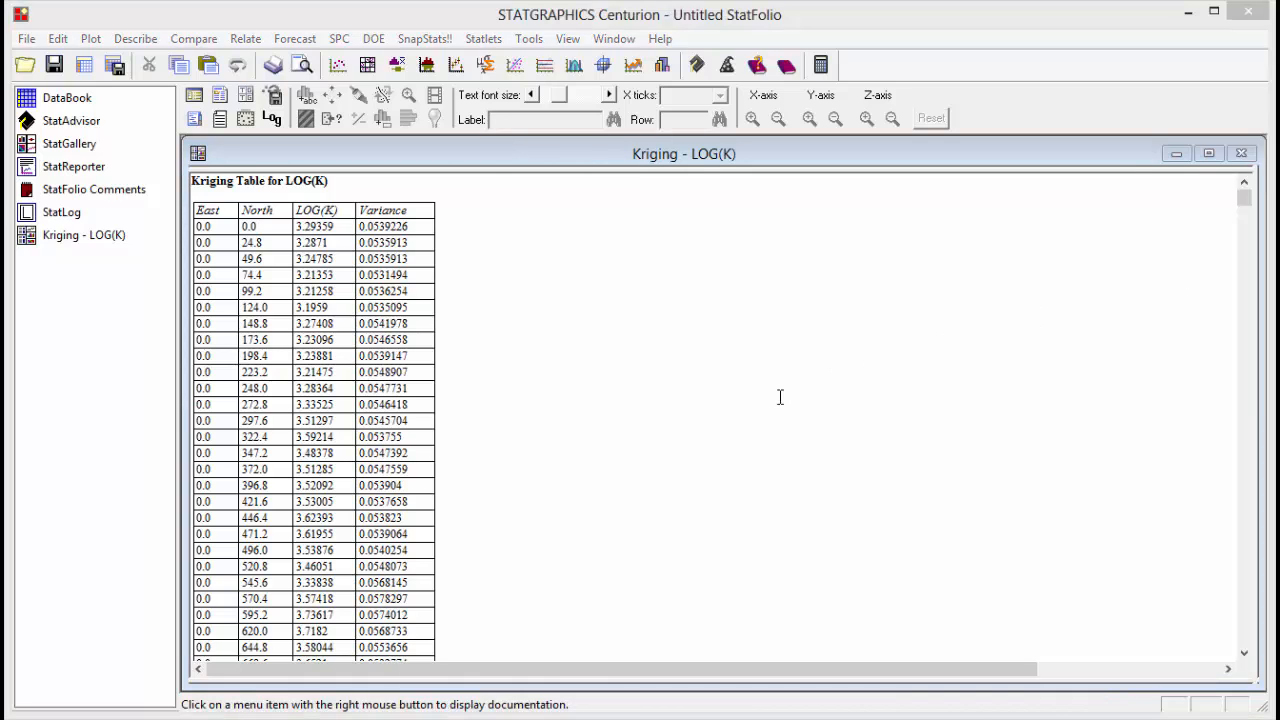
# - Set the kriging analysis options to a spherical variogram with lag increment 32
pyautogui.rightClick(780, 397)
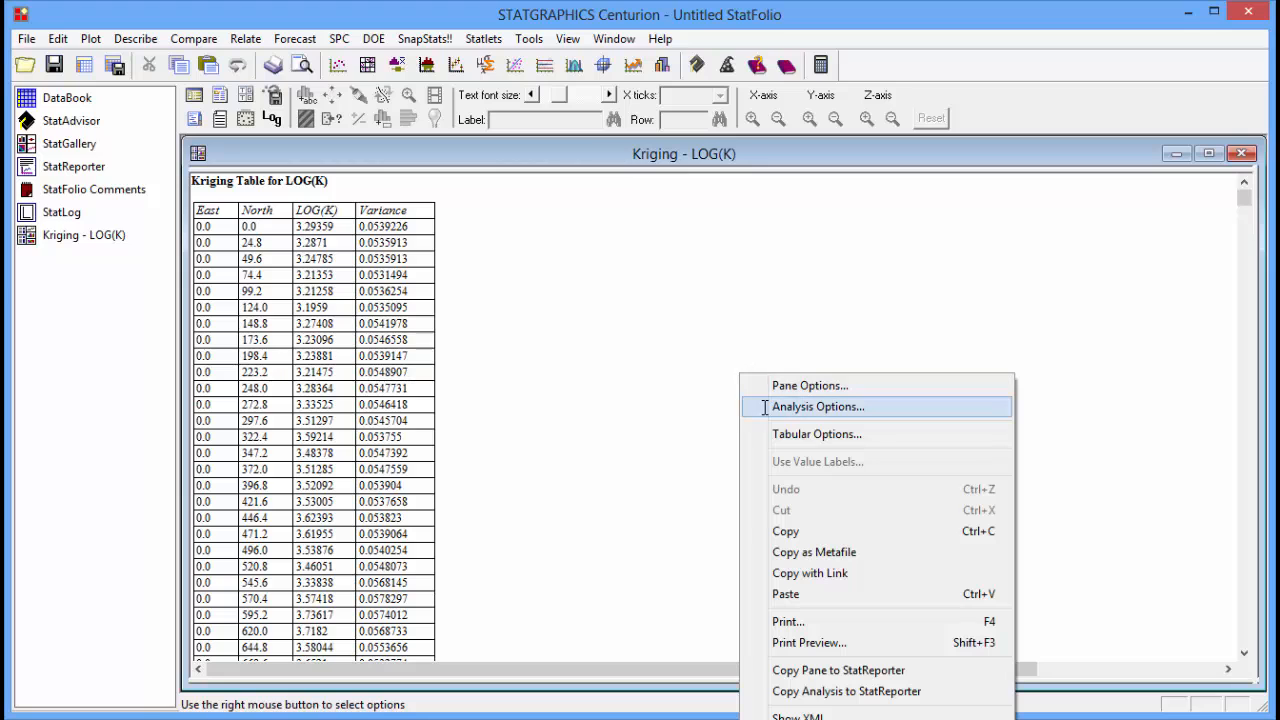
pyautogui.click(817, 406)
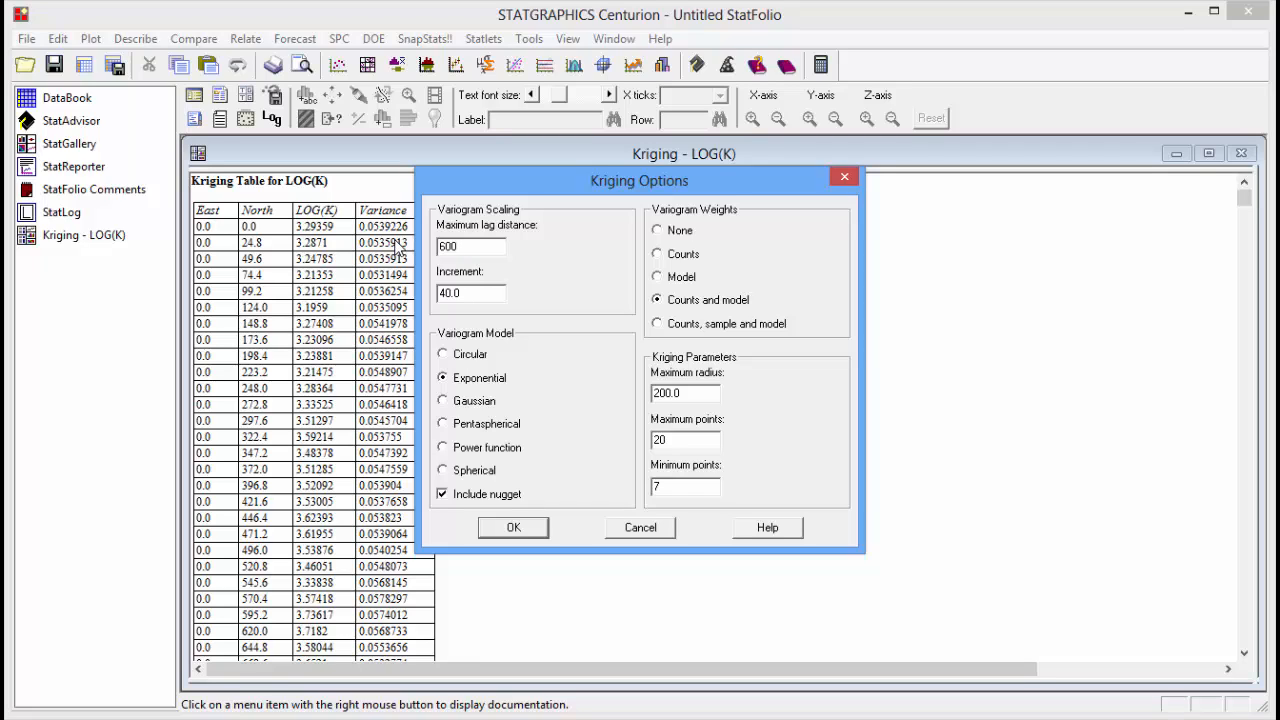
pyautogui.tripleClick(470, 293)
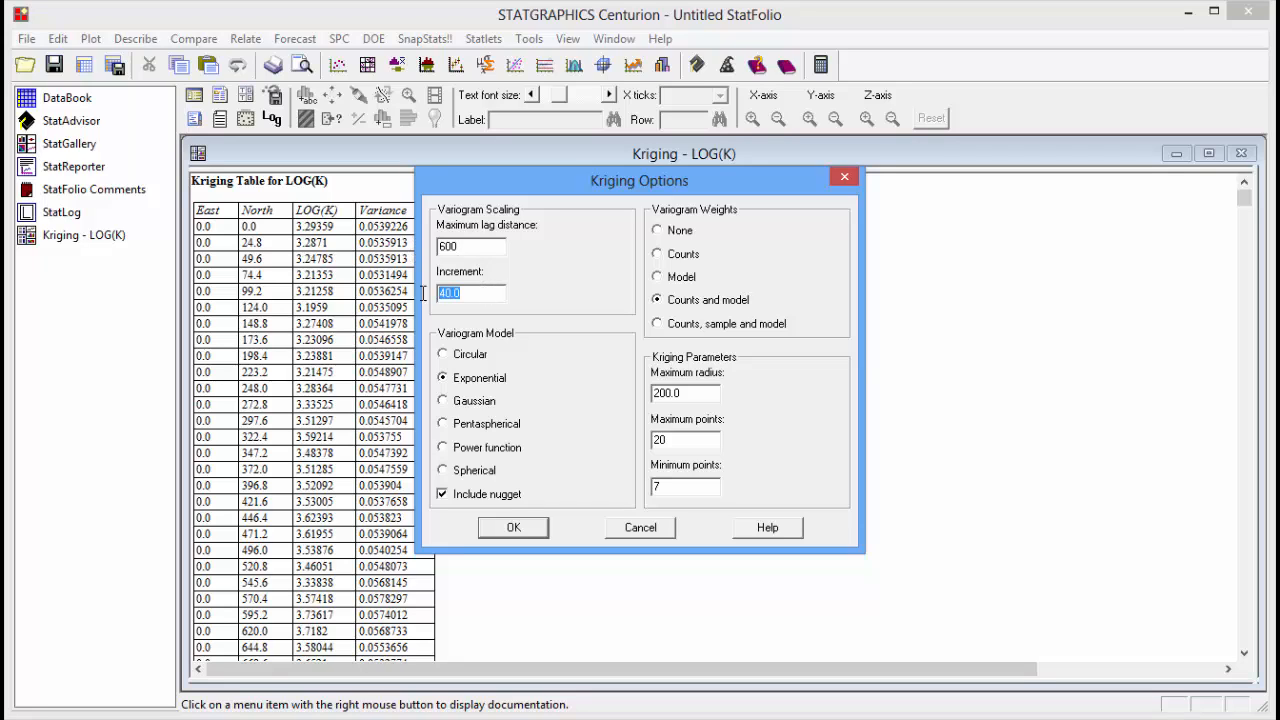
pyautogui.write('32')
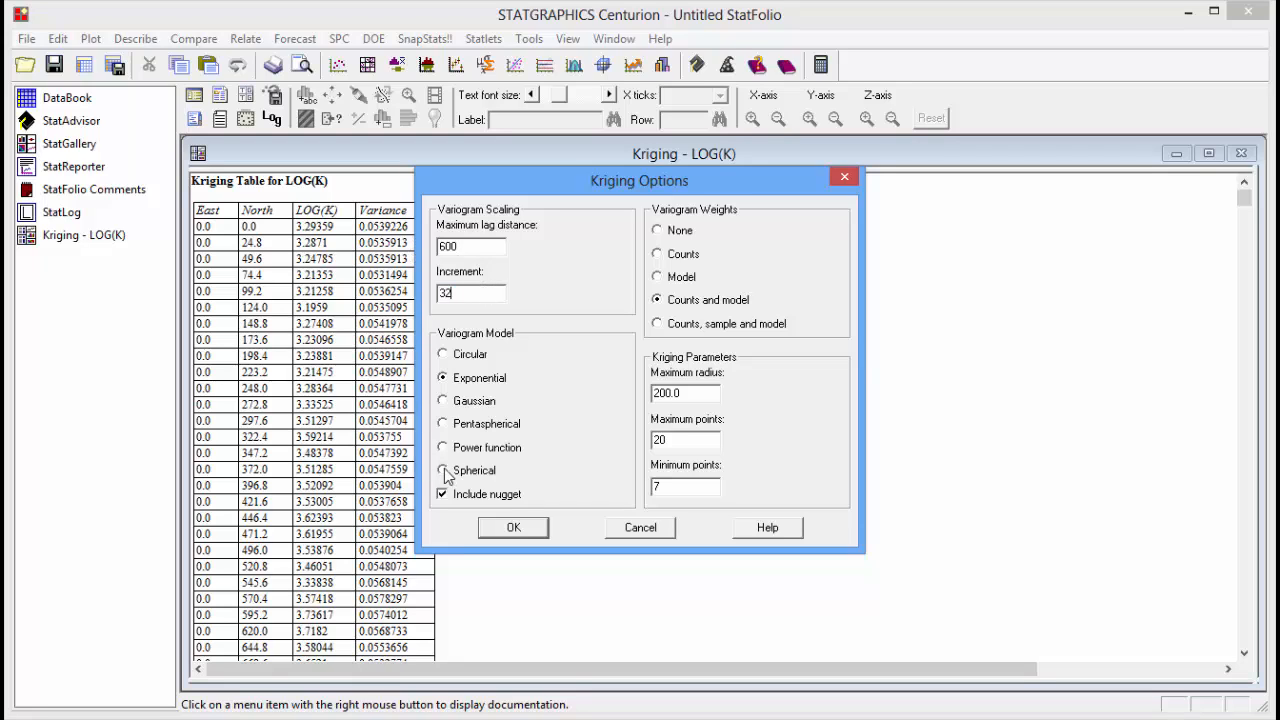
pyautogui.click(443, 470)
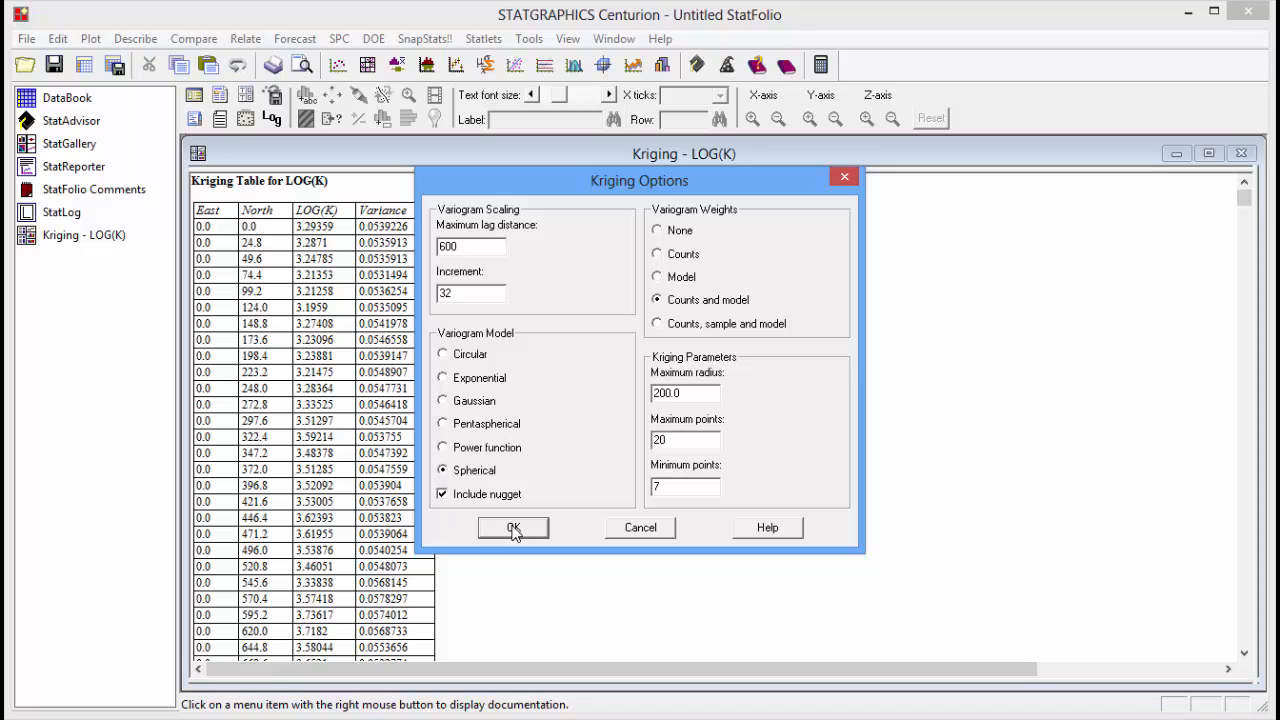
pyautogui.click(513, 528)
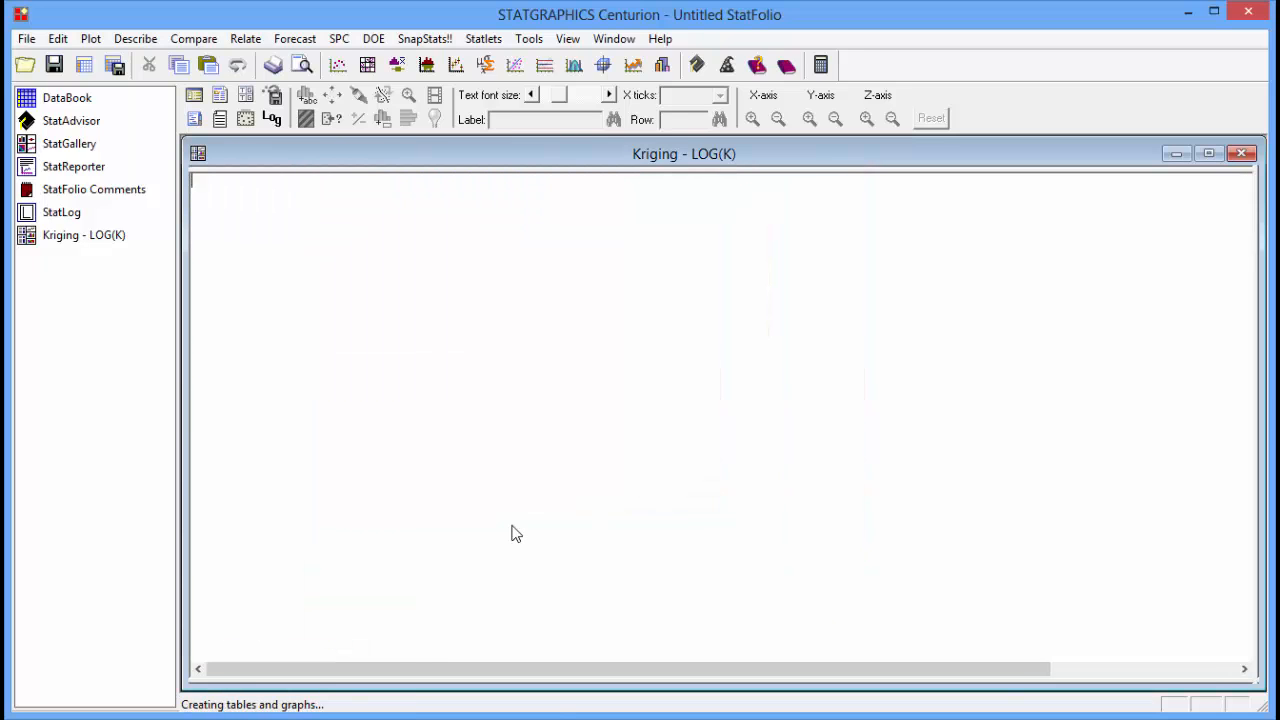